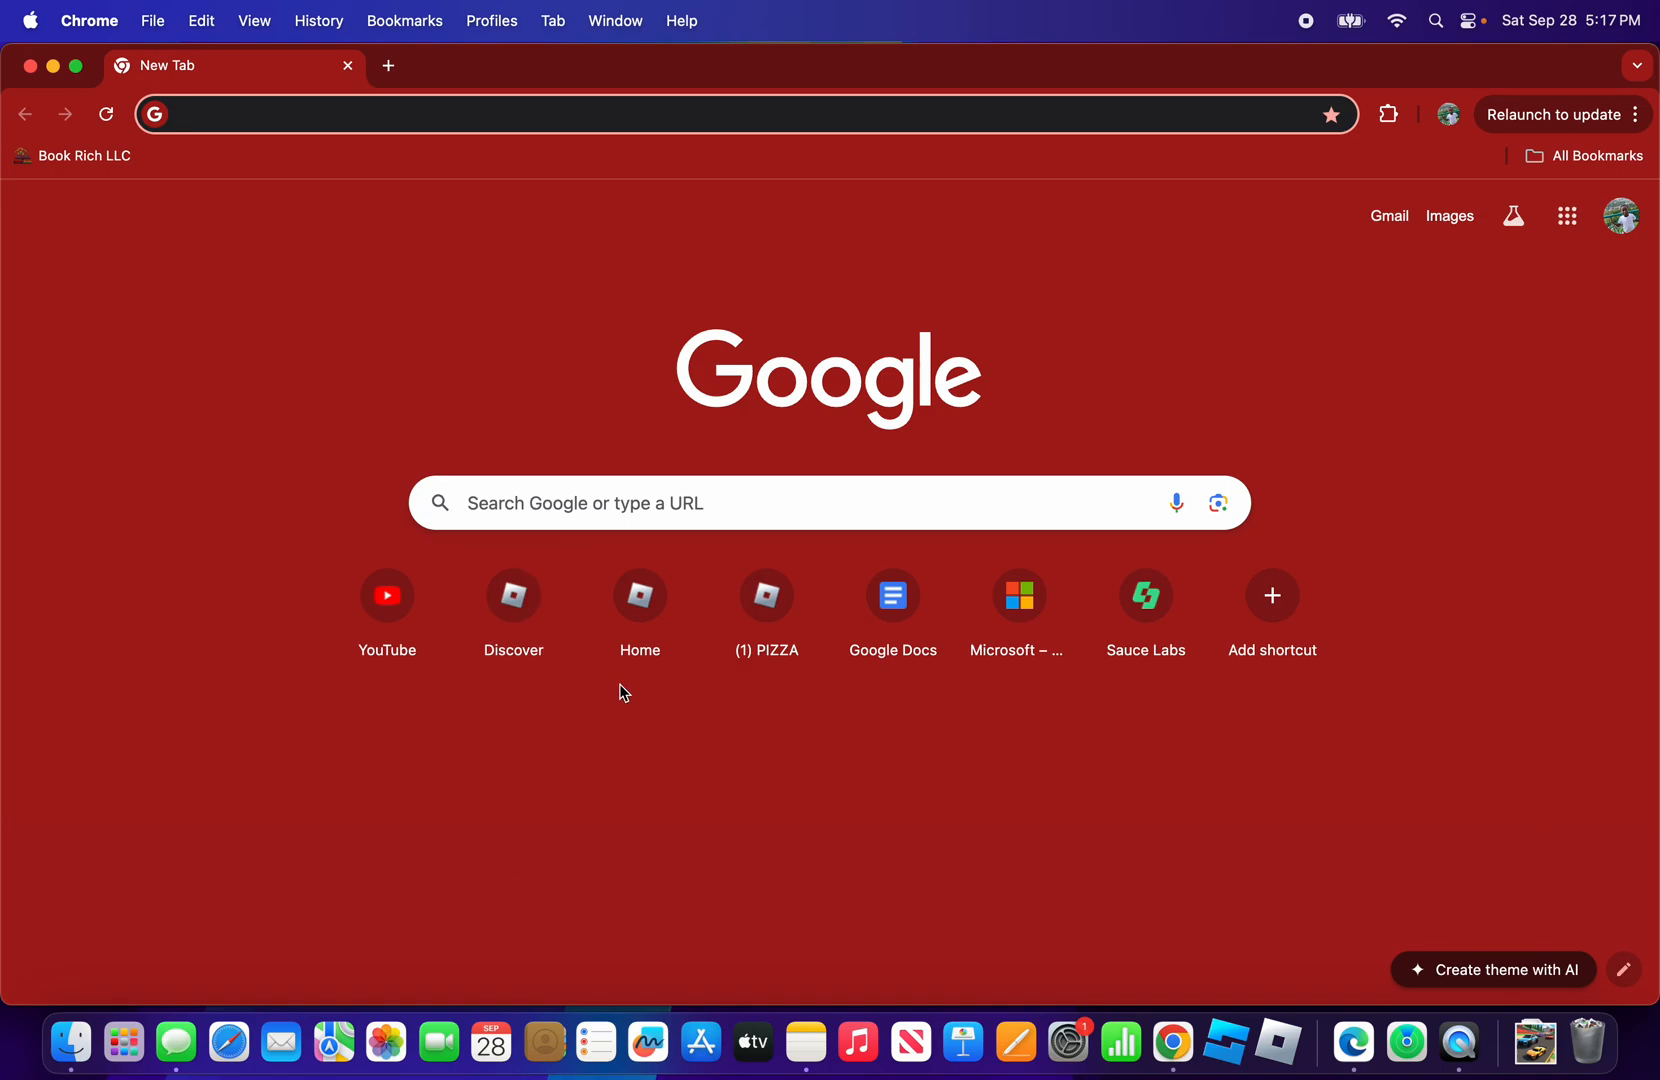
{"action": "mouse_move", "coordinate": [794, 914]}
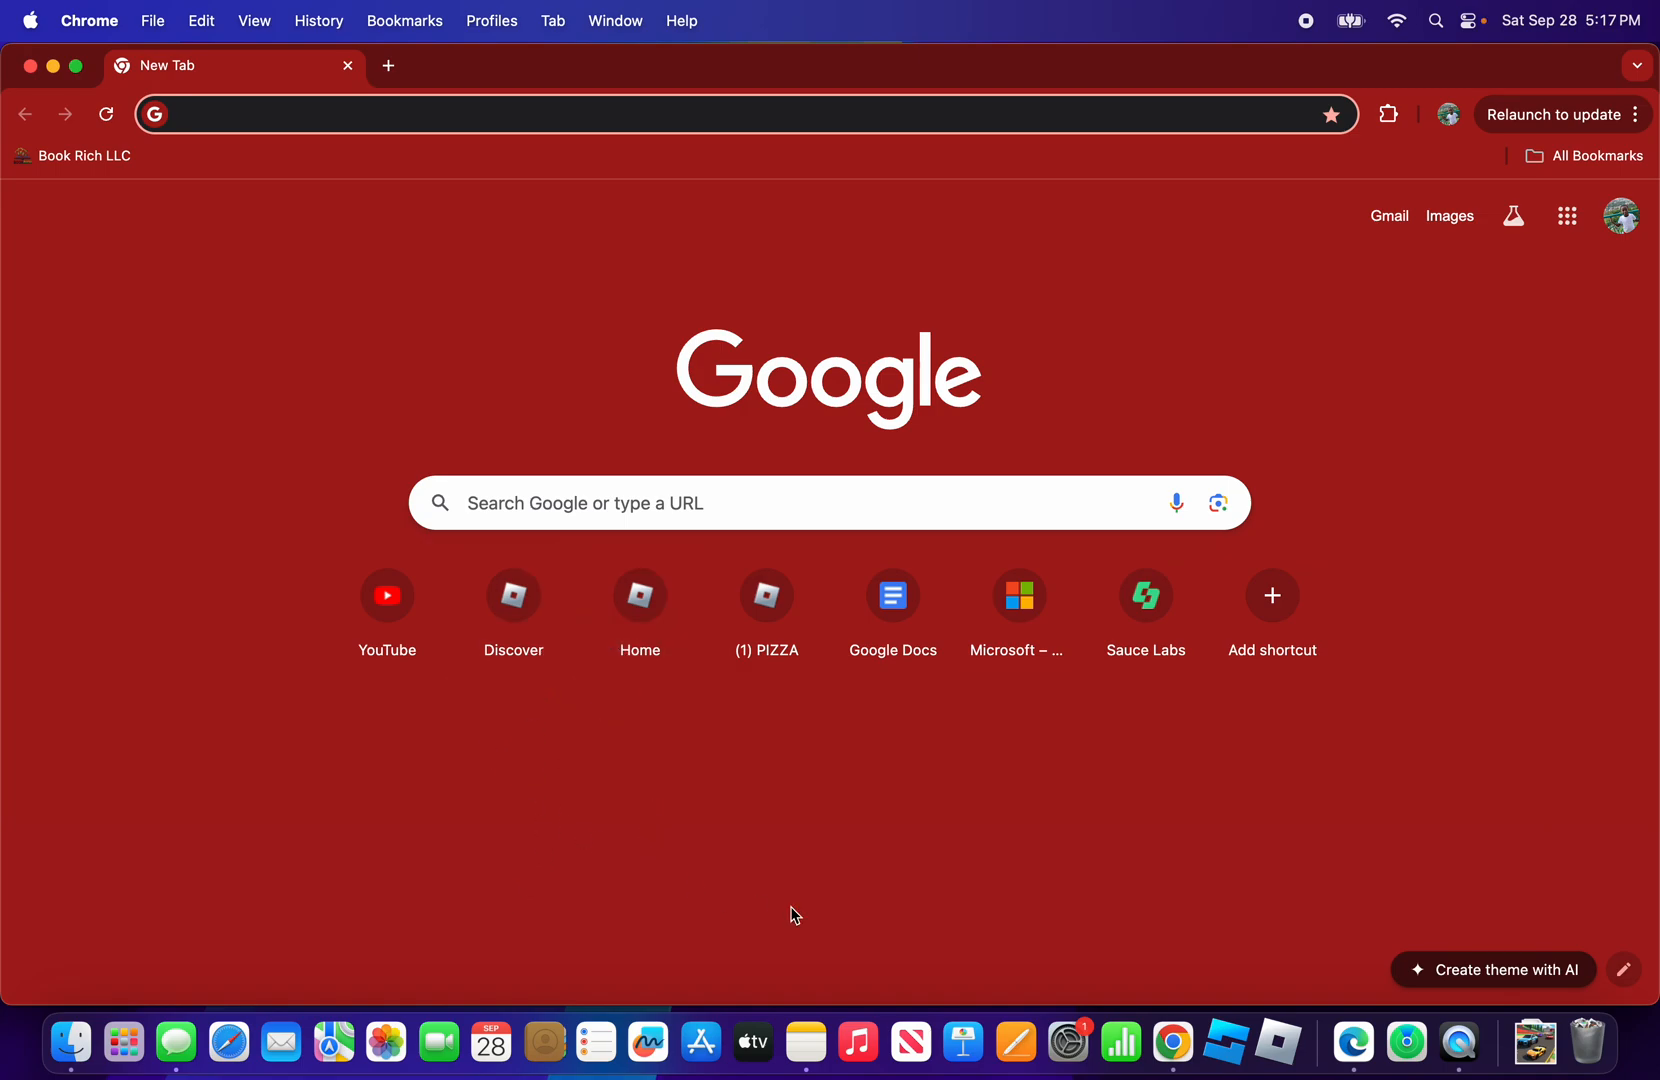
{"action": "mouse_move", "coordinate": [1098, 922]}
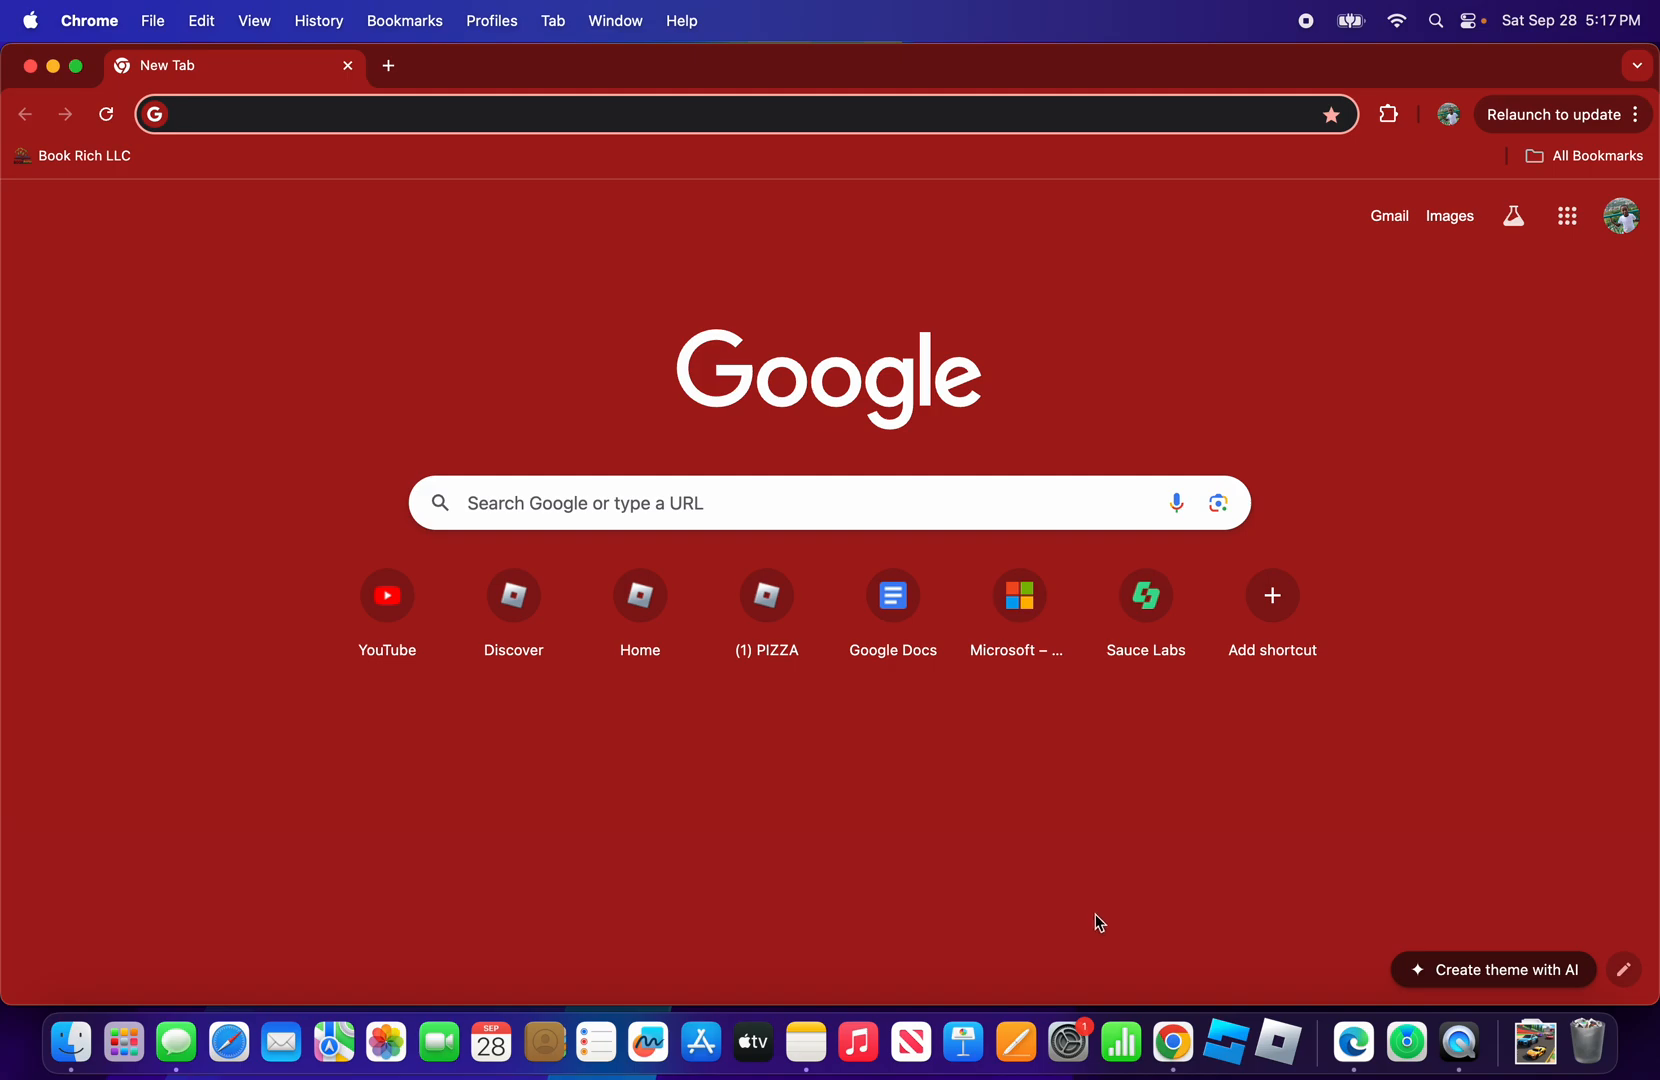
{"action": "mouse_move", "coordinate": [1224, 1042]}
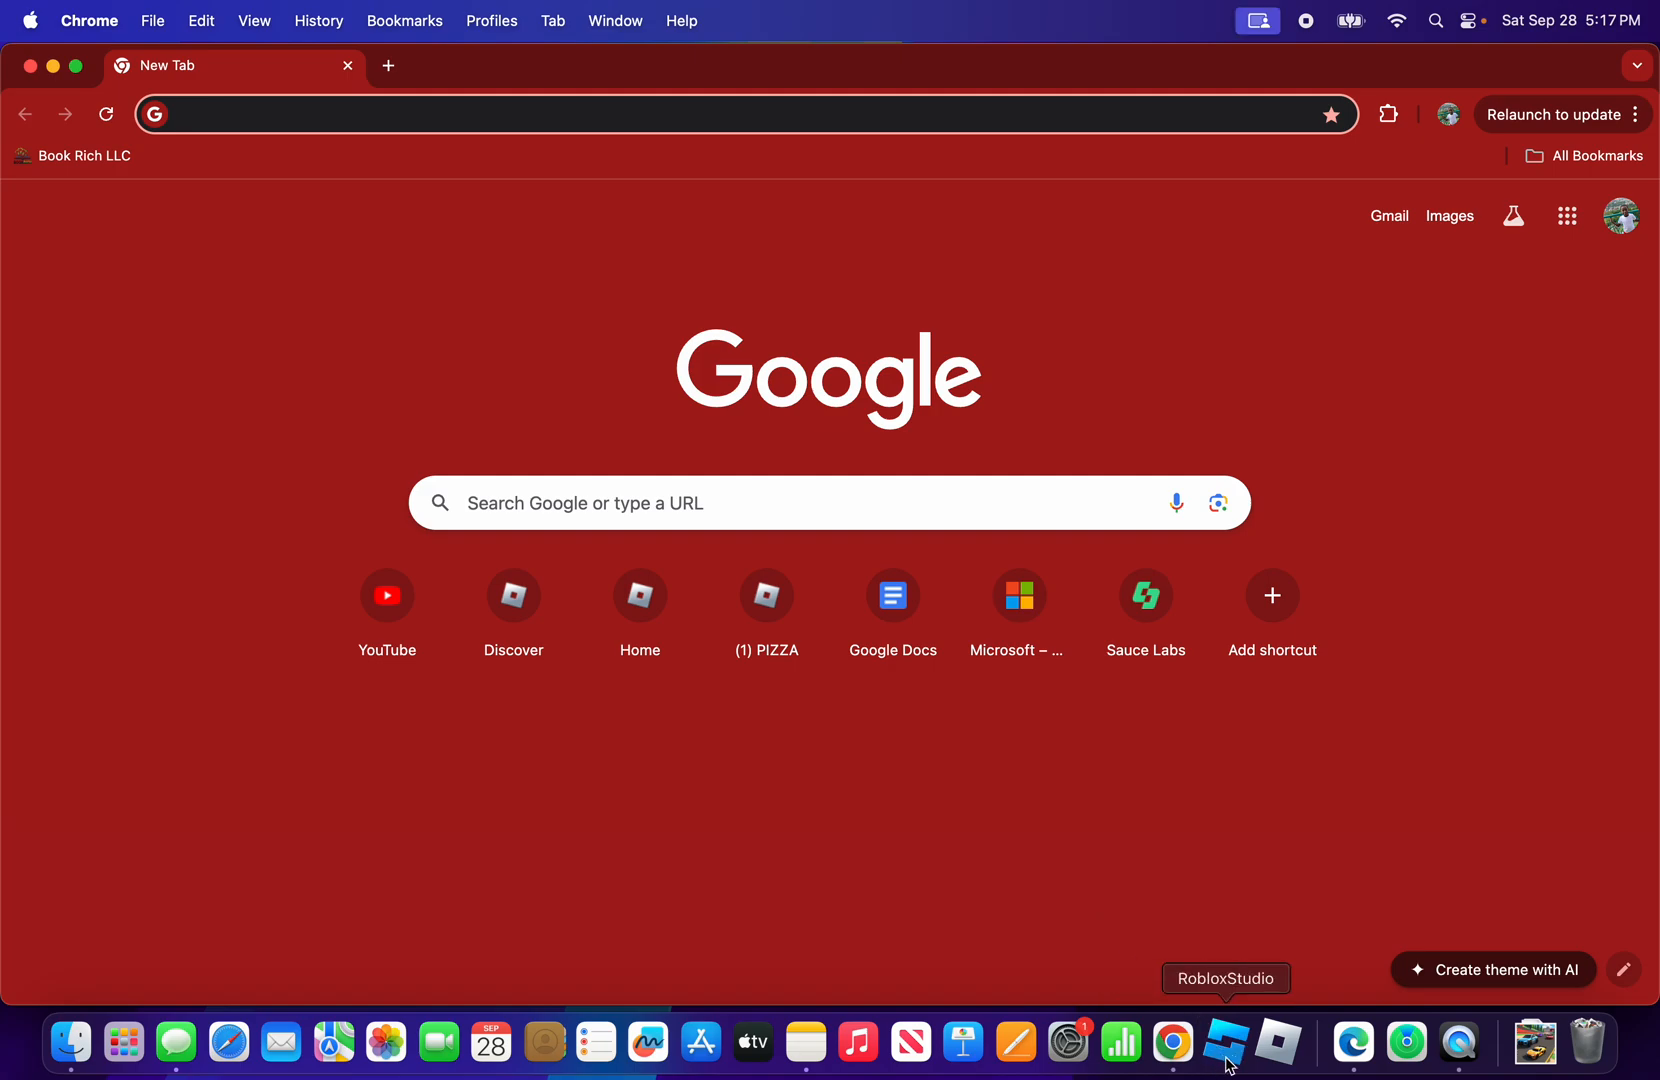
{"action": "mouse_move", "coordinate": [1230, 1062]}
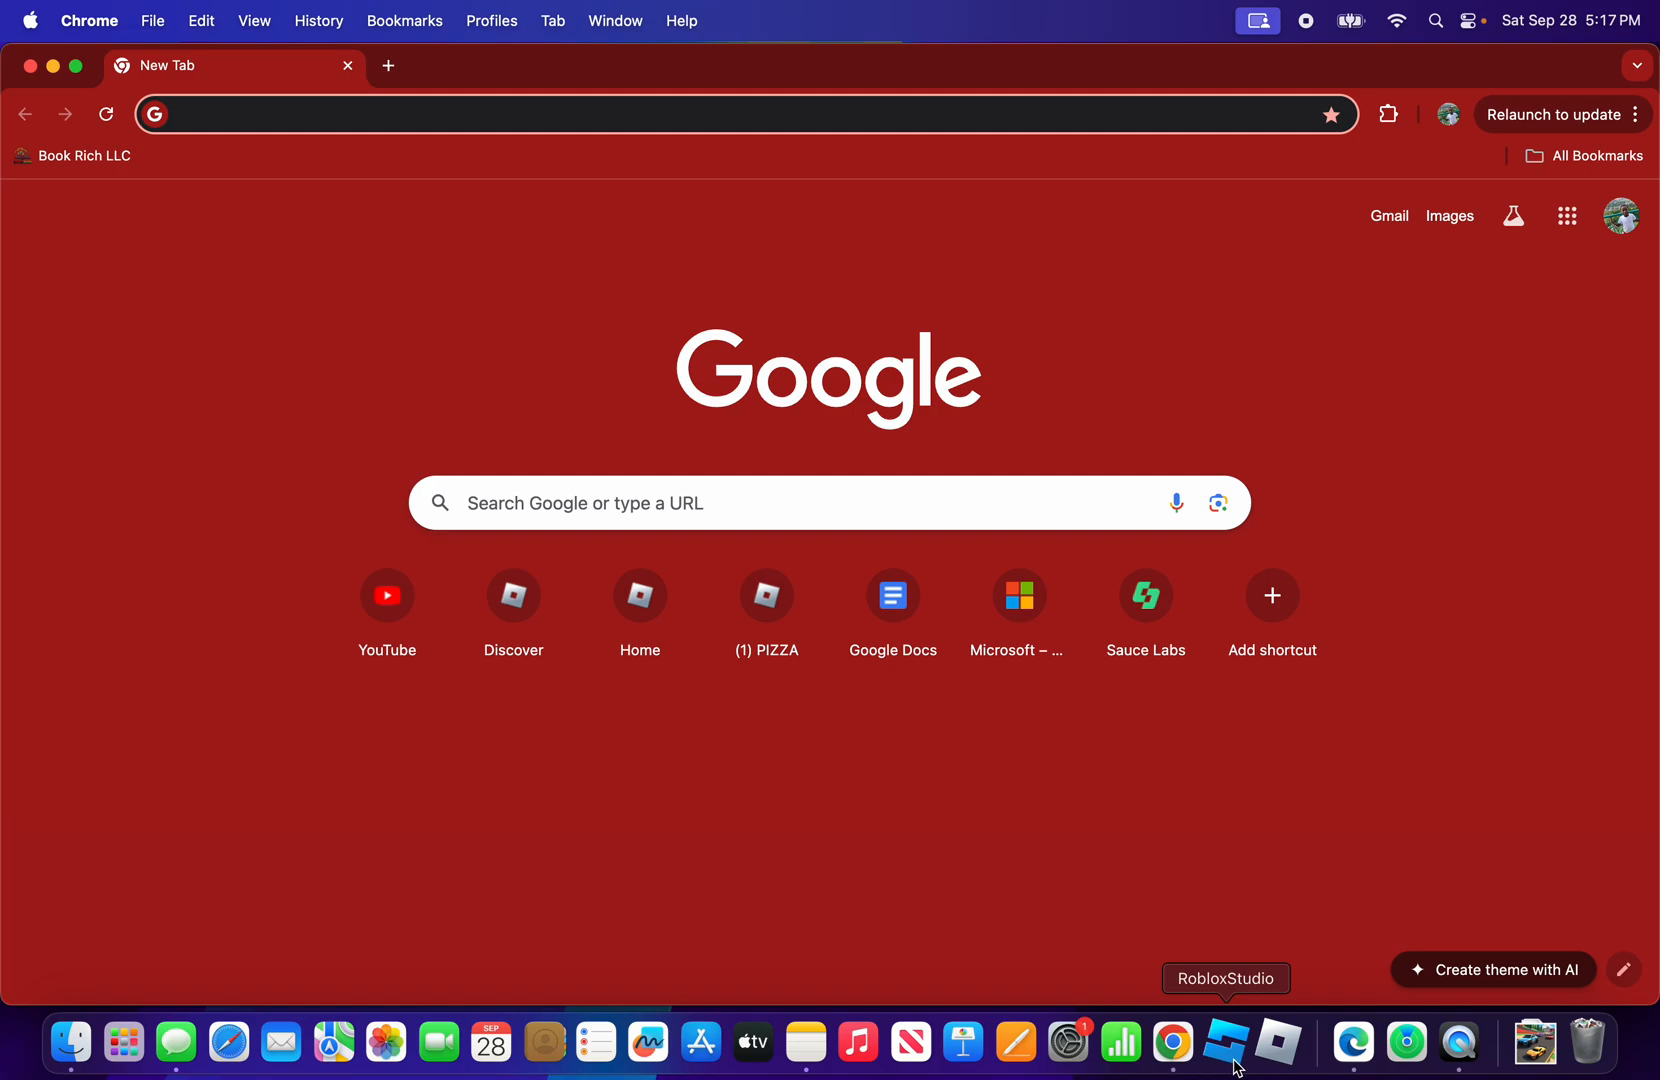
Launch Roblox Studio from the Dock over the Chrome new tab page
{"action": "left_click", "coordinate": [1226, 1040]}
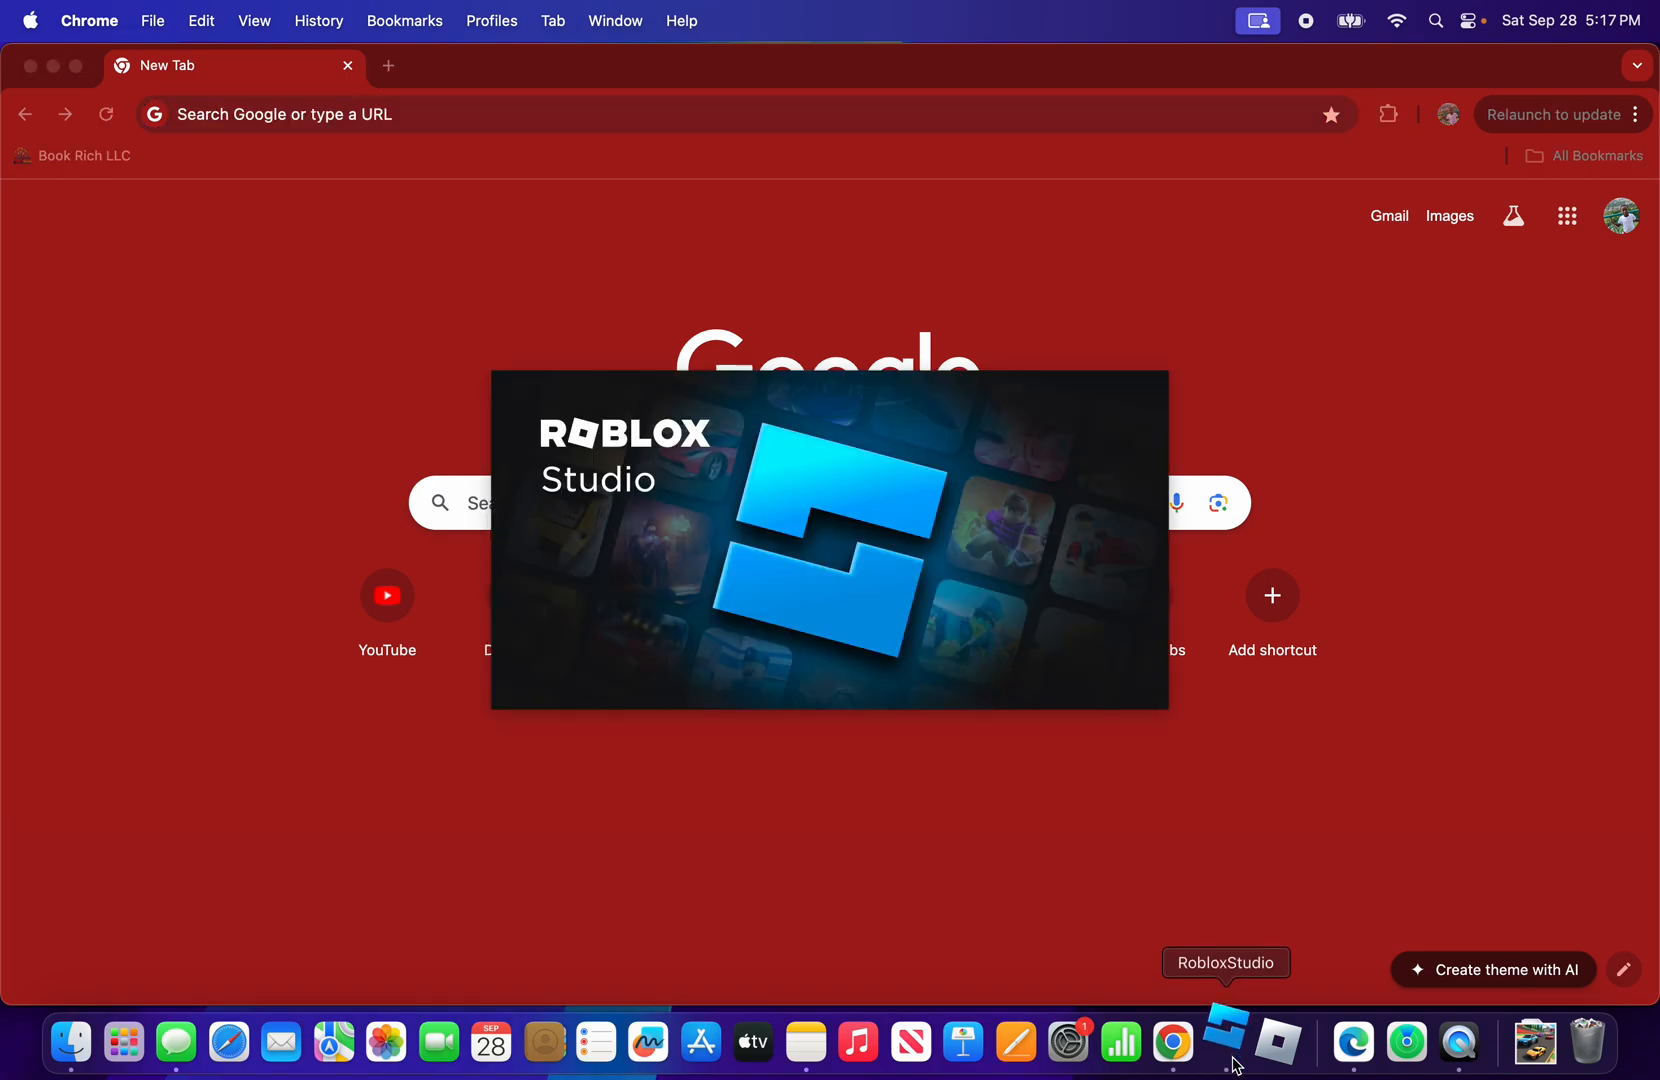
Browse the Home page and the full templates list, then return to the start page
{"action": "left_click", "coordinate": [1268, 1042]}
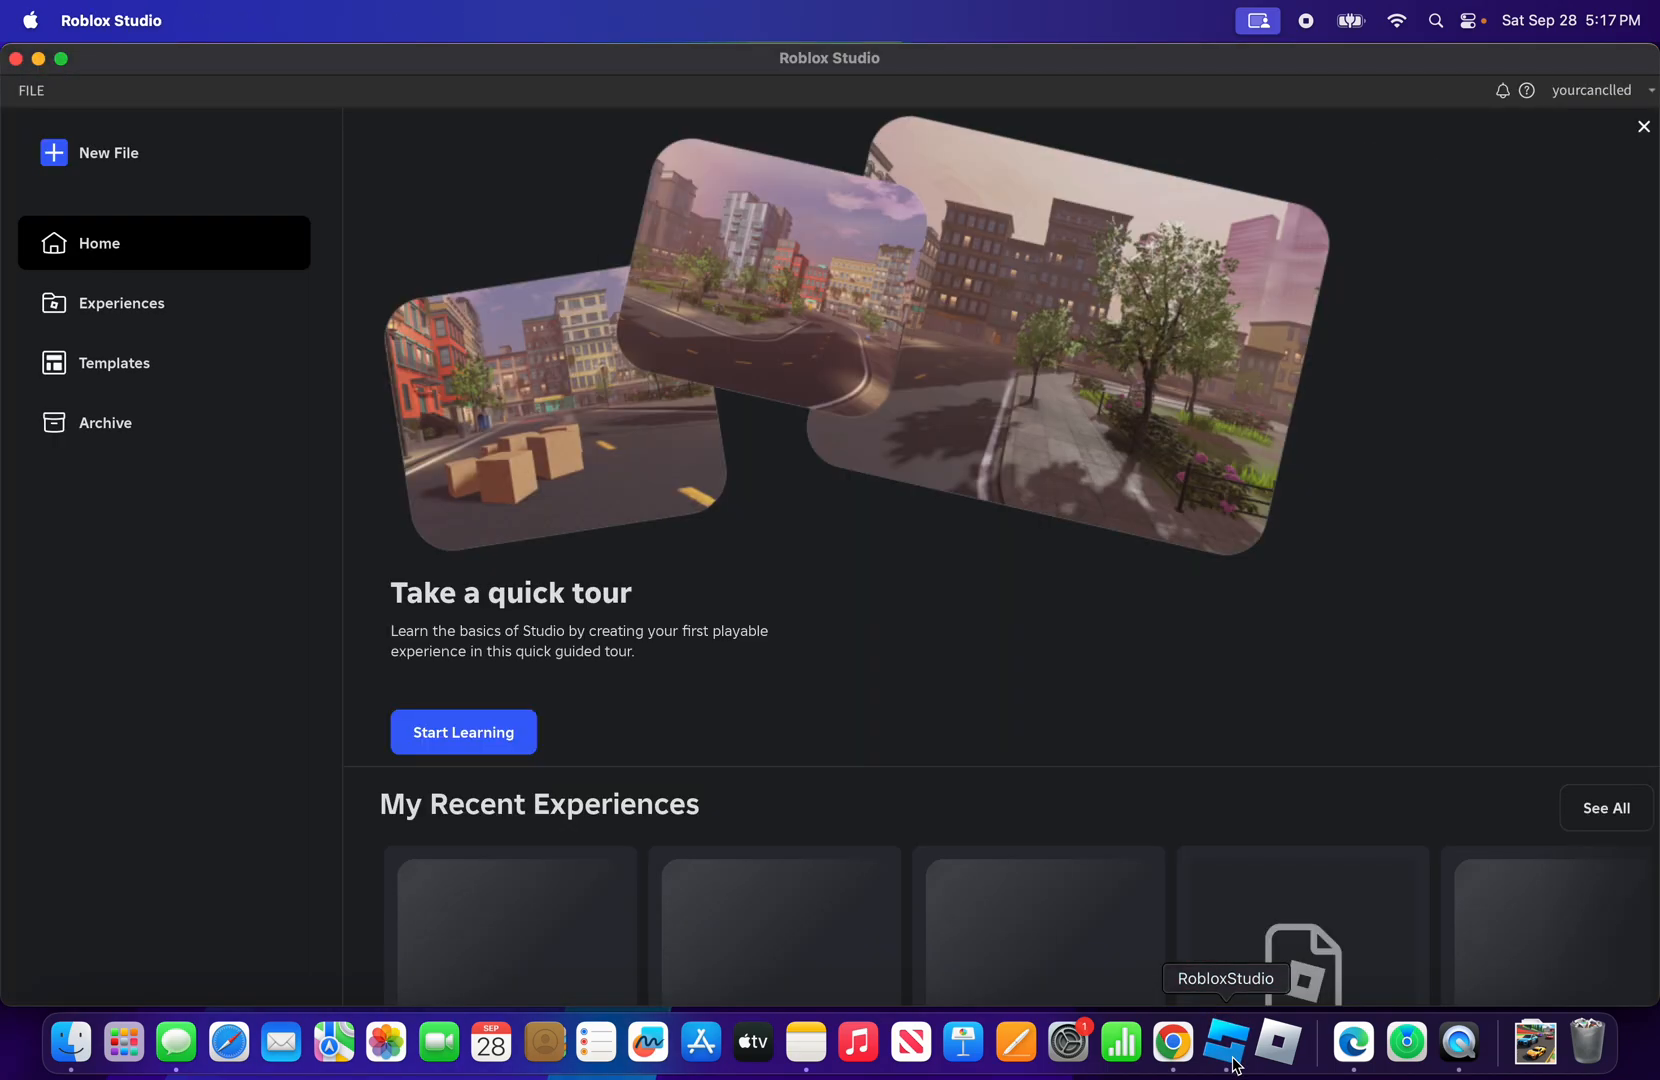
{"action": "scroll", "scroll_direction": "down", "scroll_amount": 3}
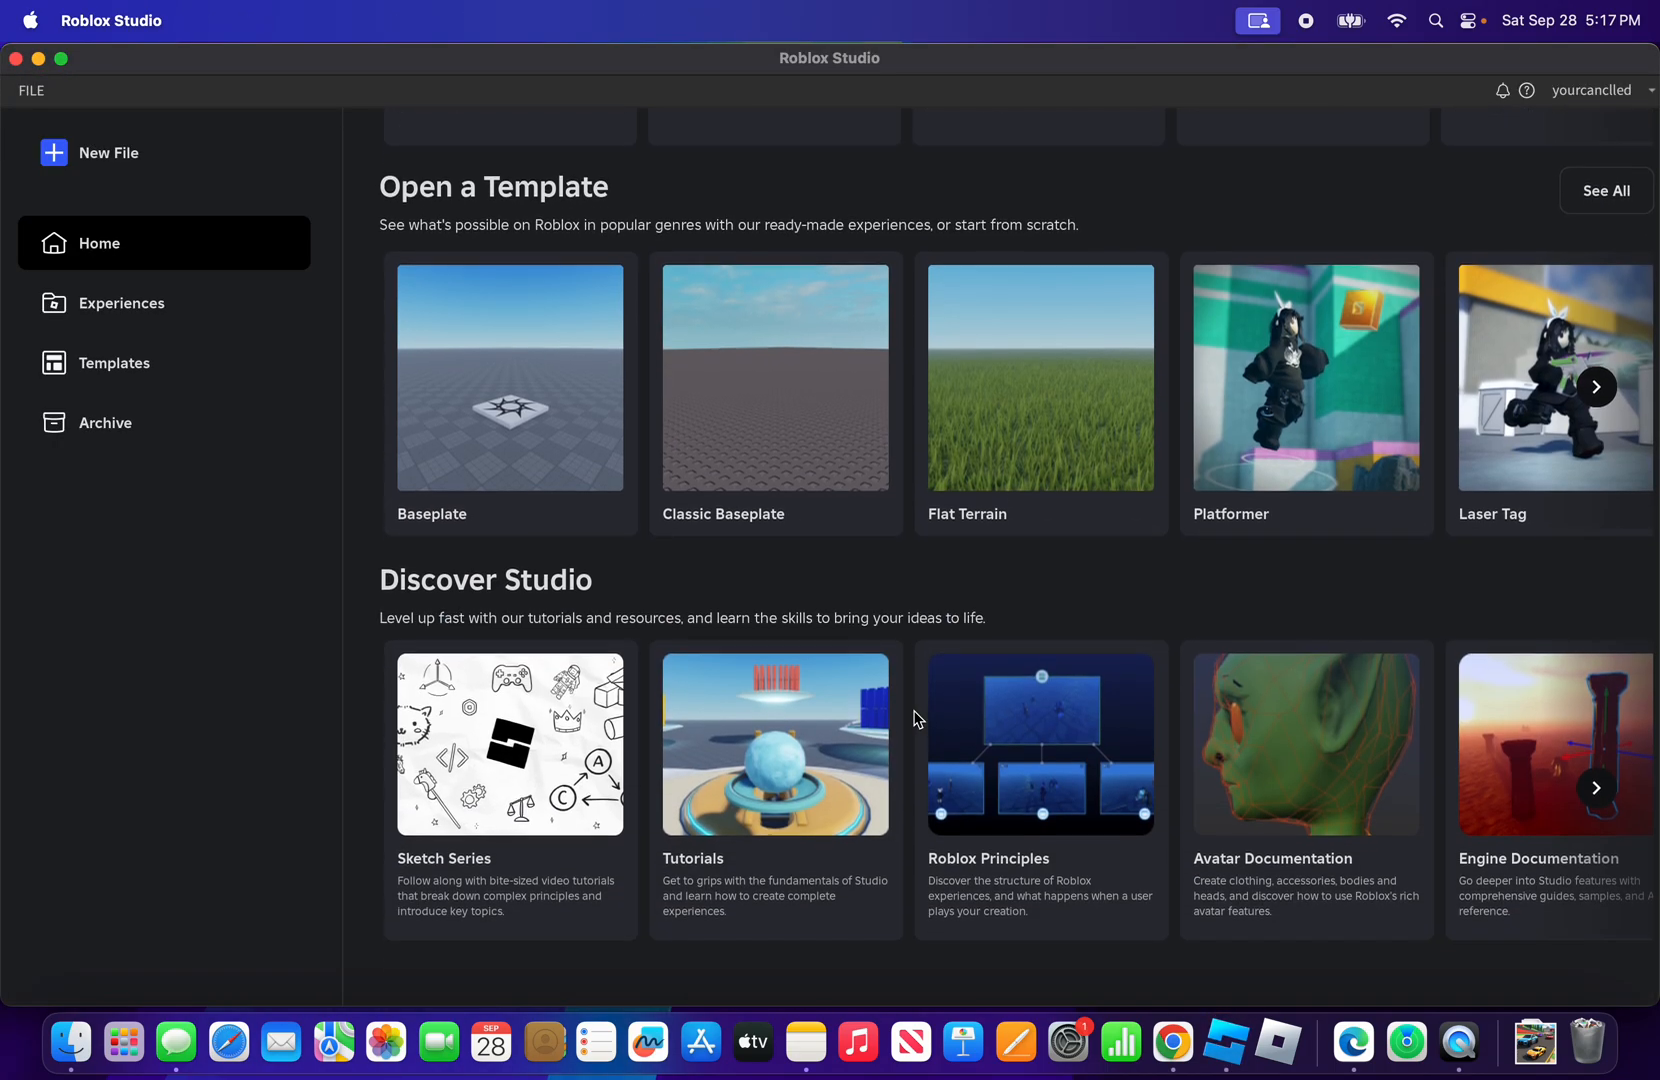
{"action": "scroll", "scroll_direction": "up", "scroll_amount": 3}
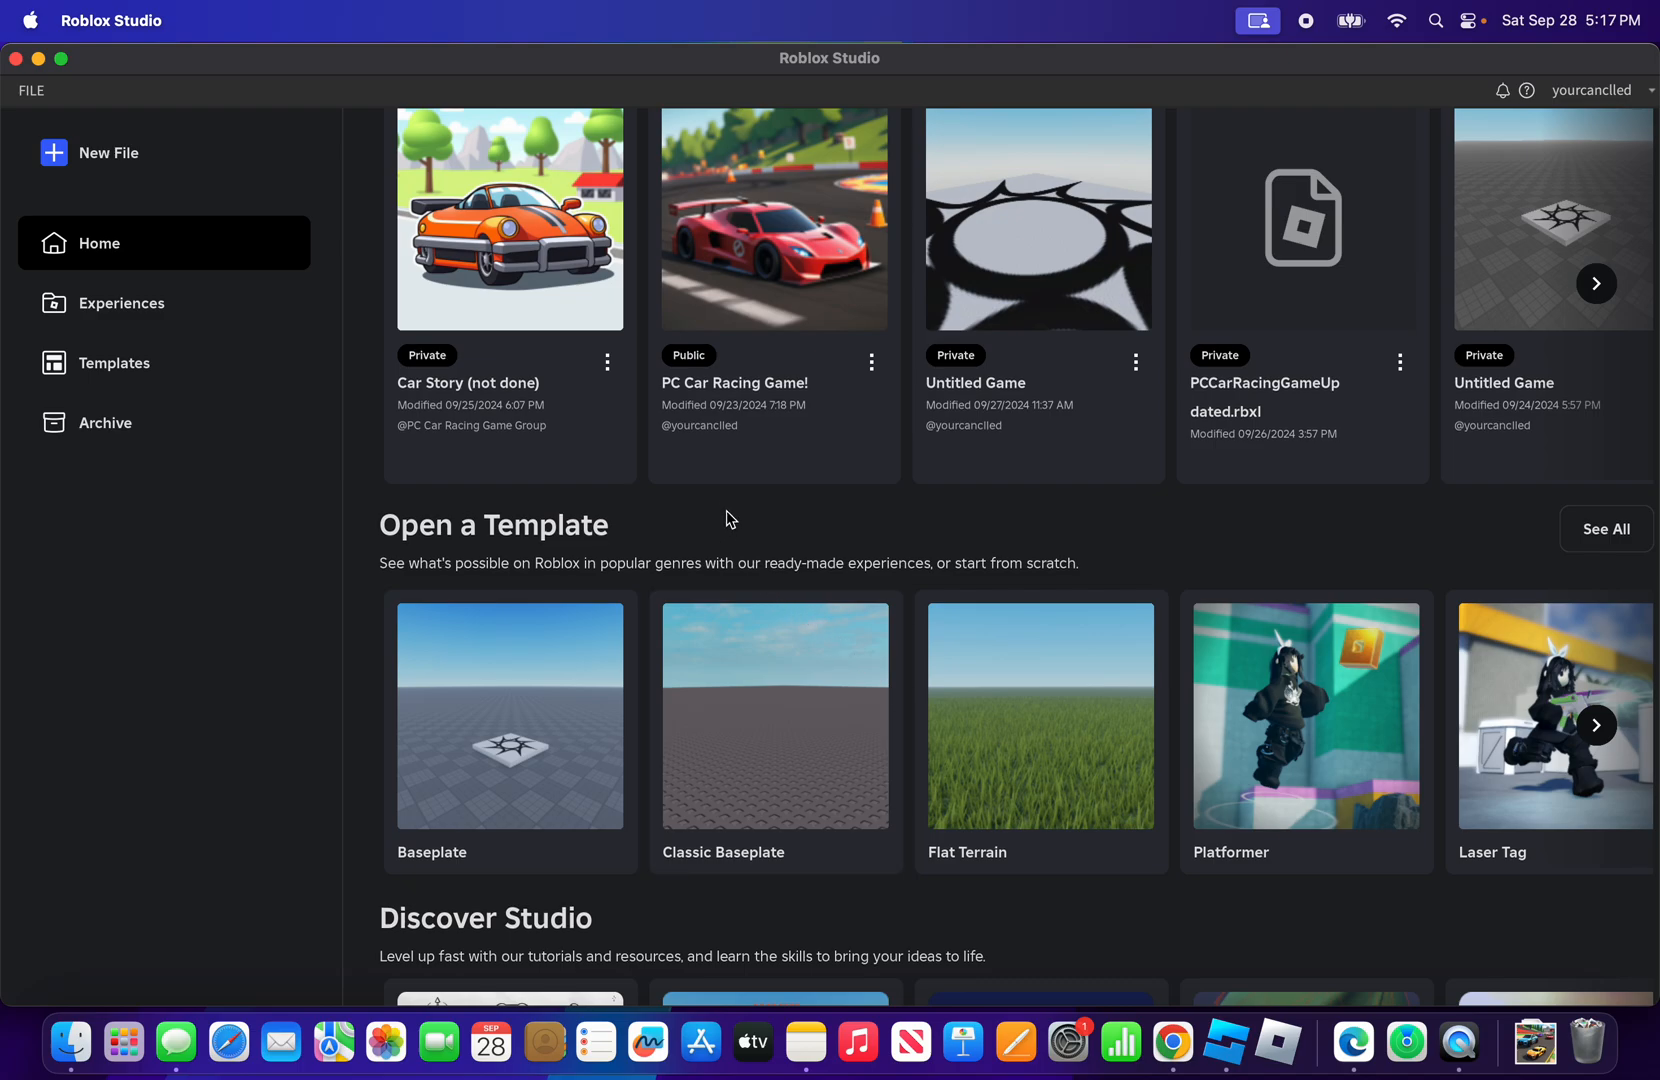
{"action": "mouse_move", "coordinate": [628, 434]}
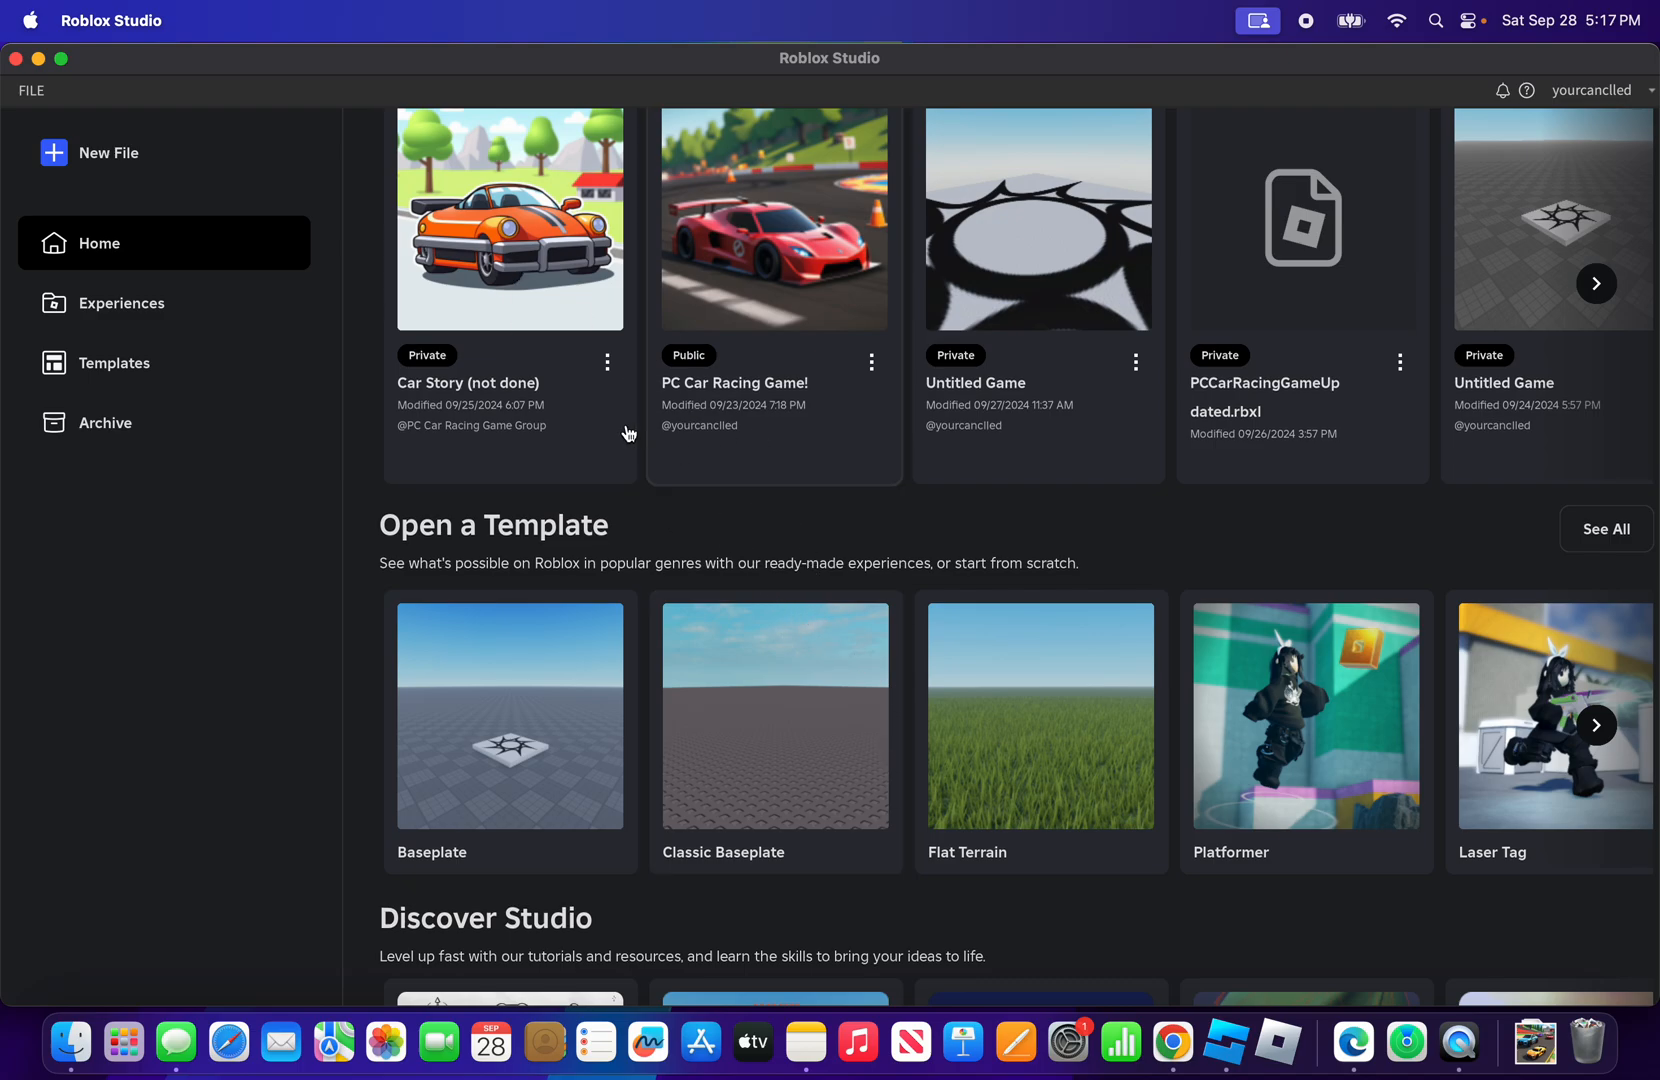
{"action": "scroll", "scroll_direction": "up", "scroll_amount": 3}
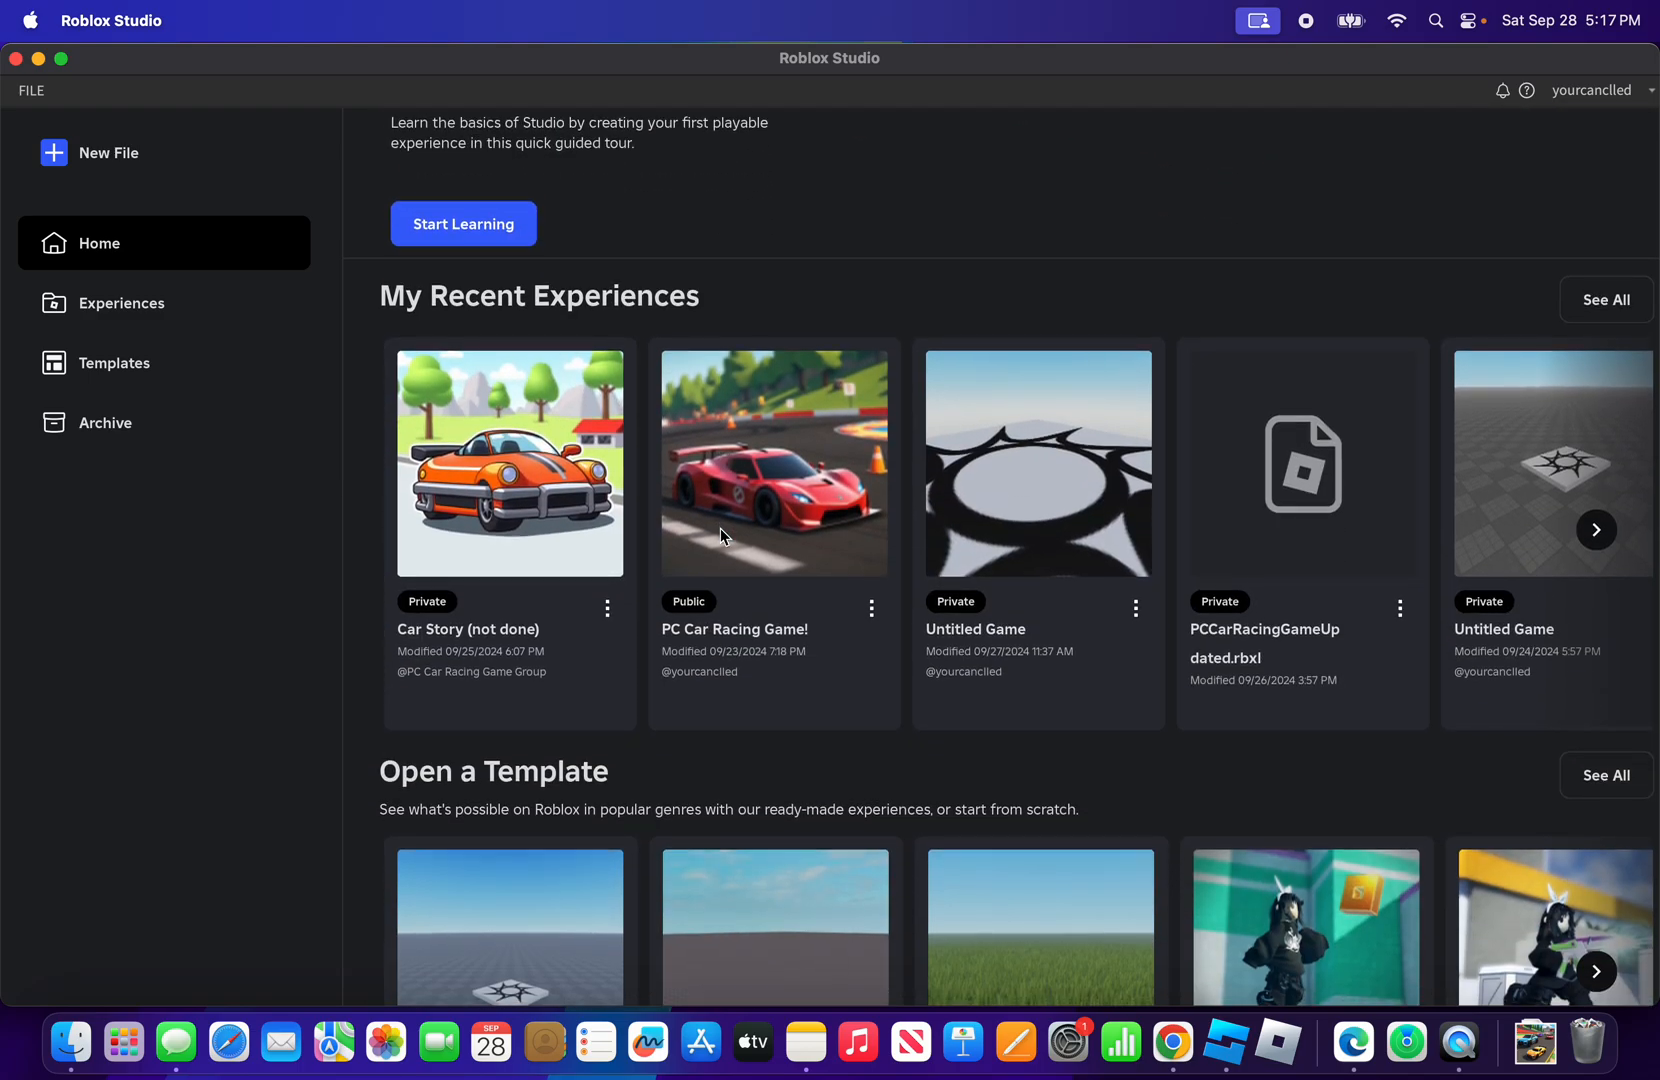
{"action": "mouse_move", "coordinate": [968, 492]}
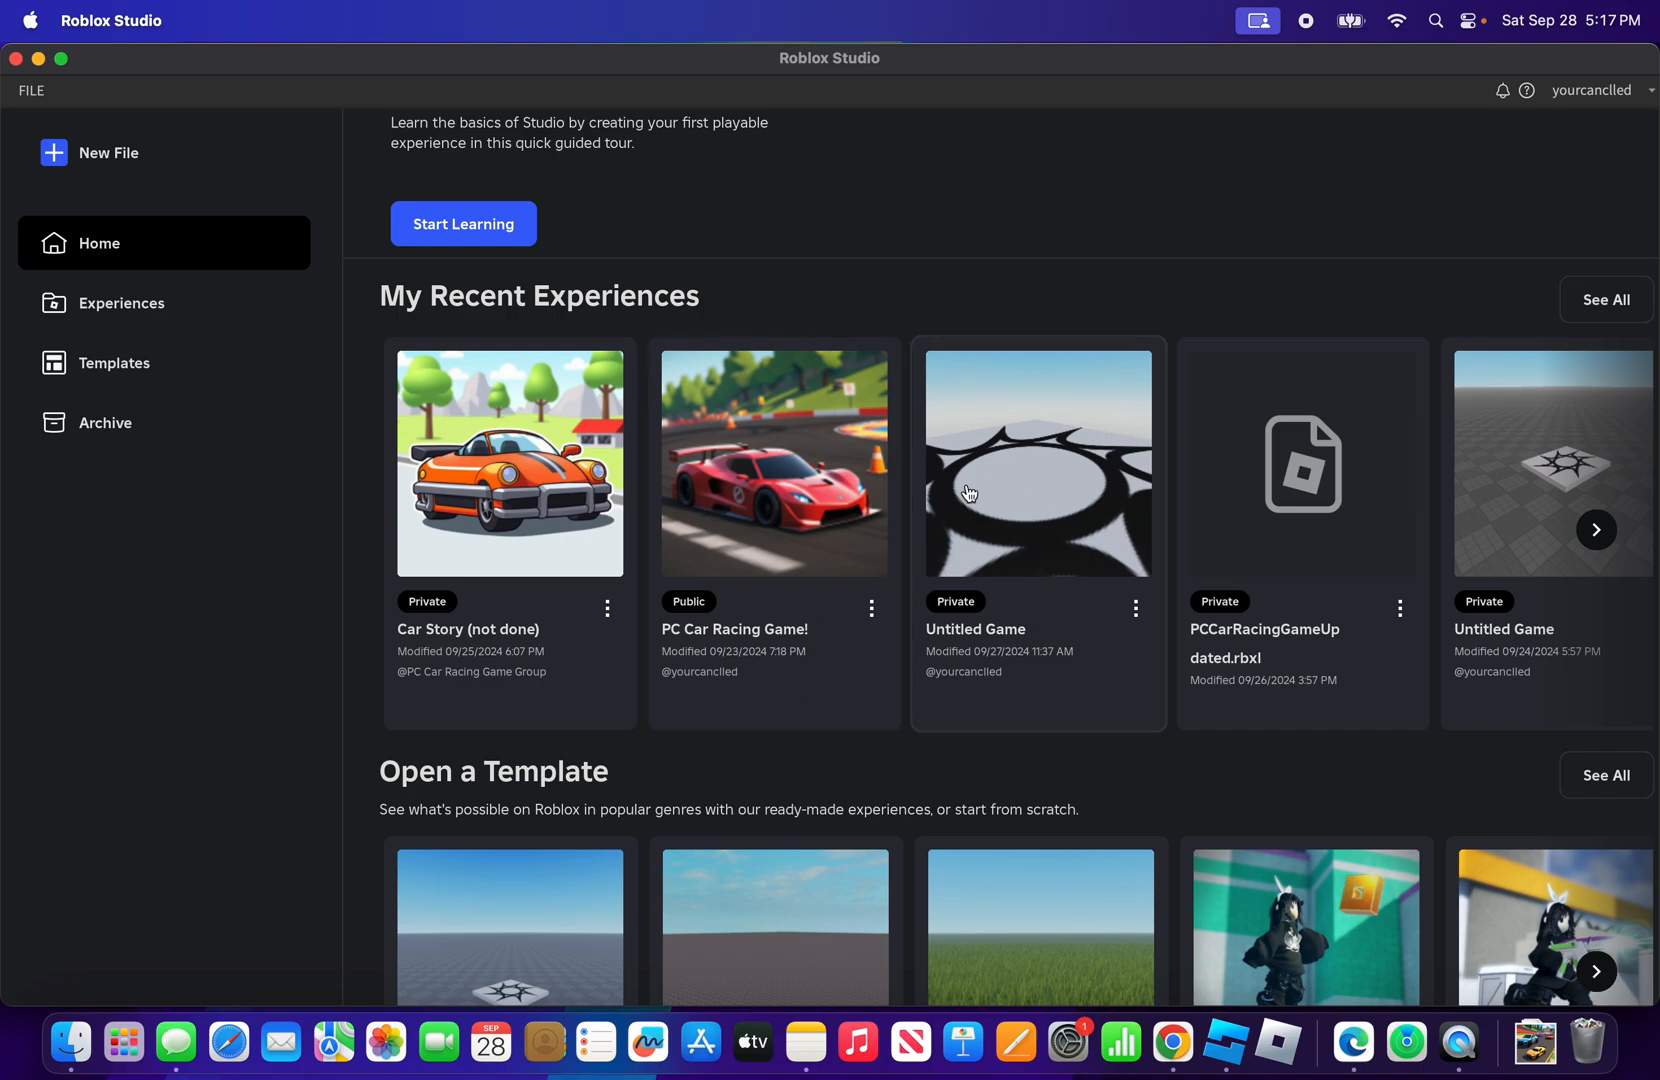
{"action": "scroll", "scroll_direction": "down", "scroll_amount": 3}
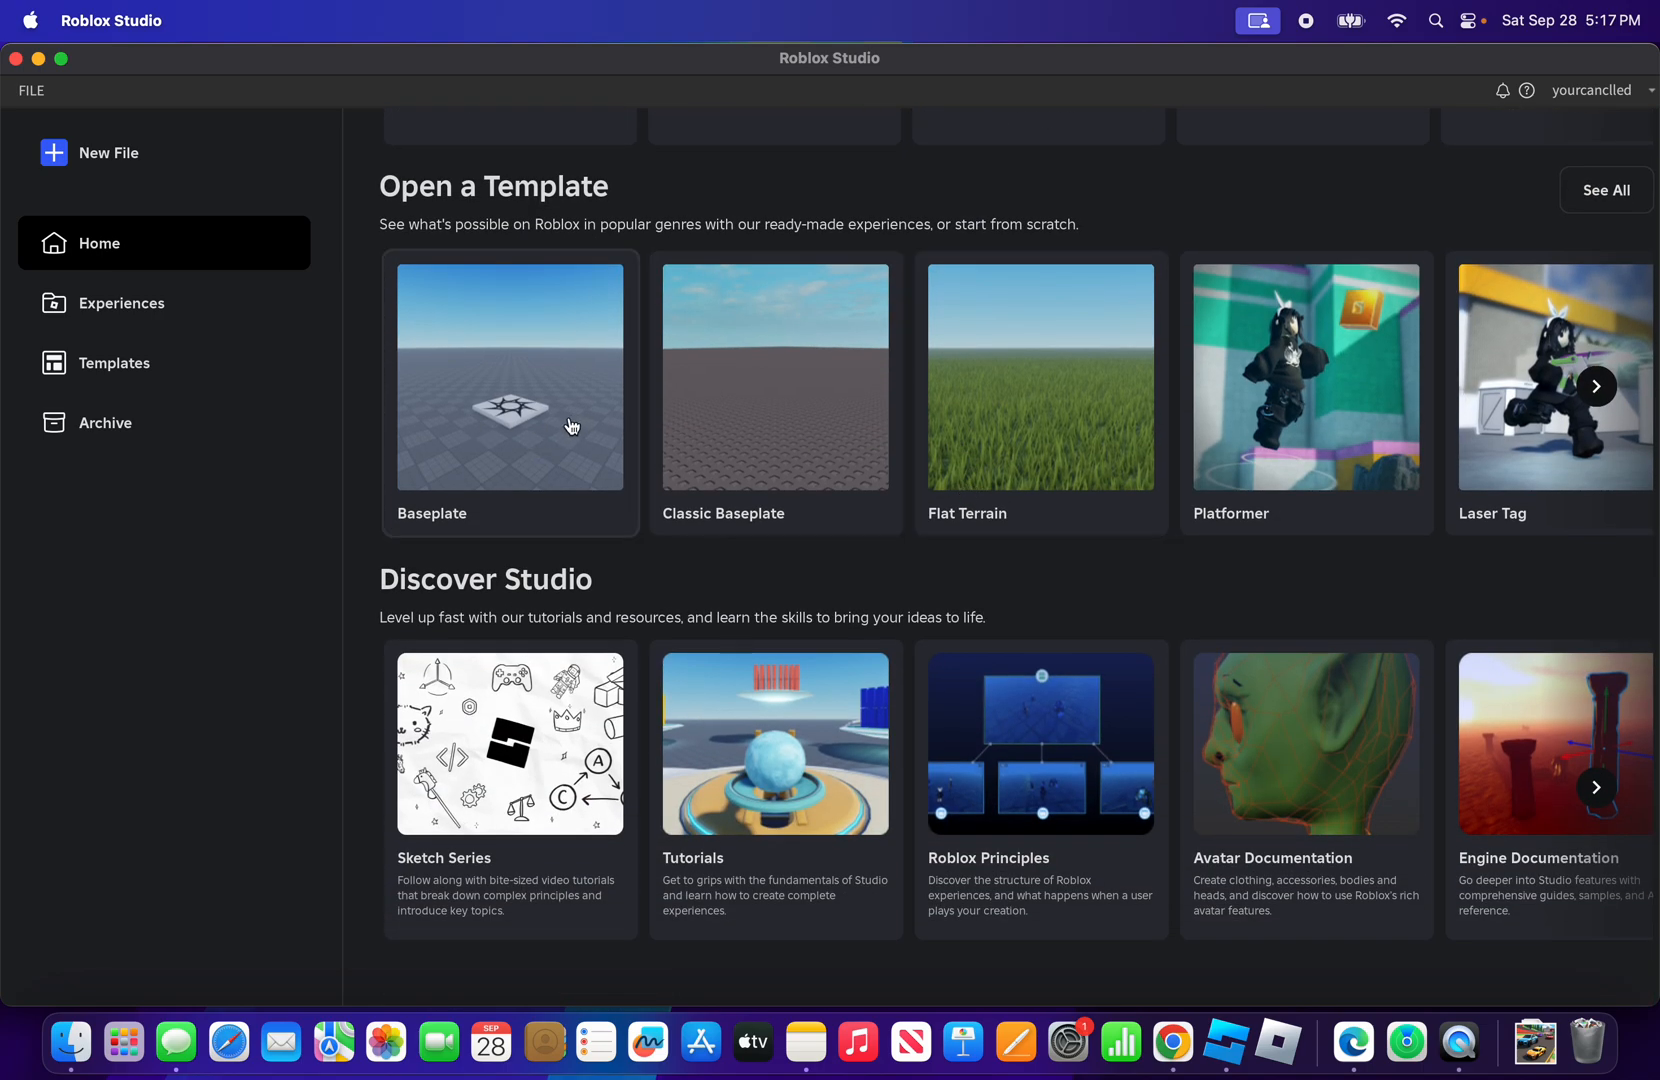
{"action": "mouse_move", "coordinate": [182, 338]}
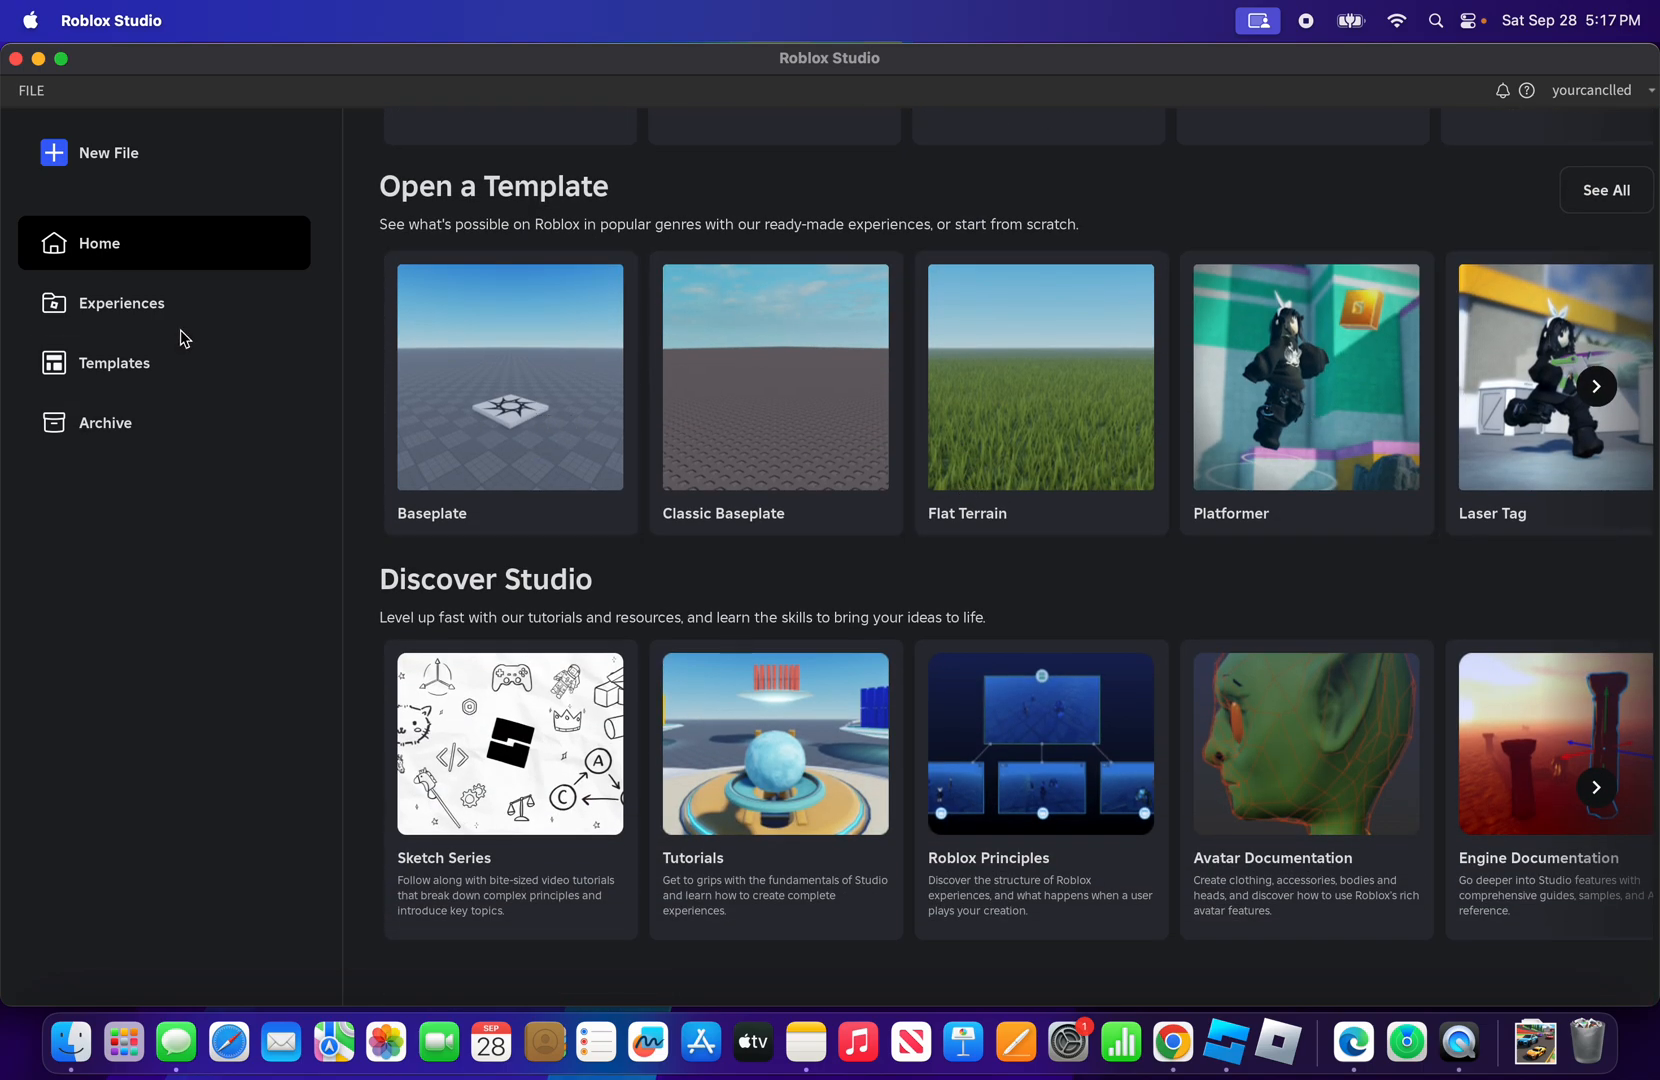
{"action": "left_click", "coordinate": [114, 362]}
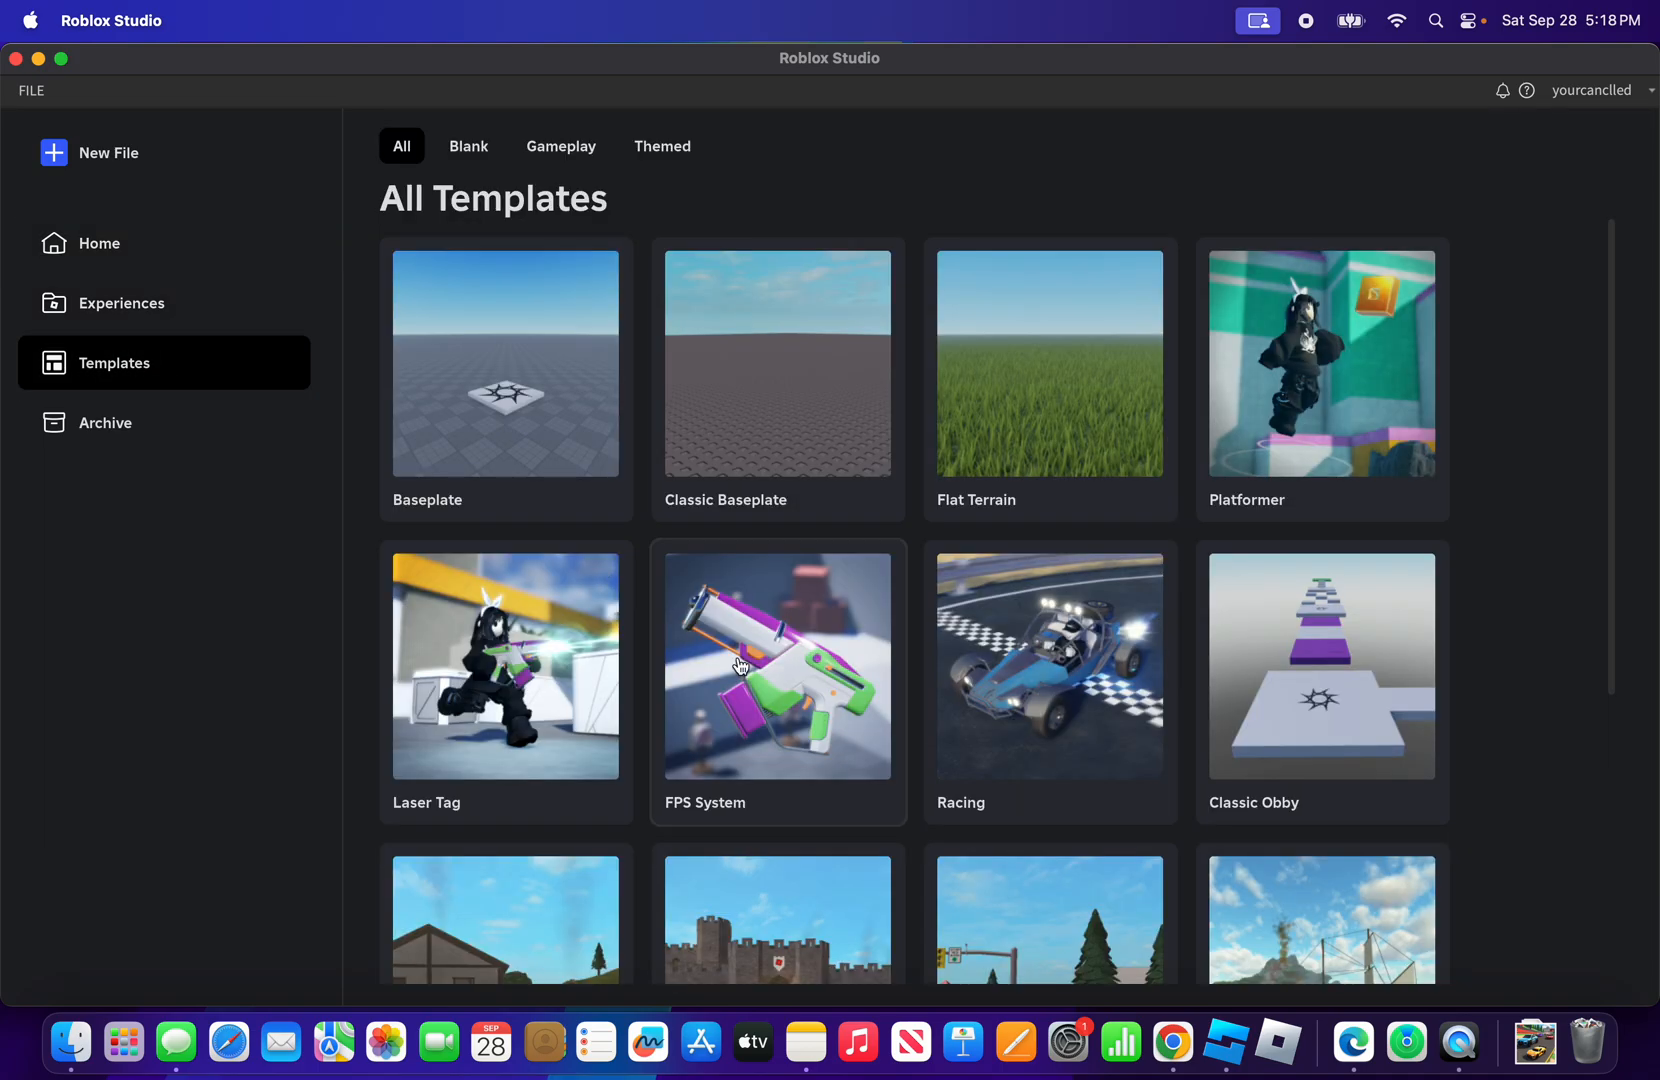
{"action": "mouse_move", "coordinate": [638, 604]}
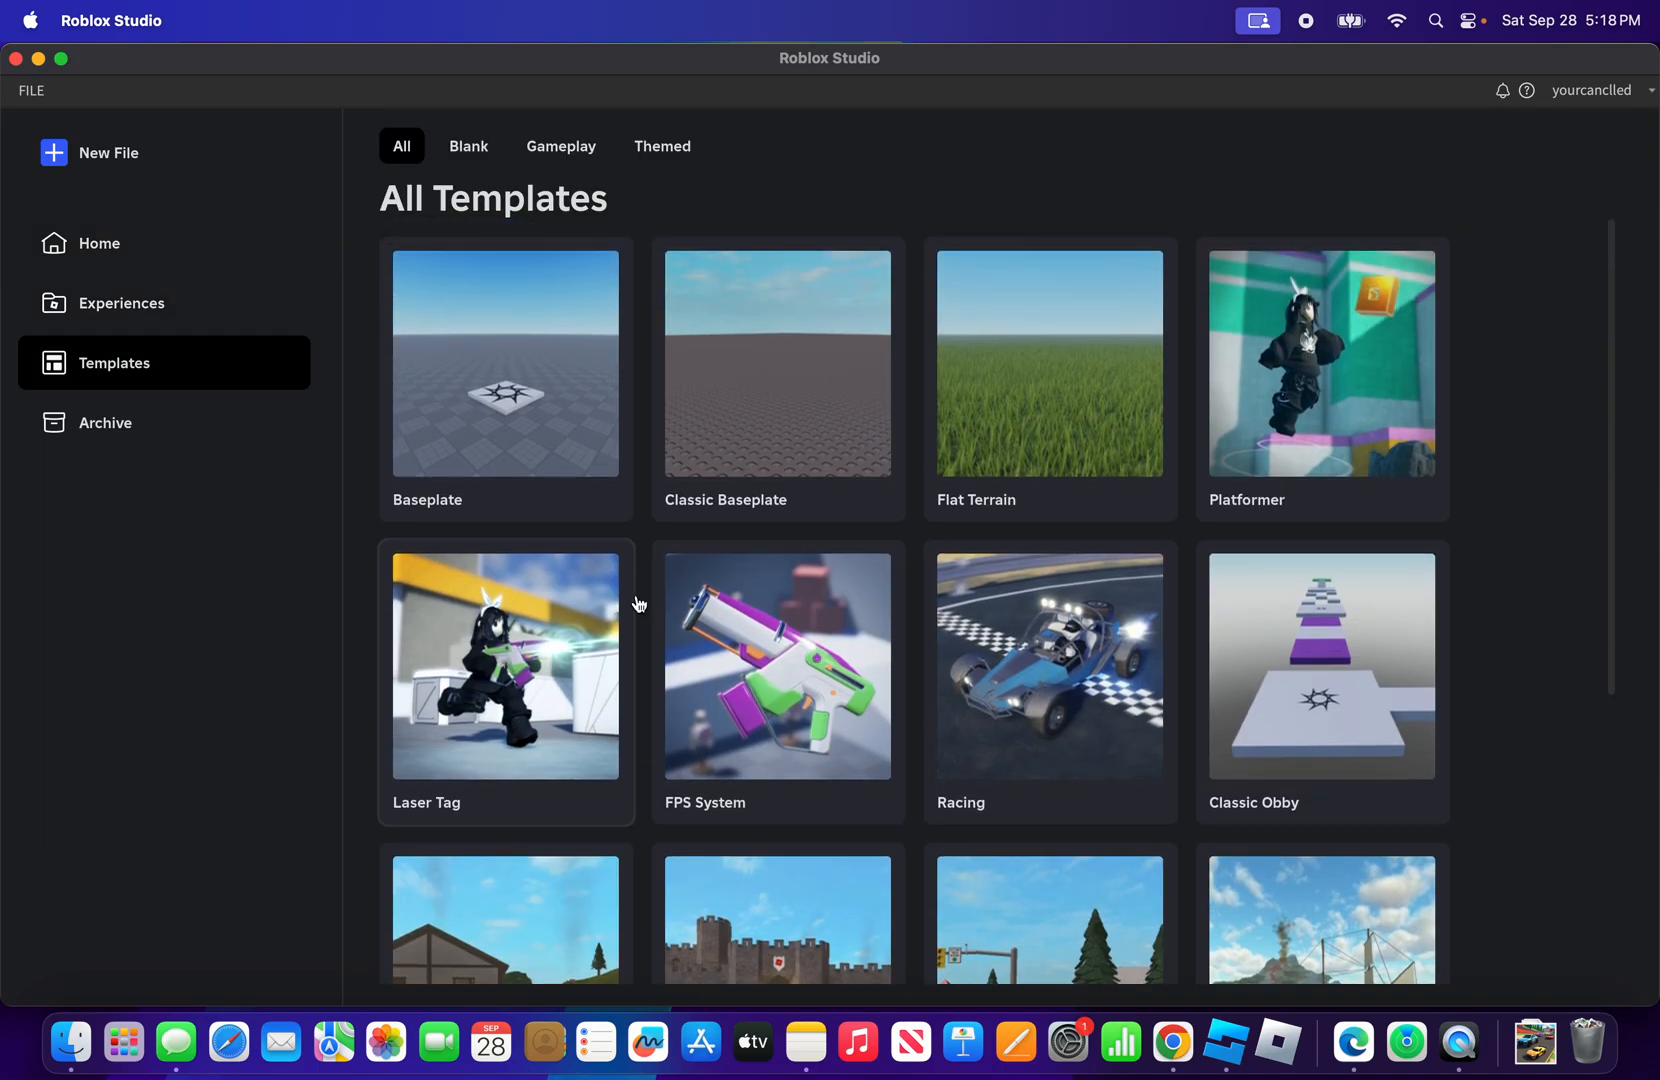
{"action": "left_click", "coordinate": [98, 242]}
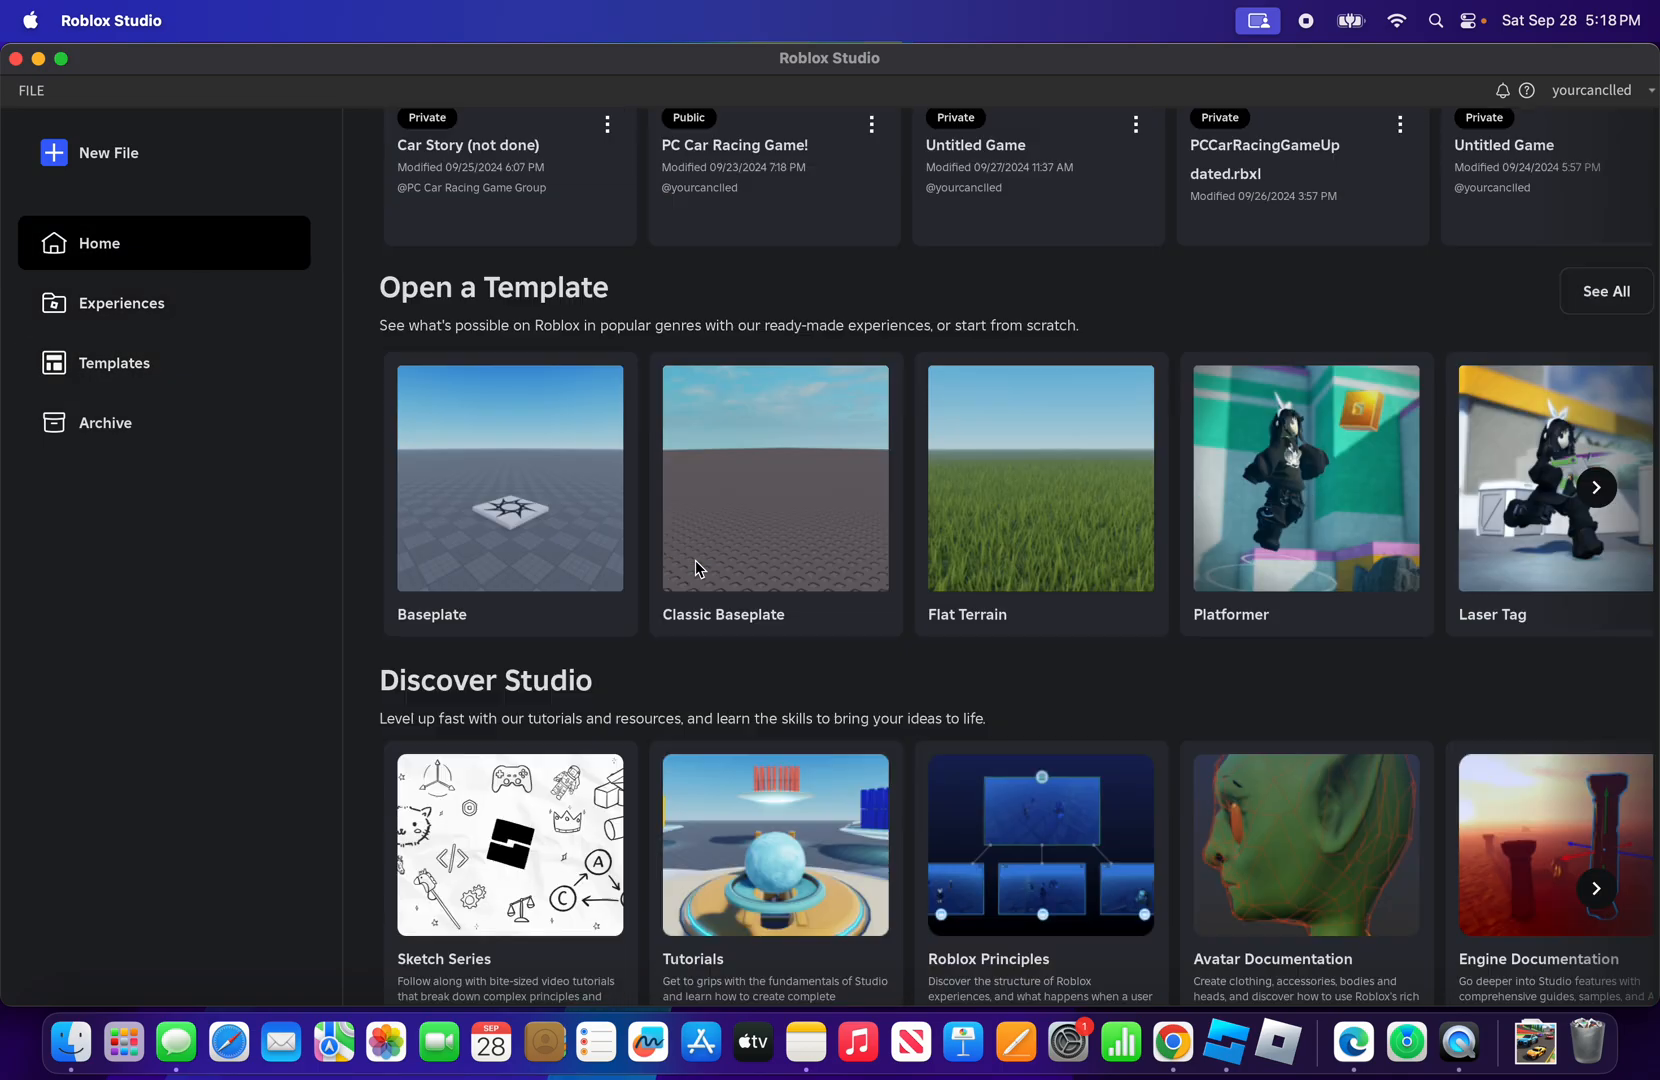
Start a new place from the Baseplate template
{"action": "scroll", "scroll_direction": "down", "scroll_amount": 3}
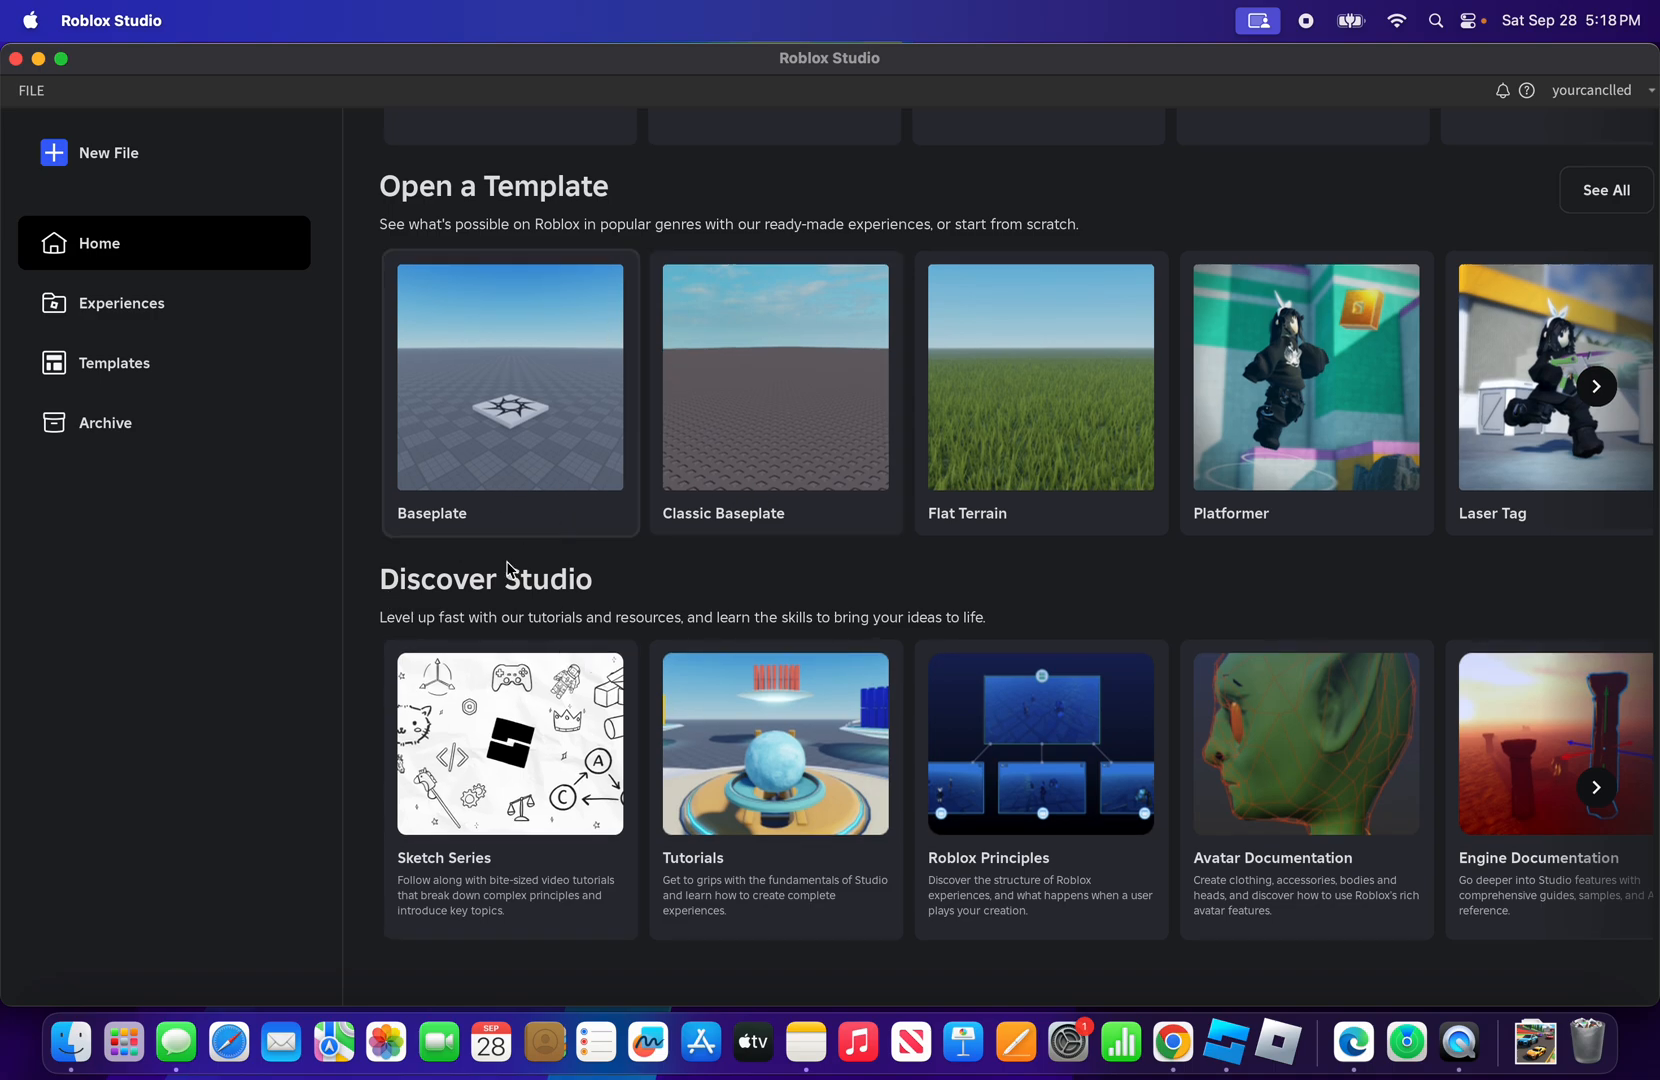
{"action": "left_click", "coordinate": [510, 376]}
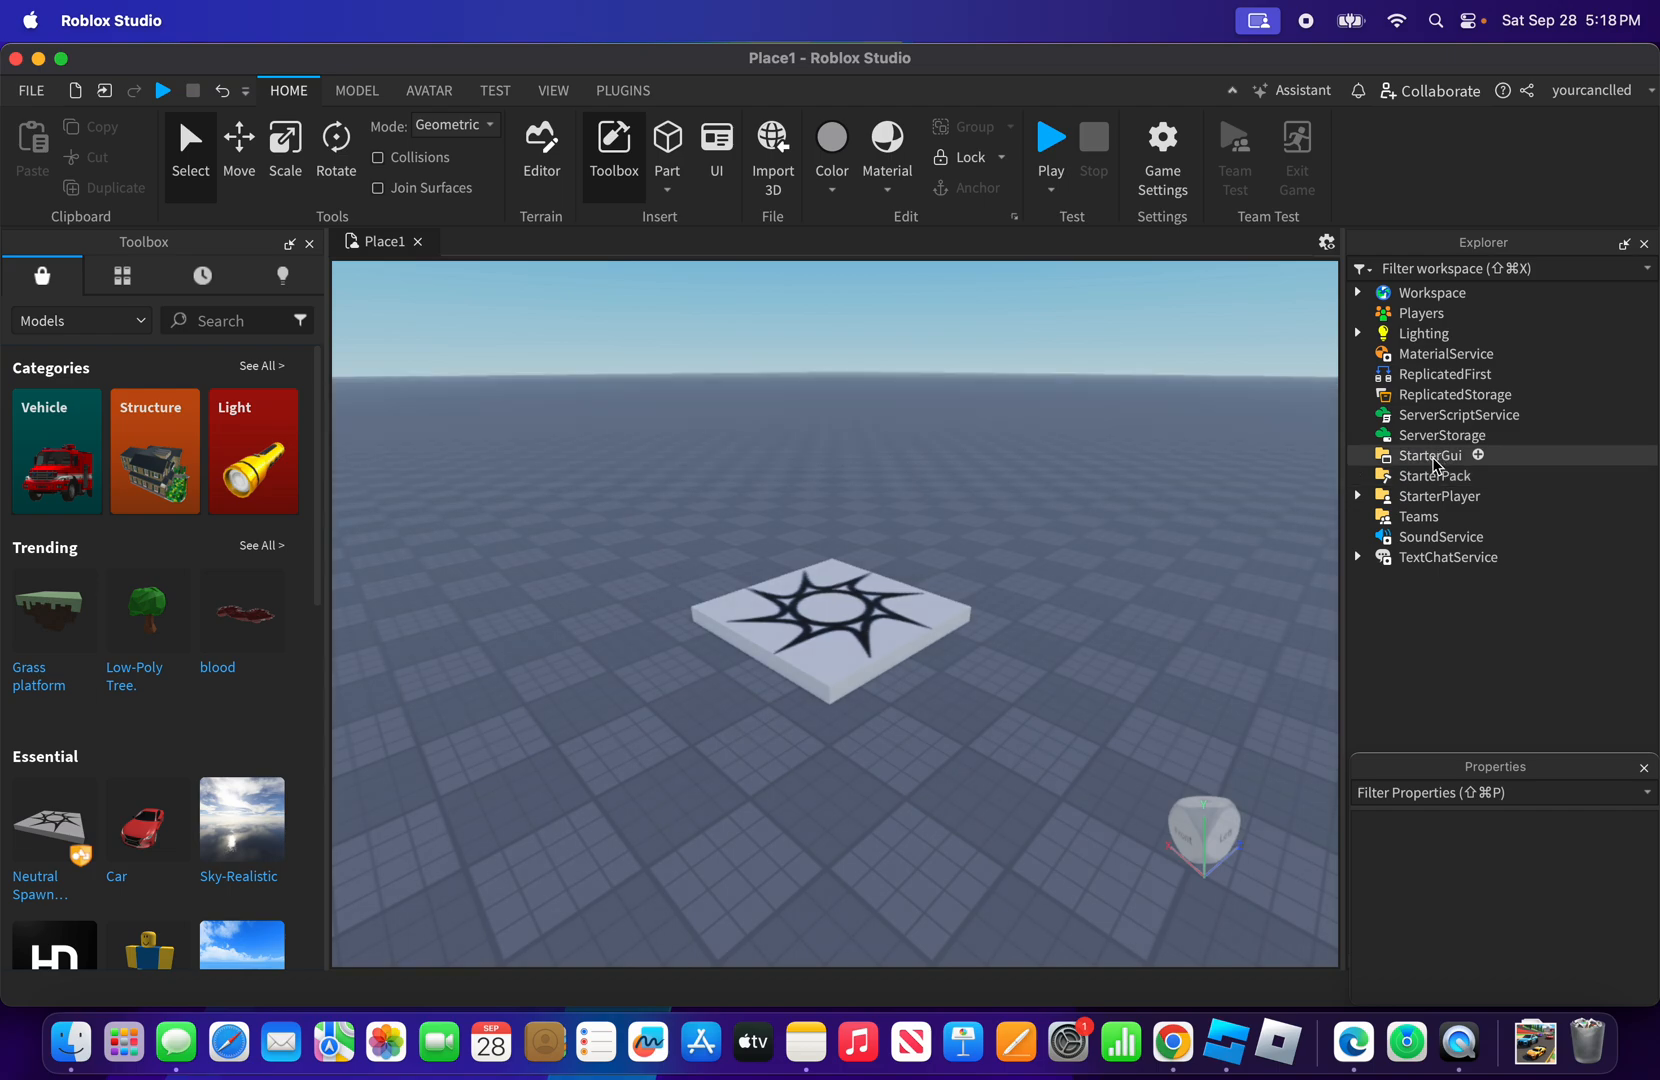
Insert a TextLabel into the ScreenGui under StarterGui
{"action": "left_click", "coordinate": [1430, 454]}
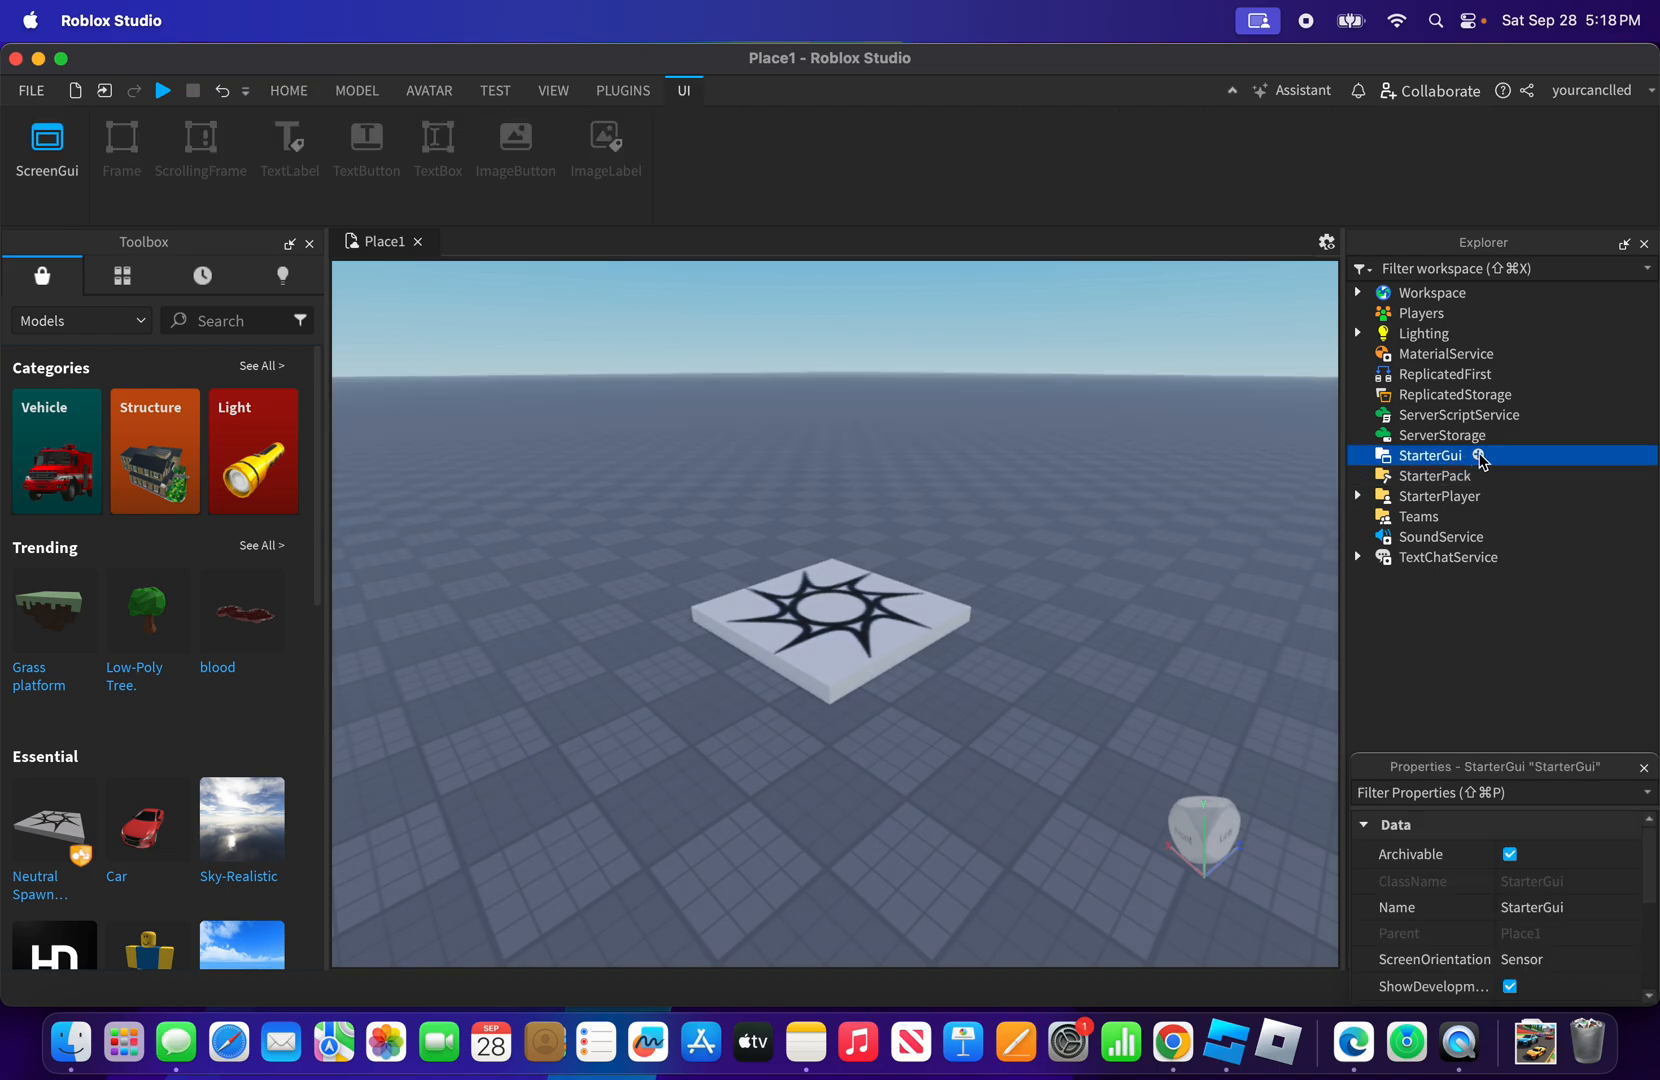
{"action": "left_click", "coordinate": [1358, 454]}
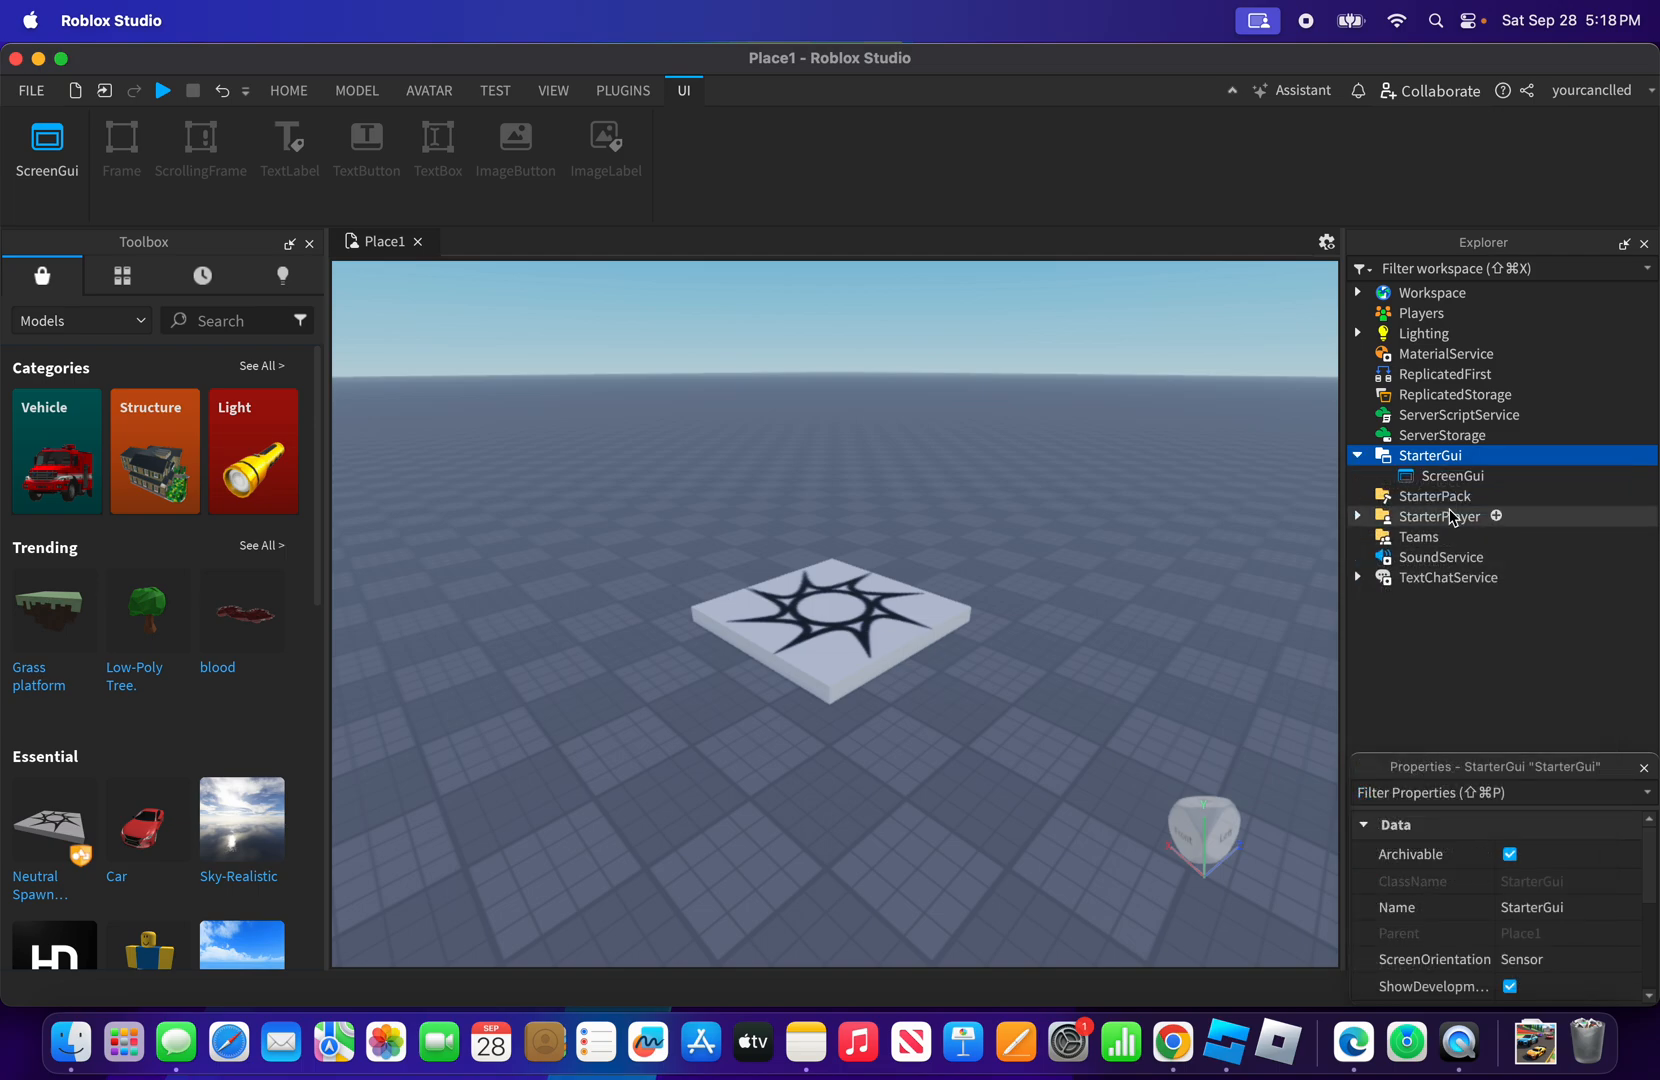
{"action": "left_click", "coordinate": [1500, 476]}
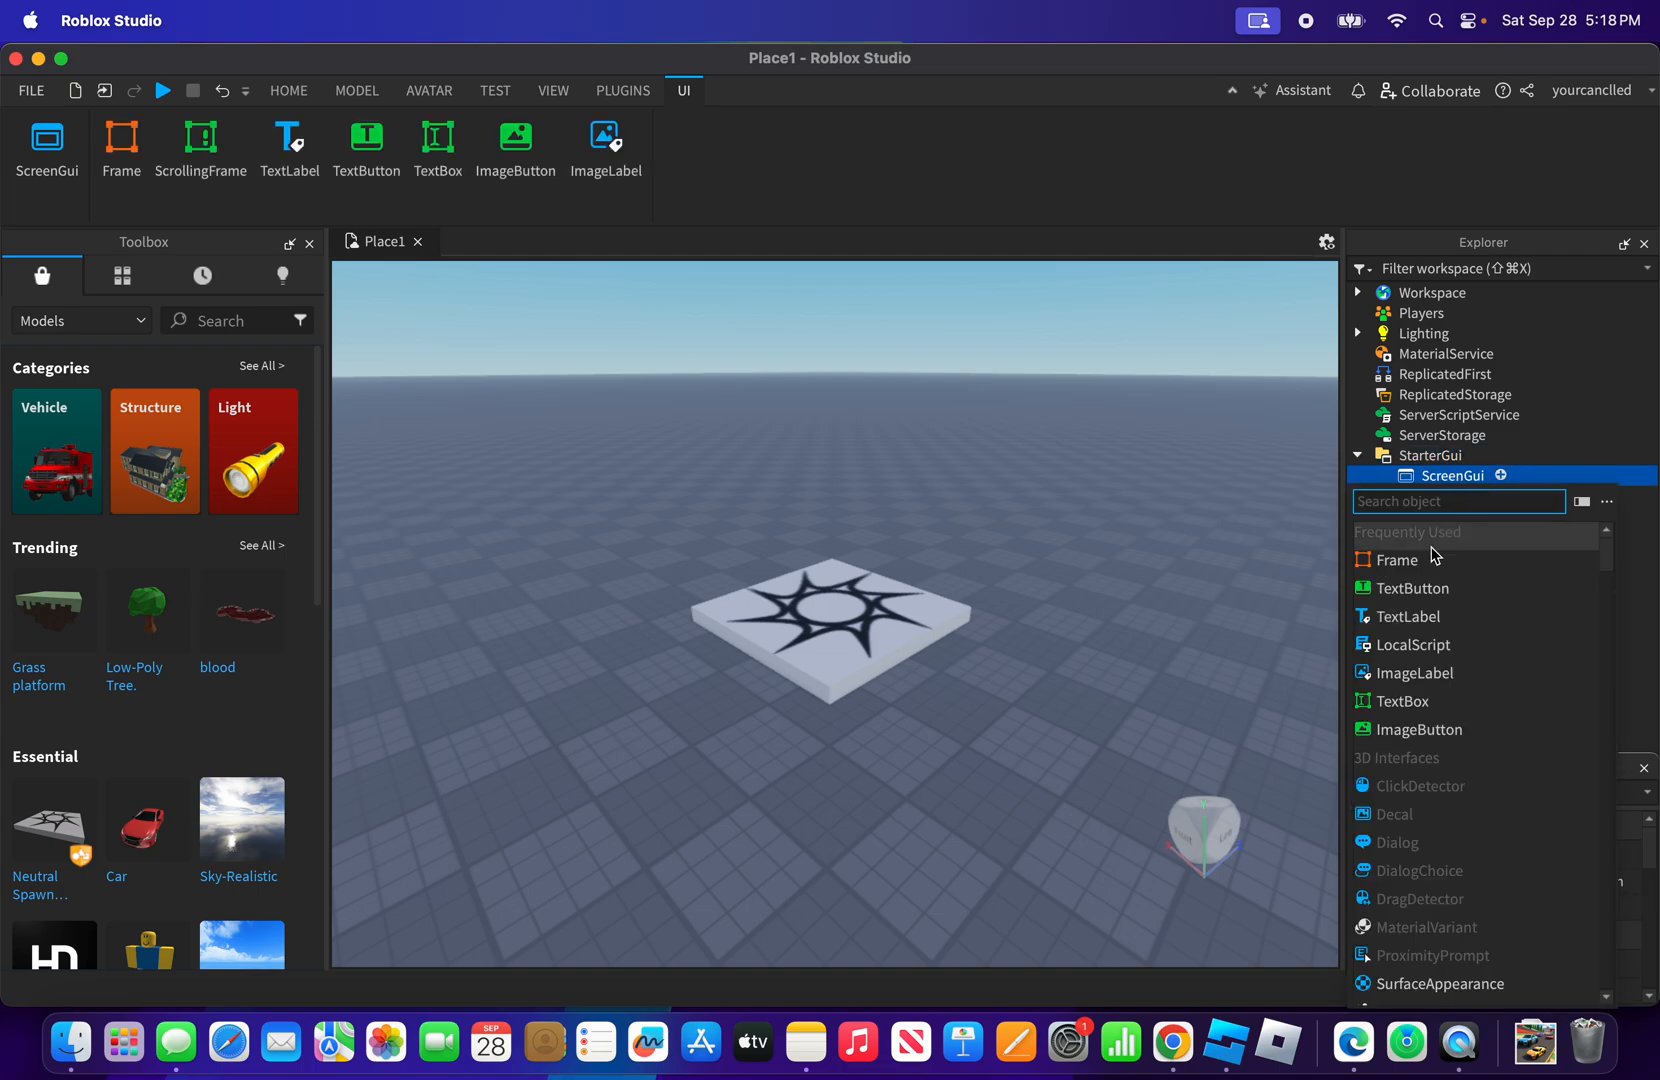
{"action": "left_click", "coordinate": [1408, 616]}
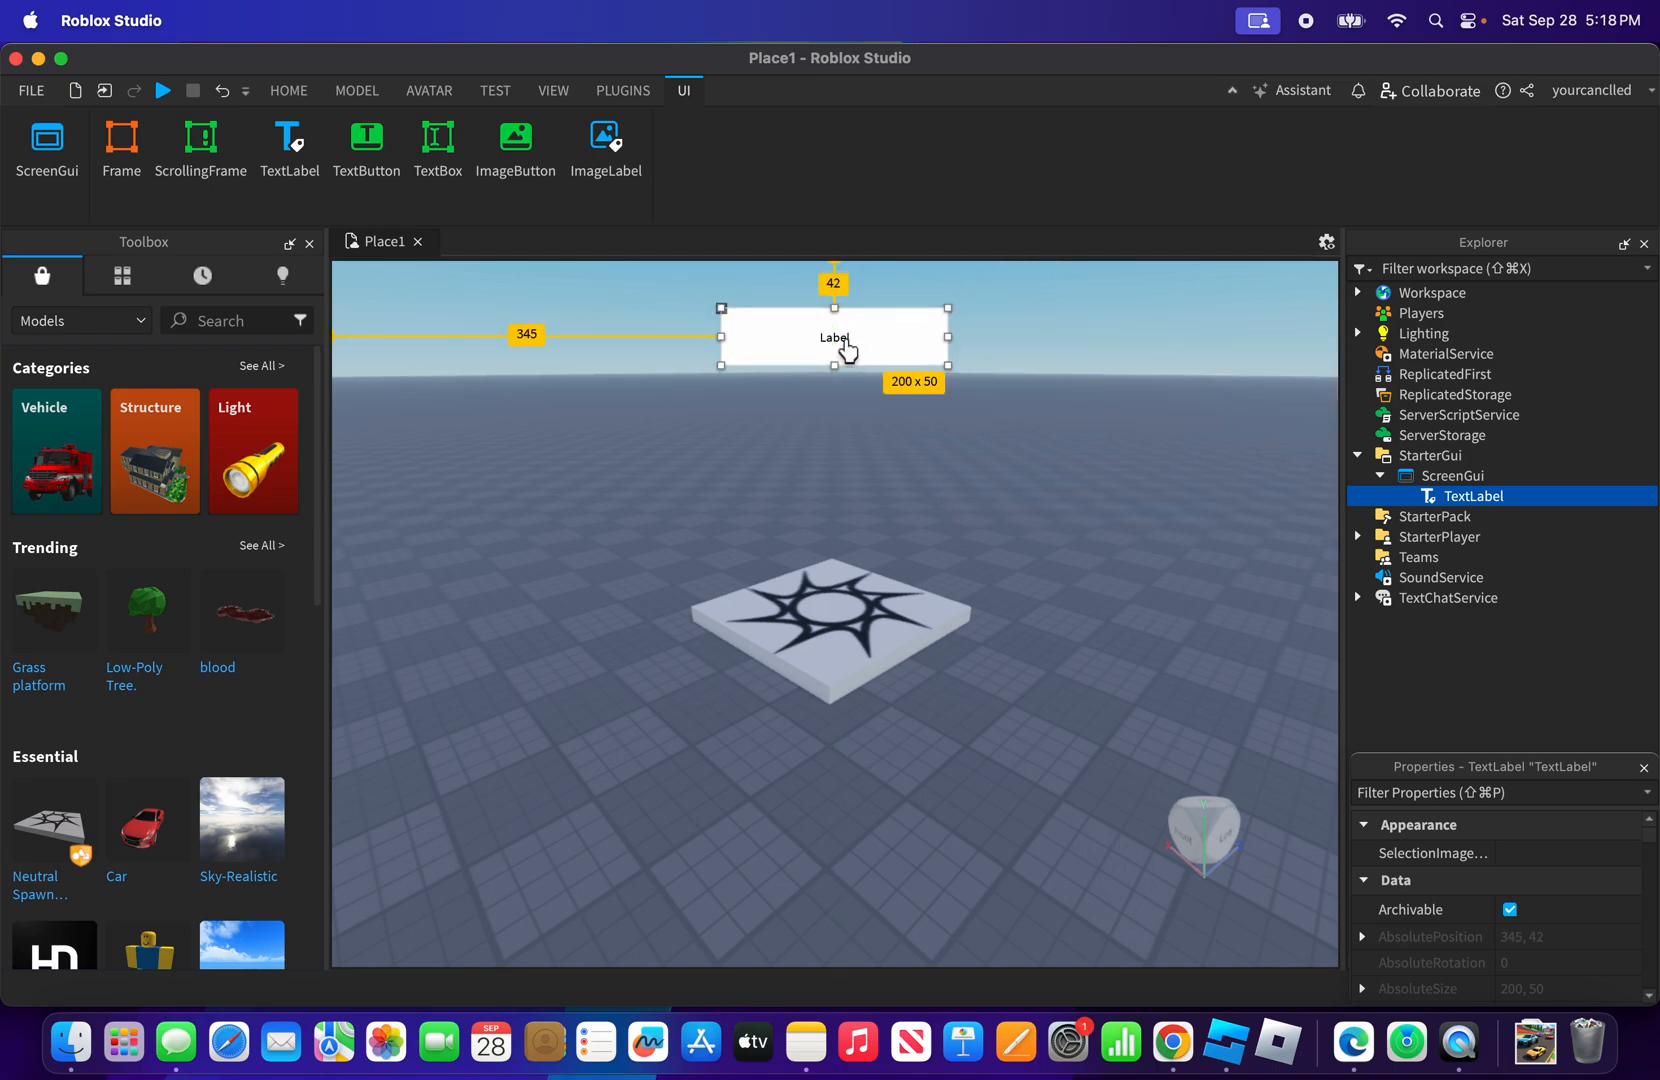
Set the TextLabel's Text to 0 and enable RichText
{"action": "scroll", "scroll_direction": "down", "scroll_amount": 3}
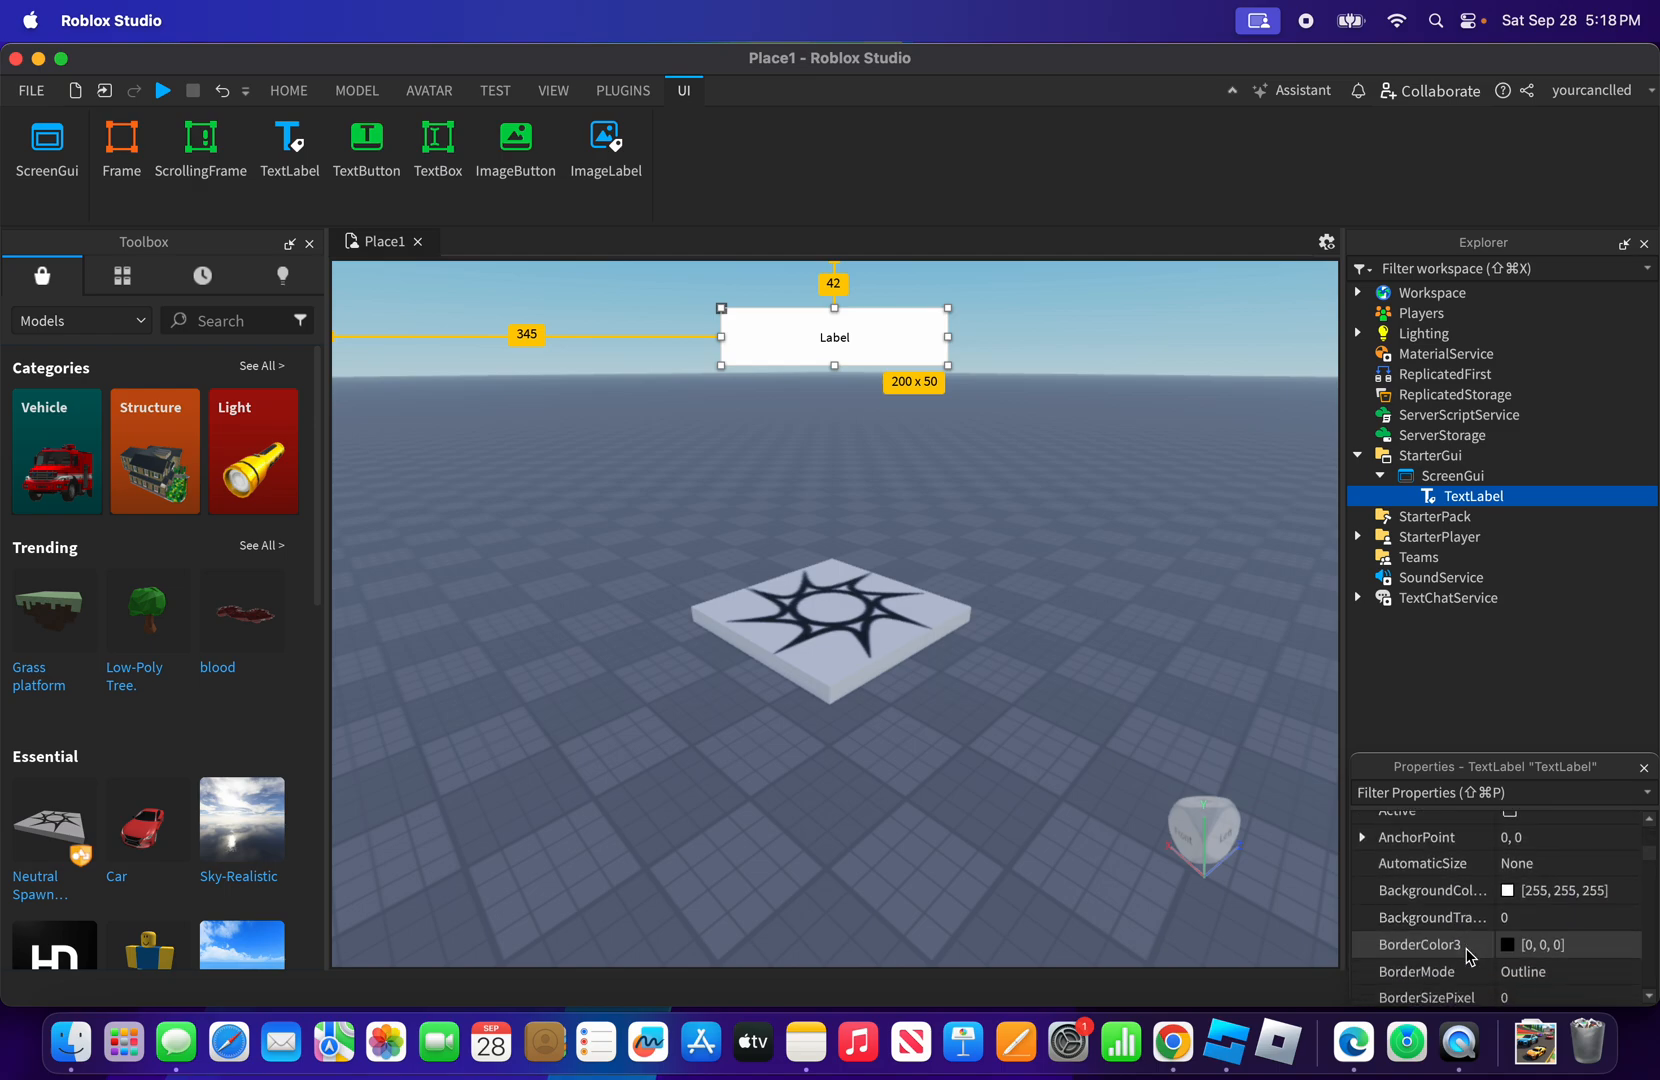
{"action": "scroll", "scroll_direction": "down", "scroll_amount": 3}
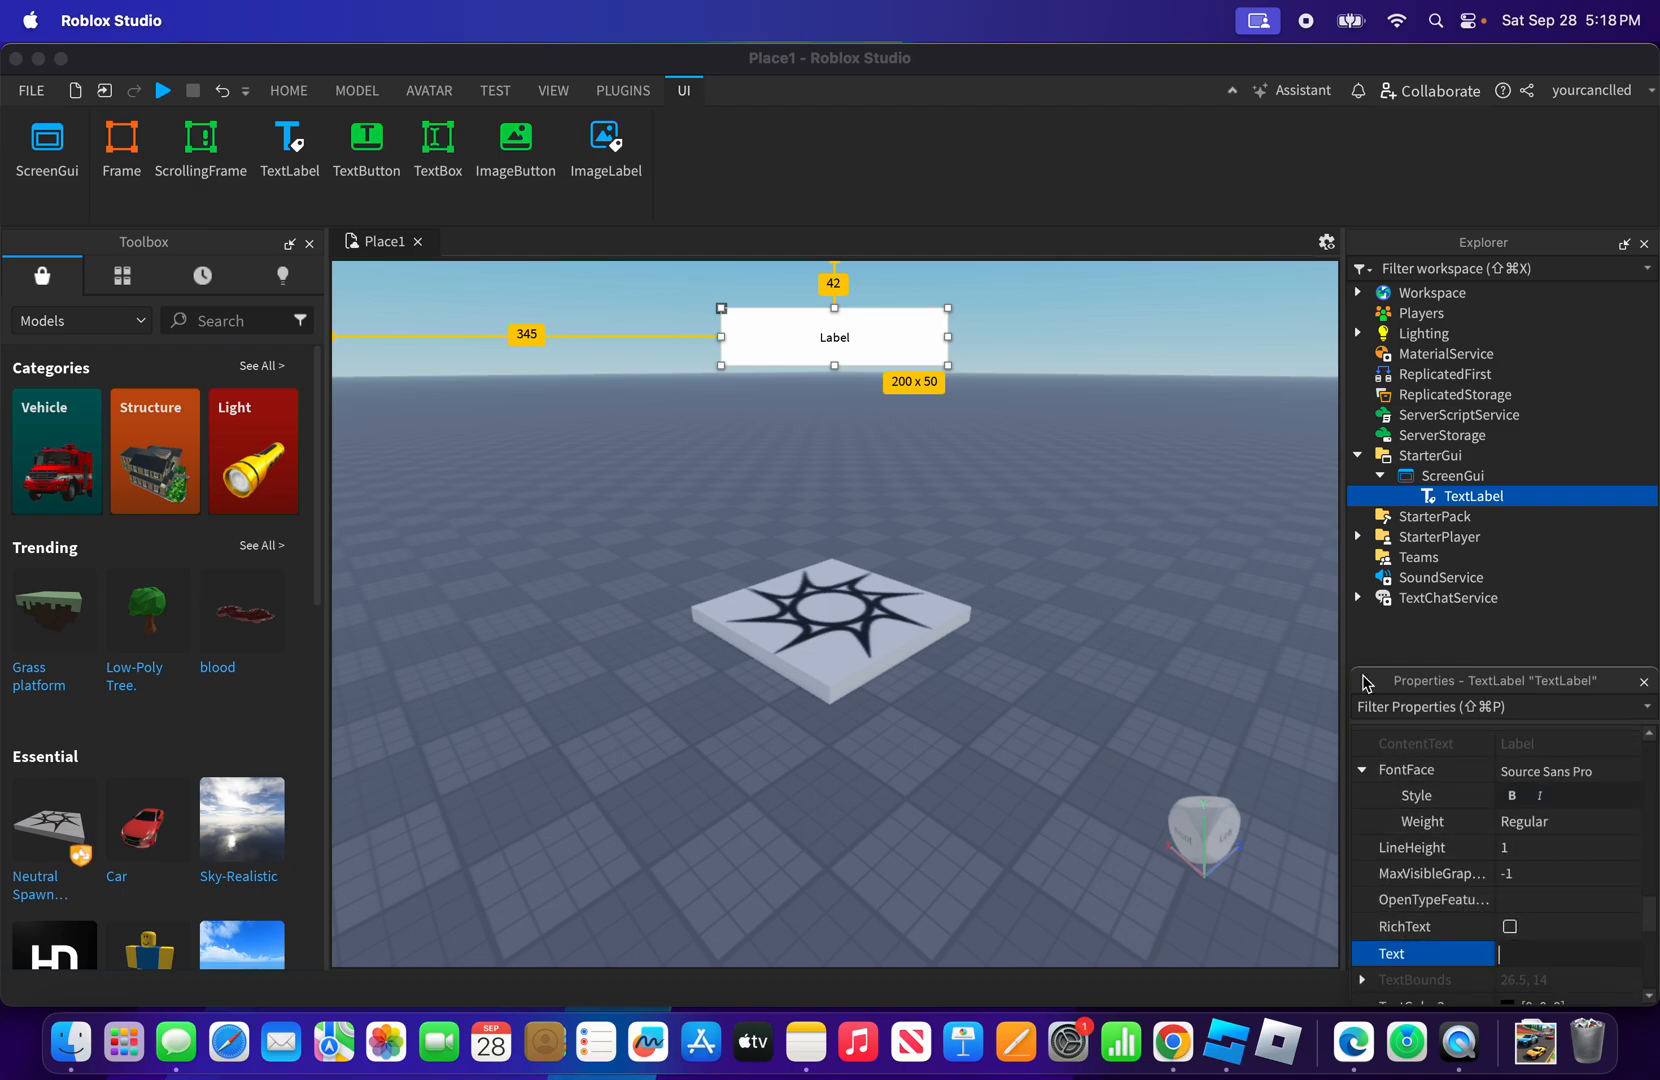
{"action": "type", "text": ")"}
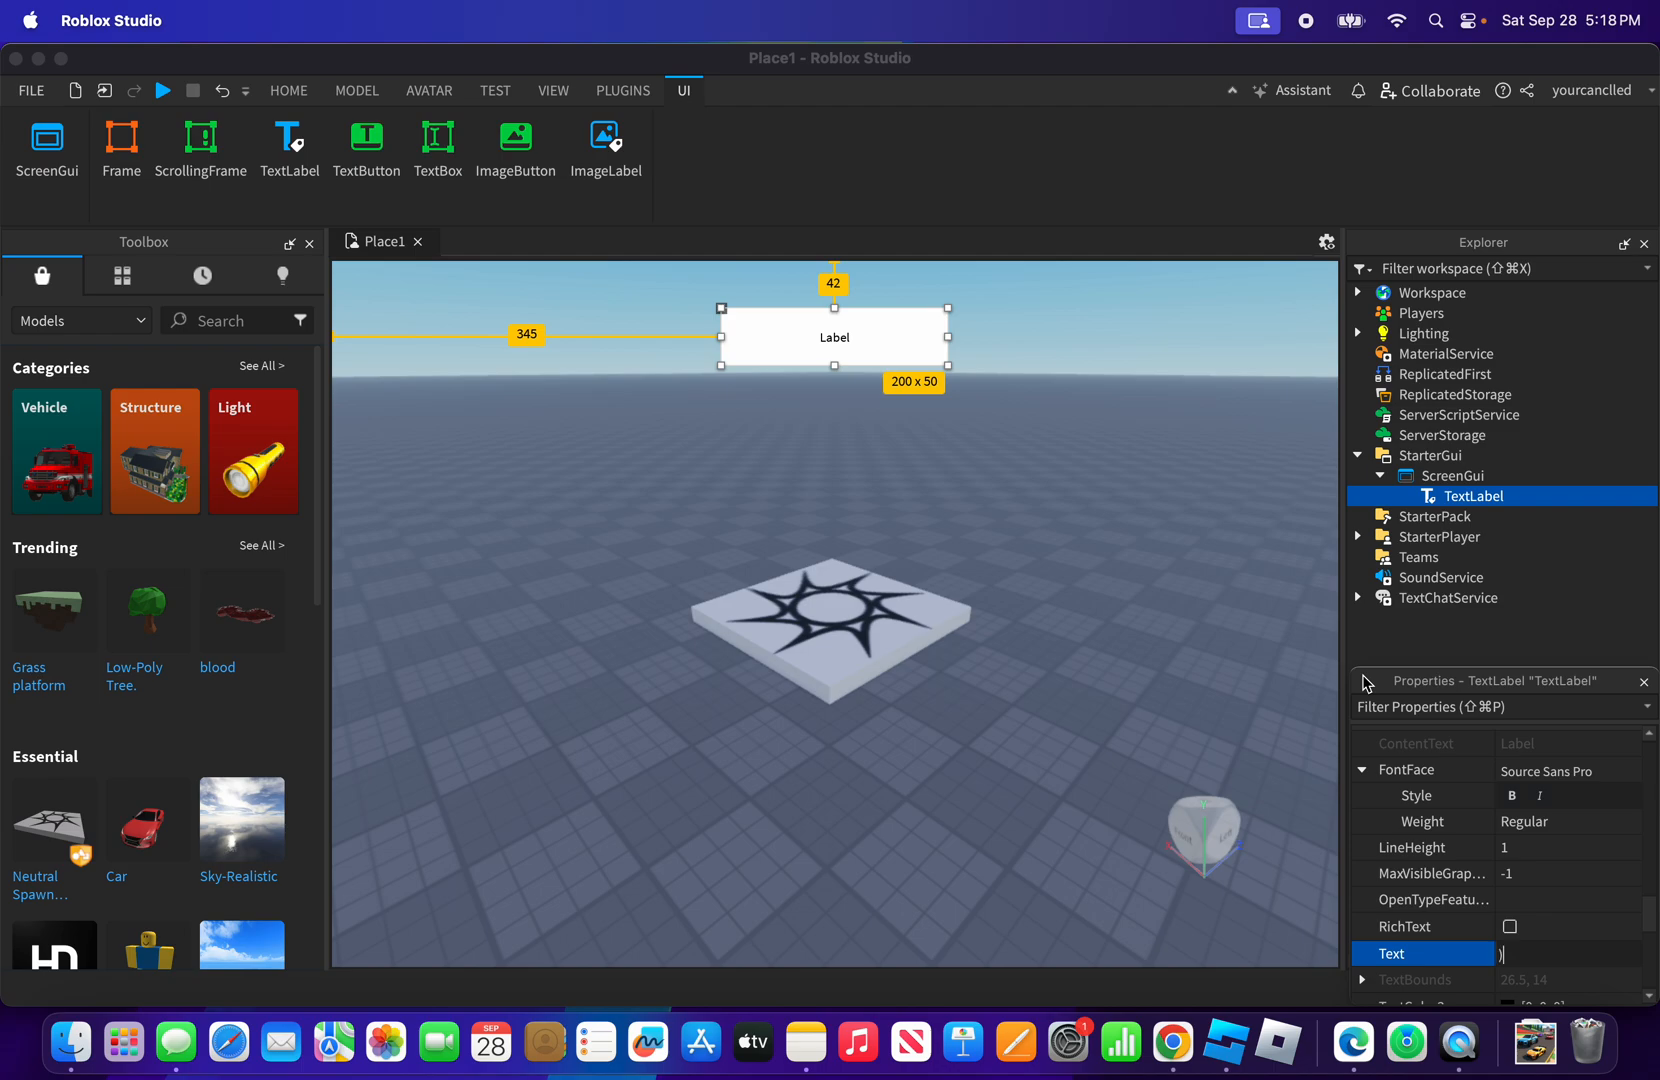
{"action": "type", "text": "0"}
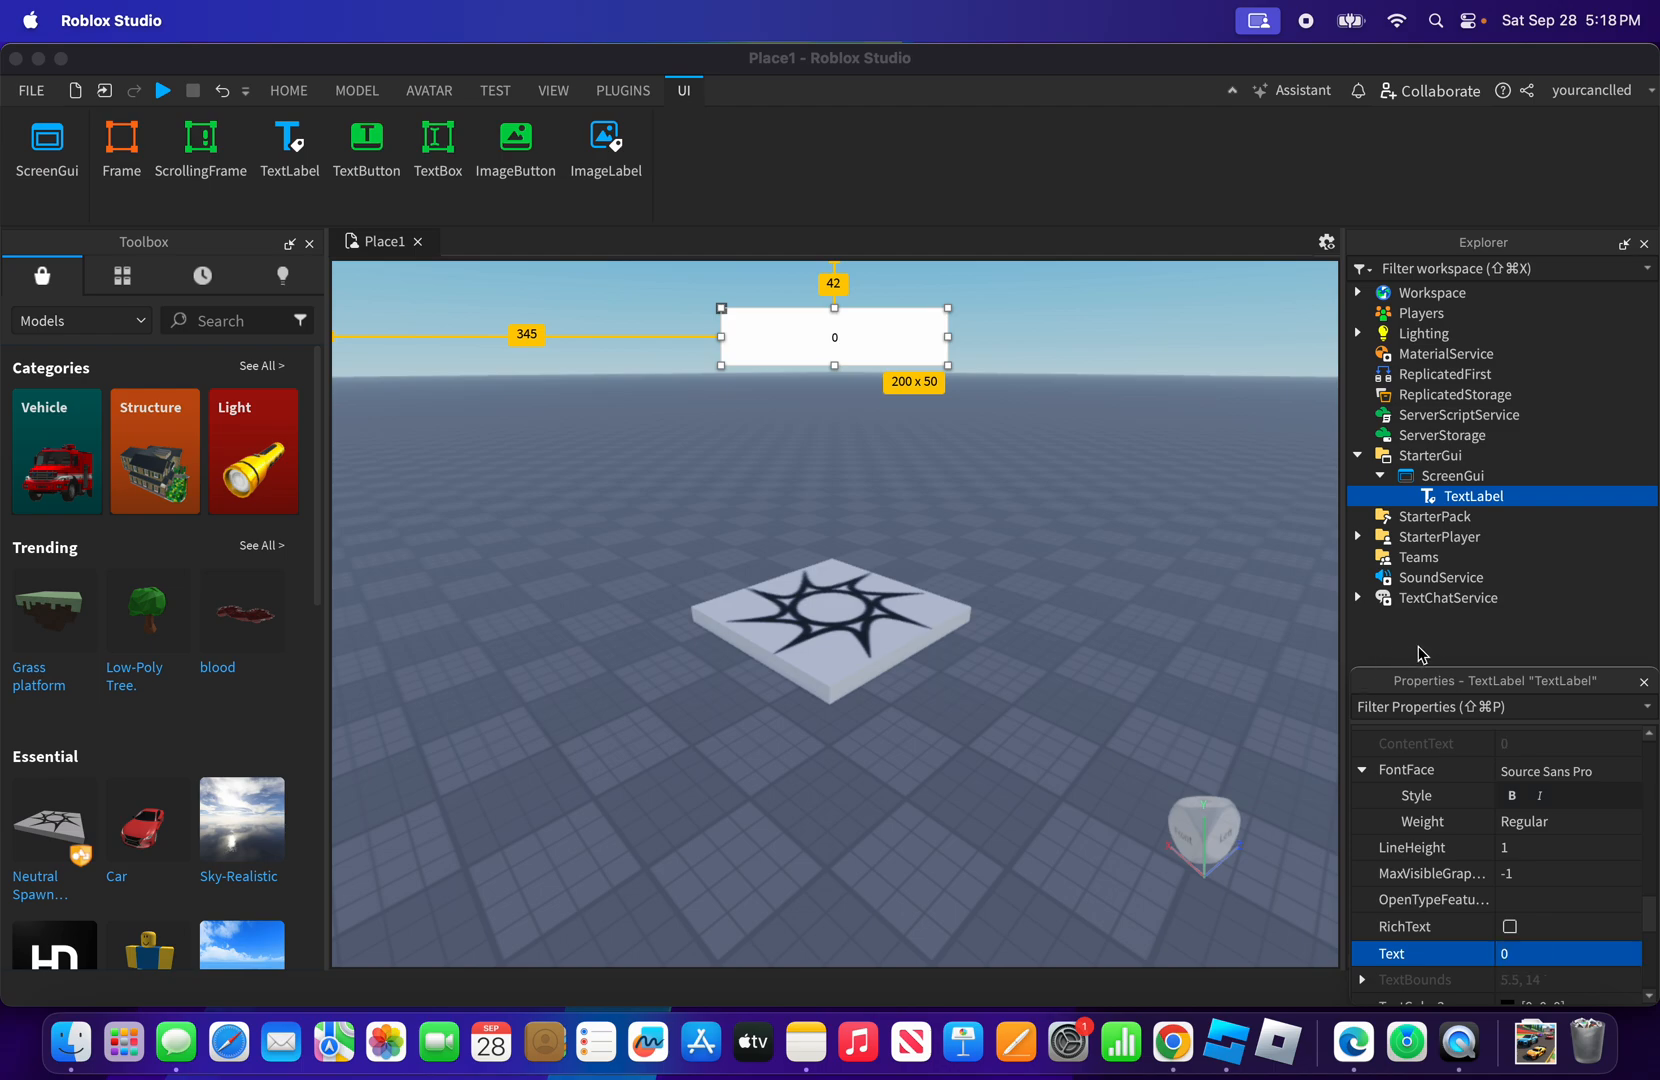
{"action": "left_click", "coordinate": [1508, 926]}
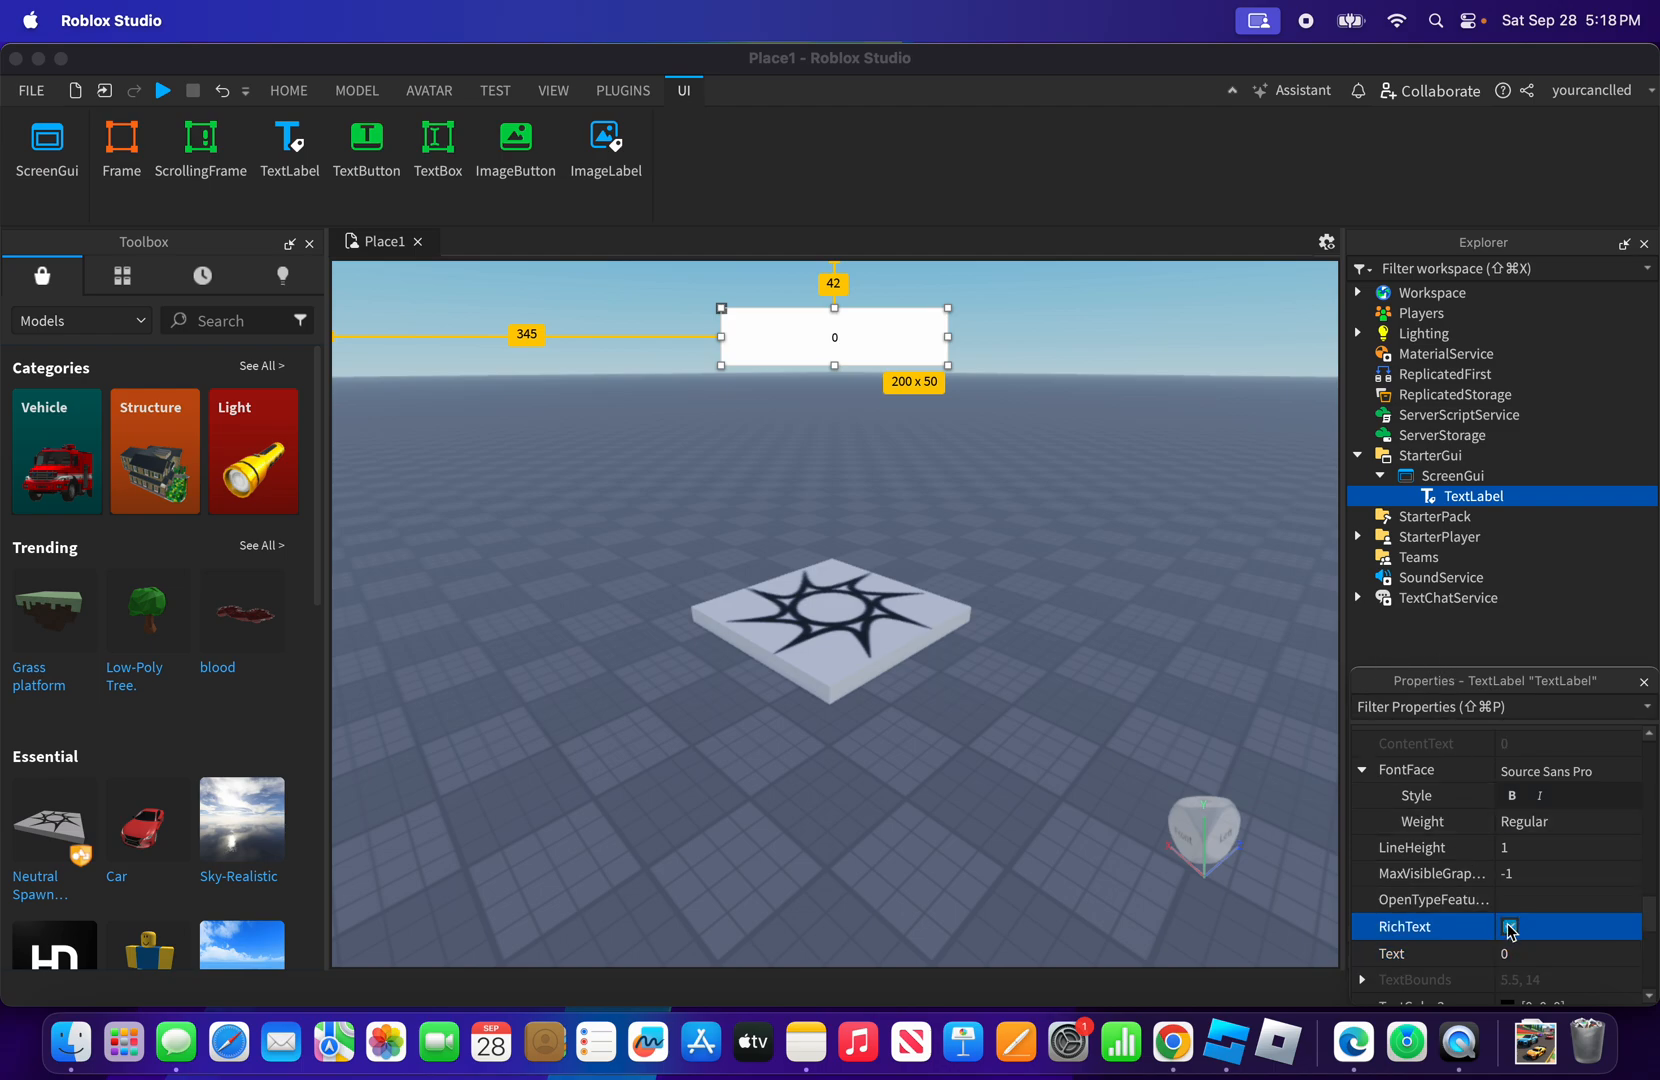
{"action": "scroll", "scroll_direction": "down", "scroll_amount": 3}
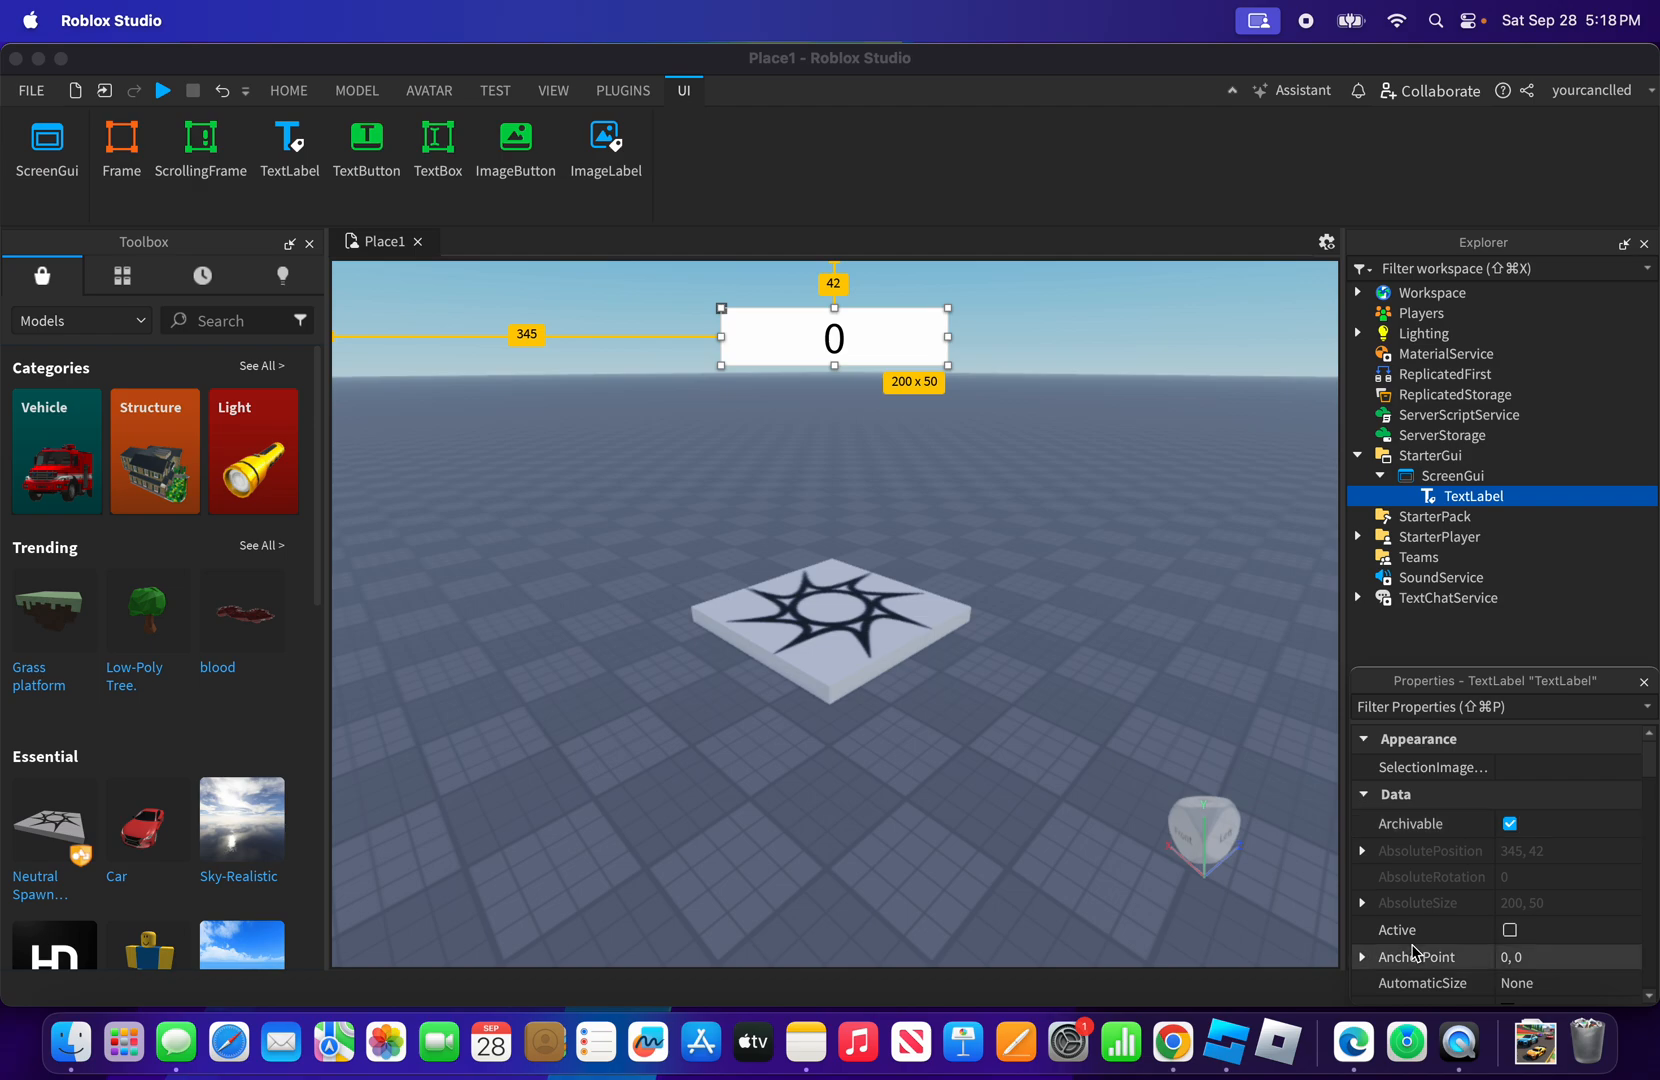
{"action": "scroll", "scroll_direction": "down", "scroll_amount": 3}
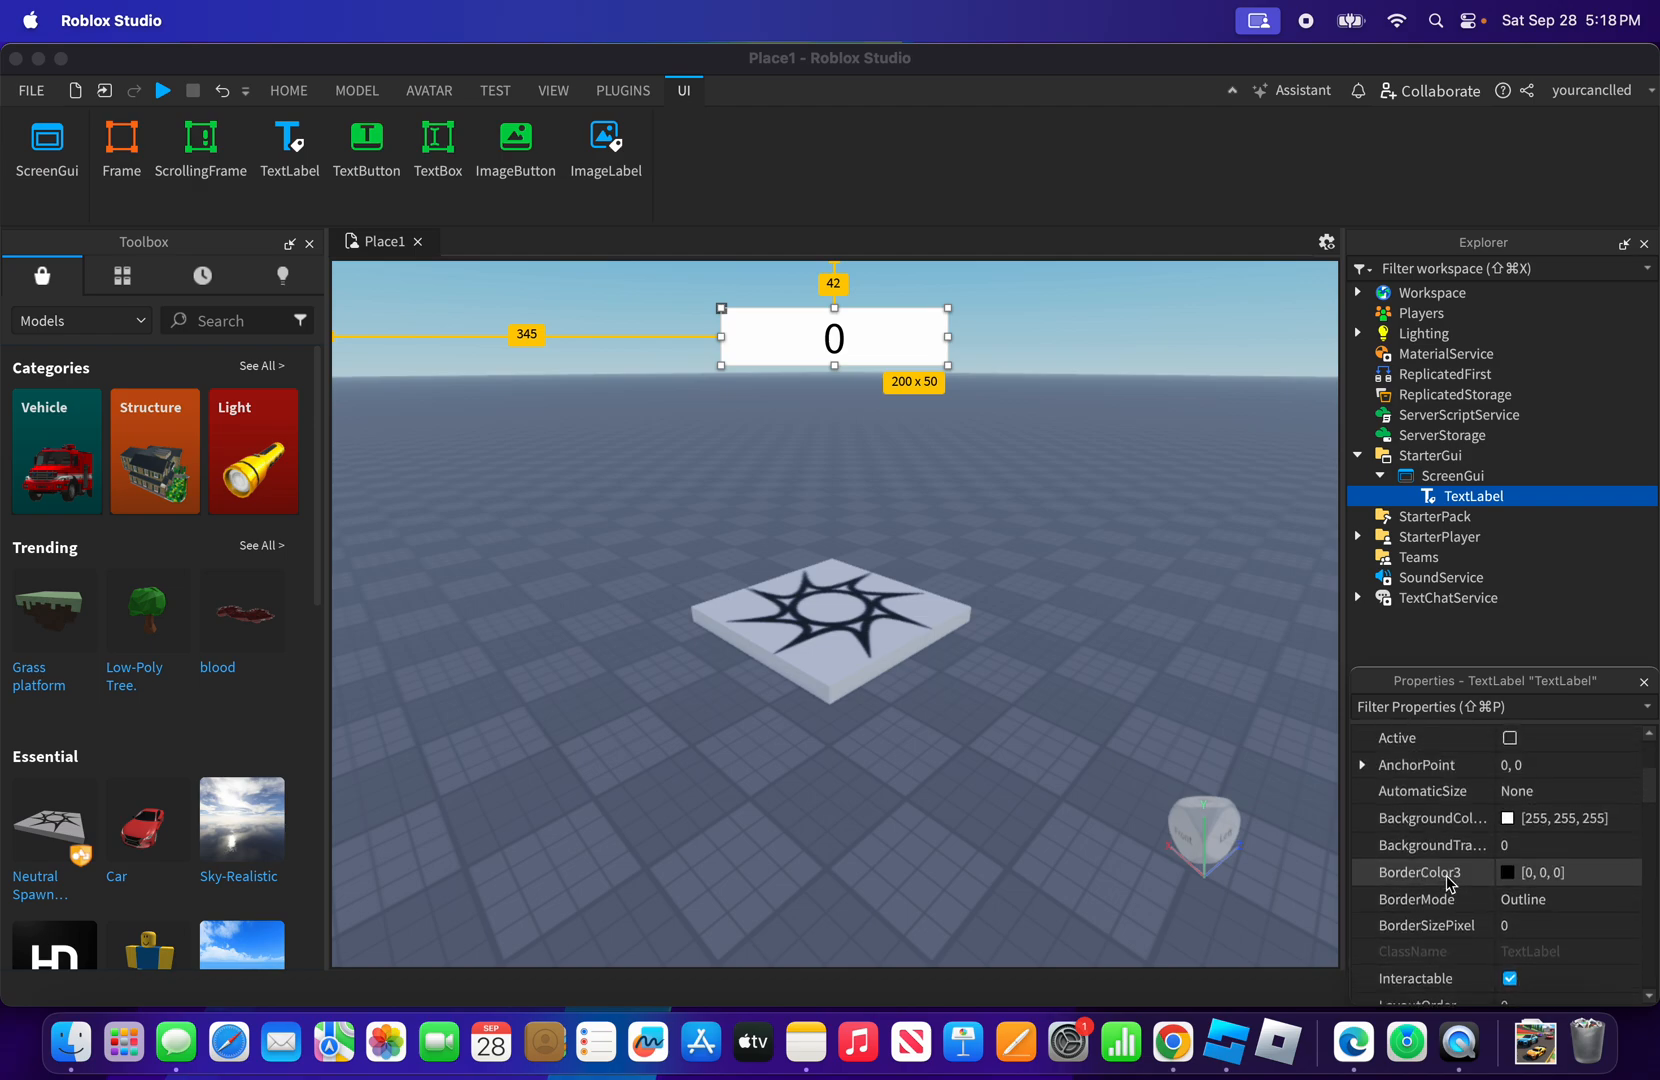
Set the TextLabel's BackgroundTransparency to 1
{"action": "left_click", "coordinate": [1432, 844]}
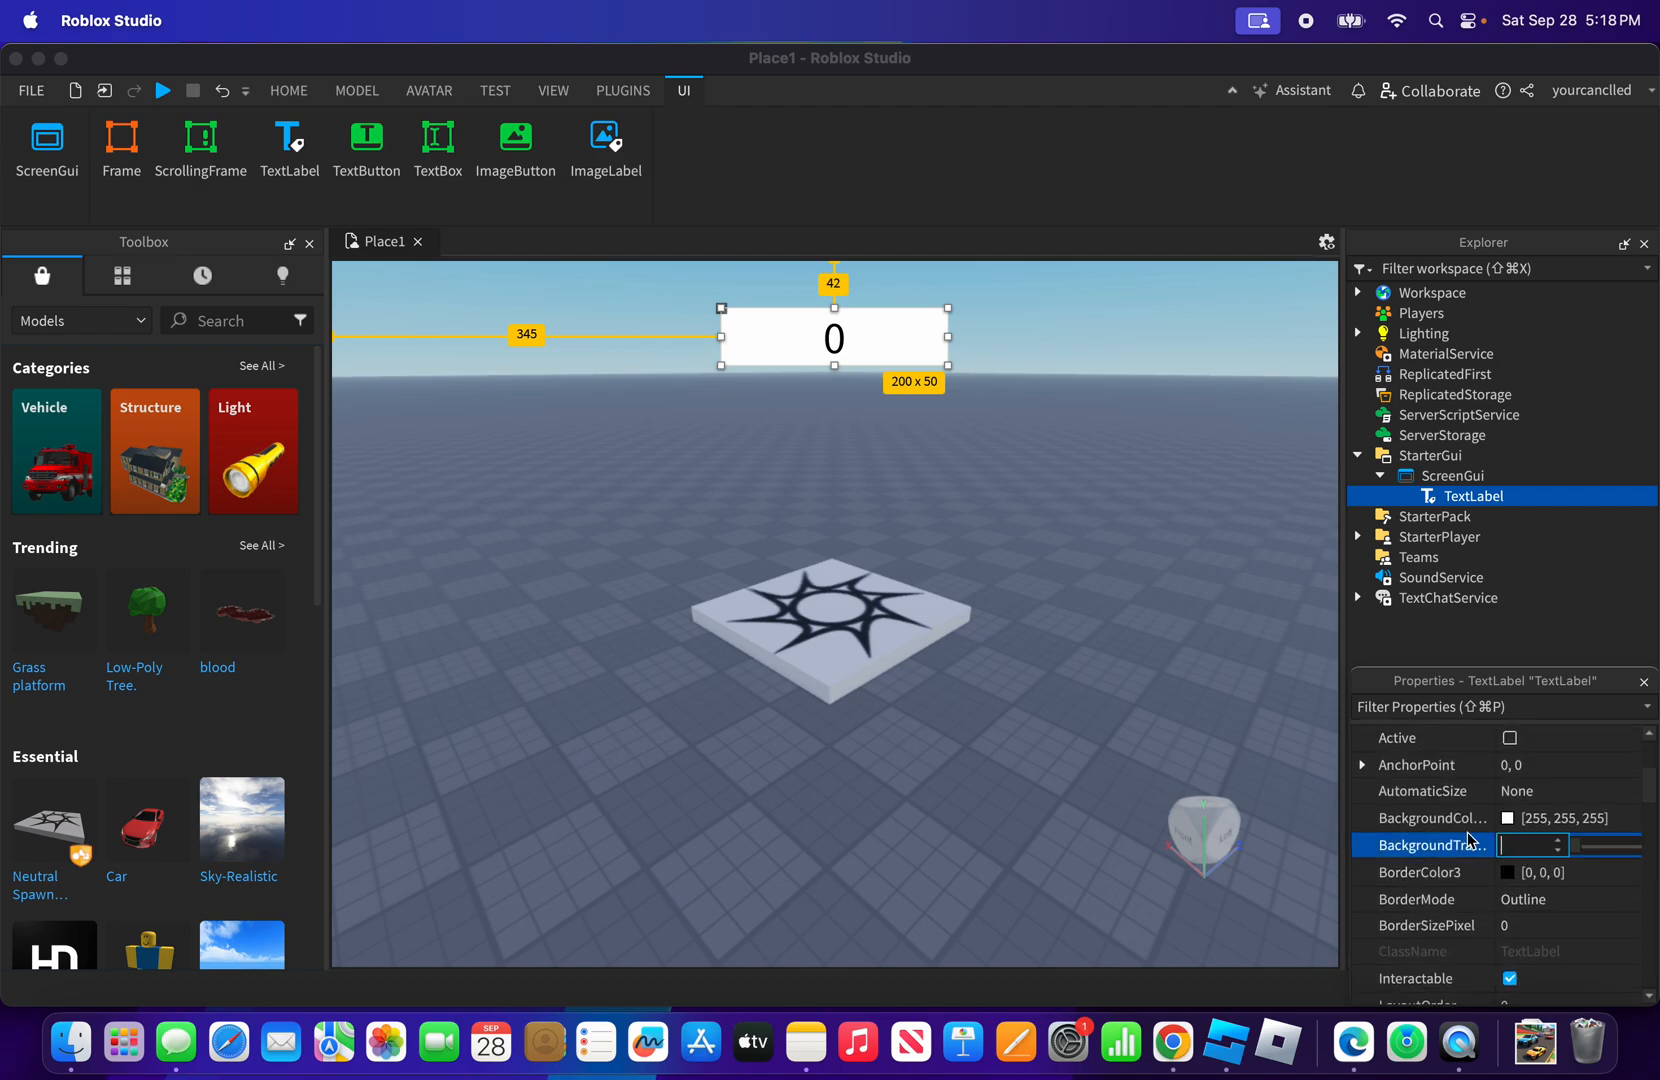
{"action": "type", "text": "1"}
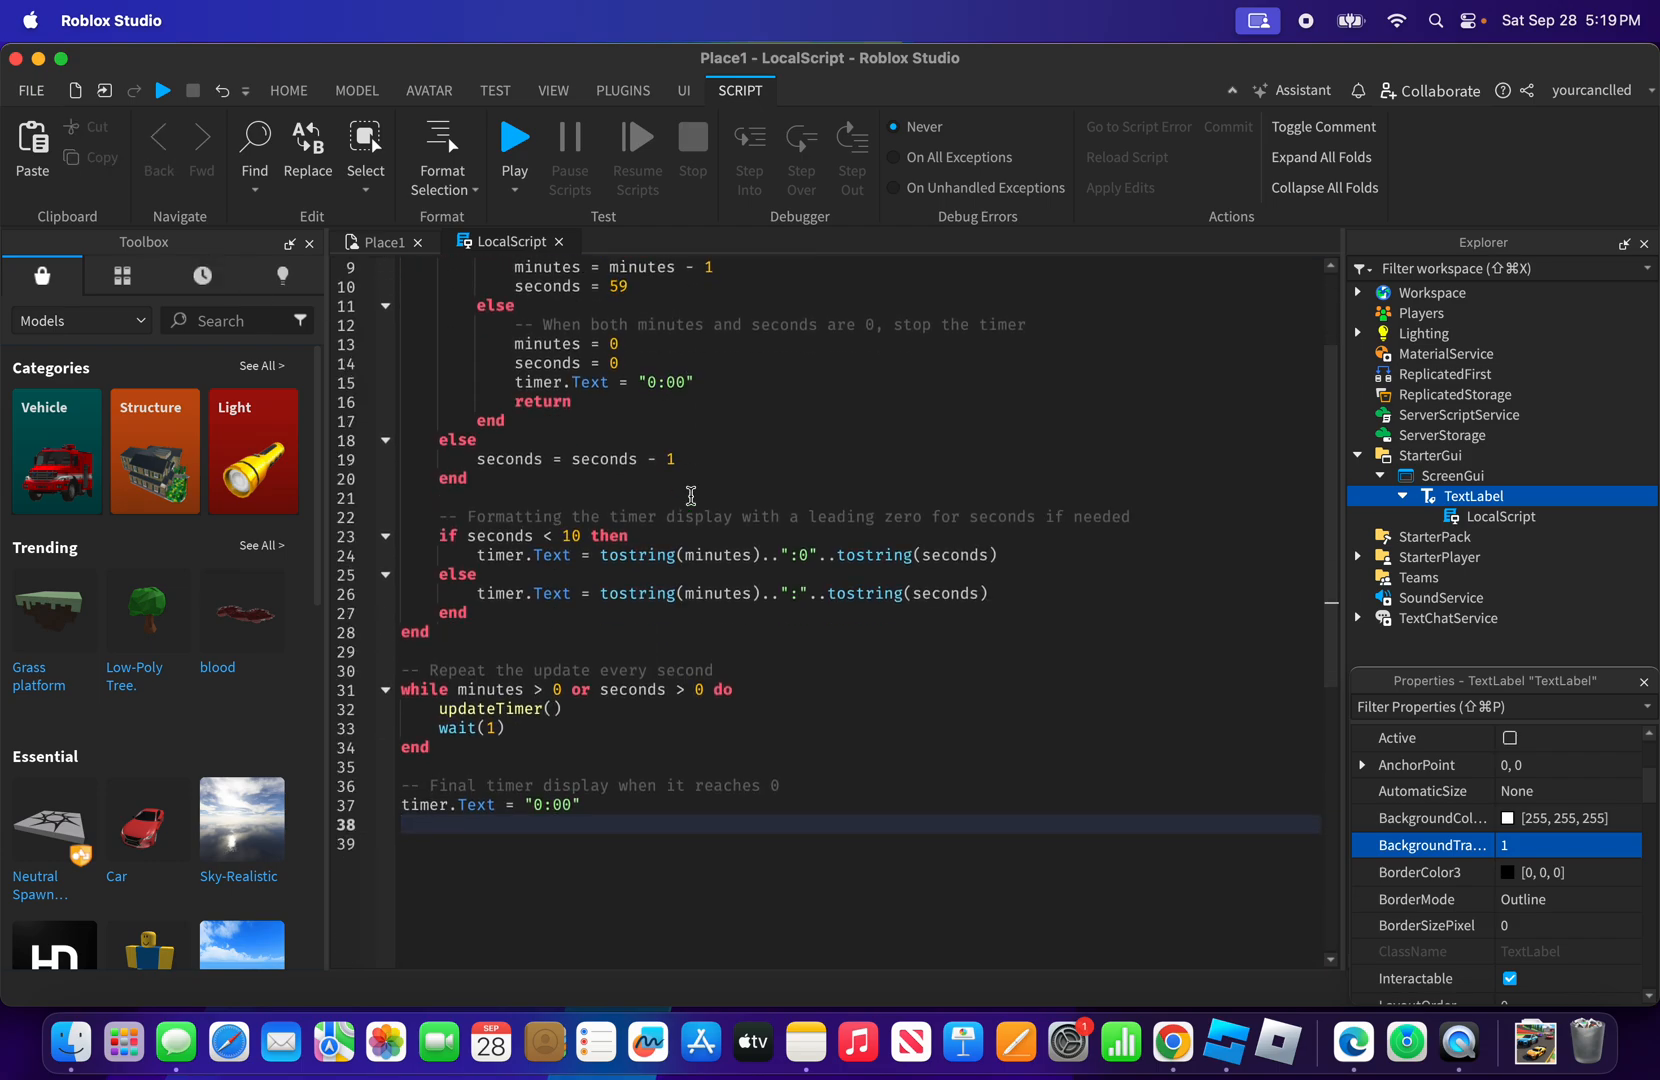
Edit the LocalScript under the TextLabel so 'local minutes =' reads 12
{"action": "scroll", "scroll_direction": "up", "scroll_amount": 3}
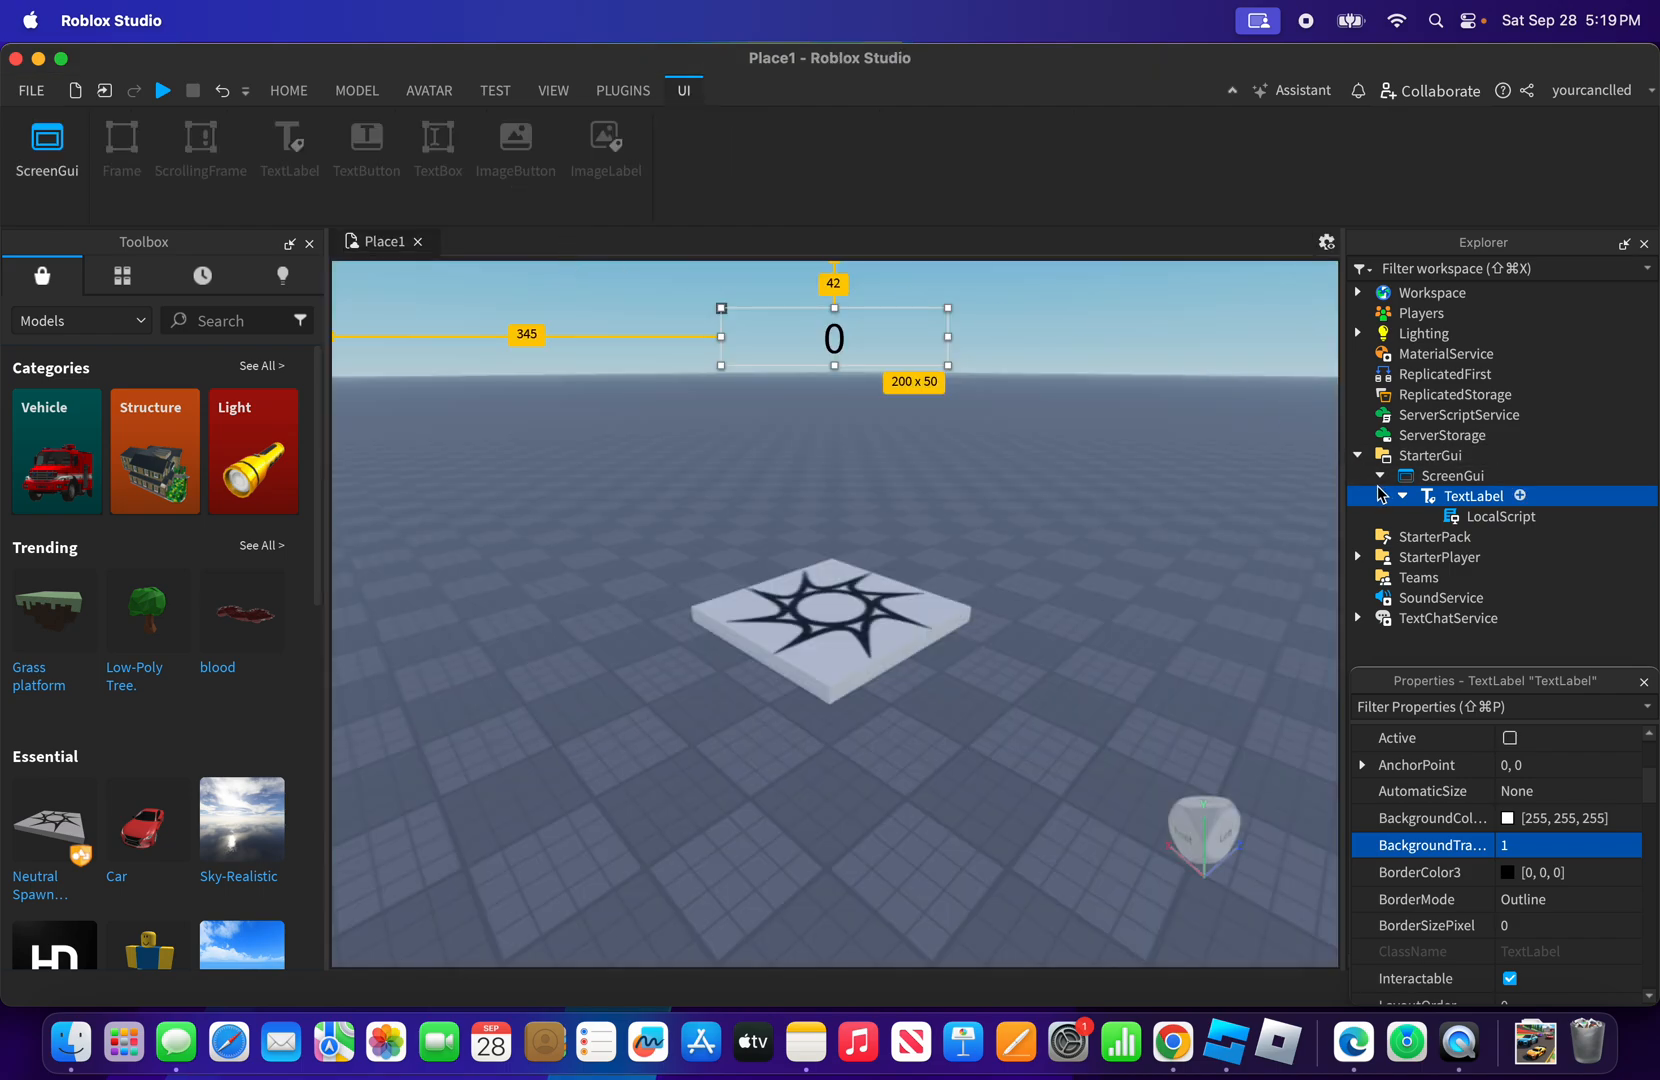
{"action": "left_click", "coordinate": [1380, 476]}
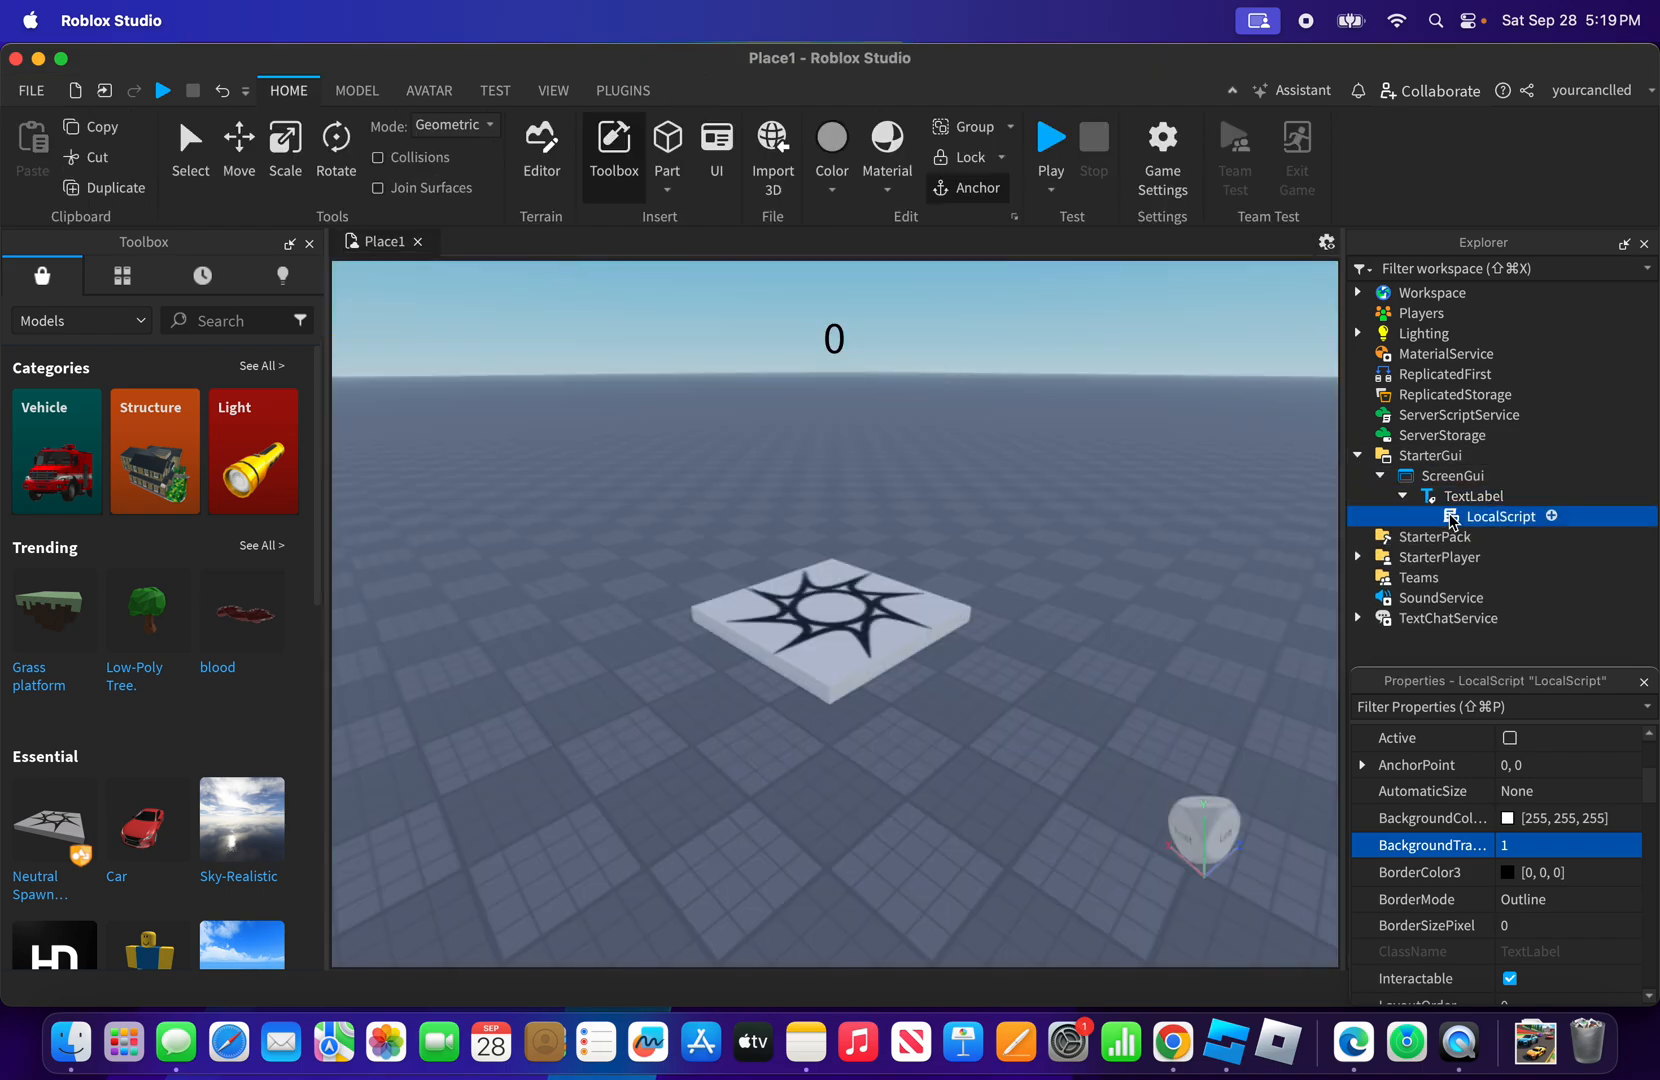
{"action": "double_click", "coordinate": [1500, 516]}
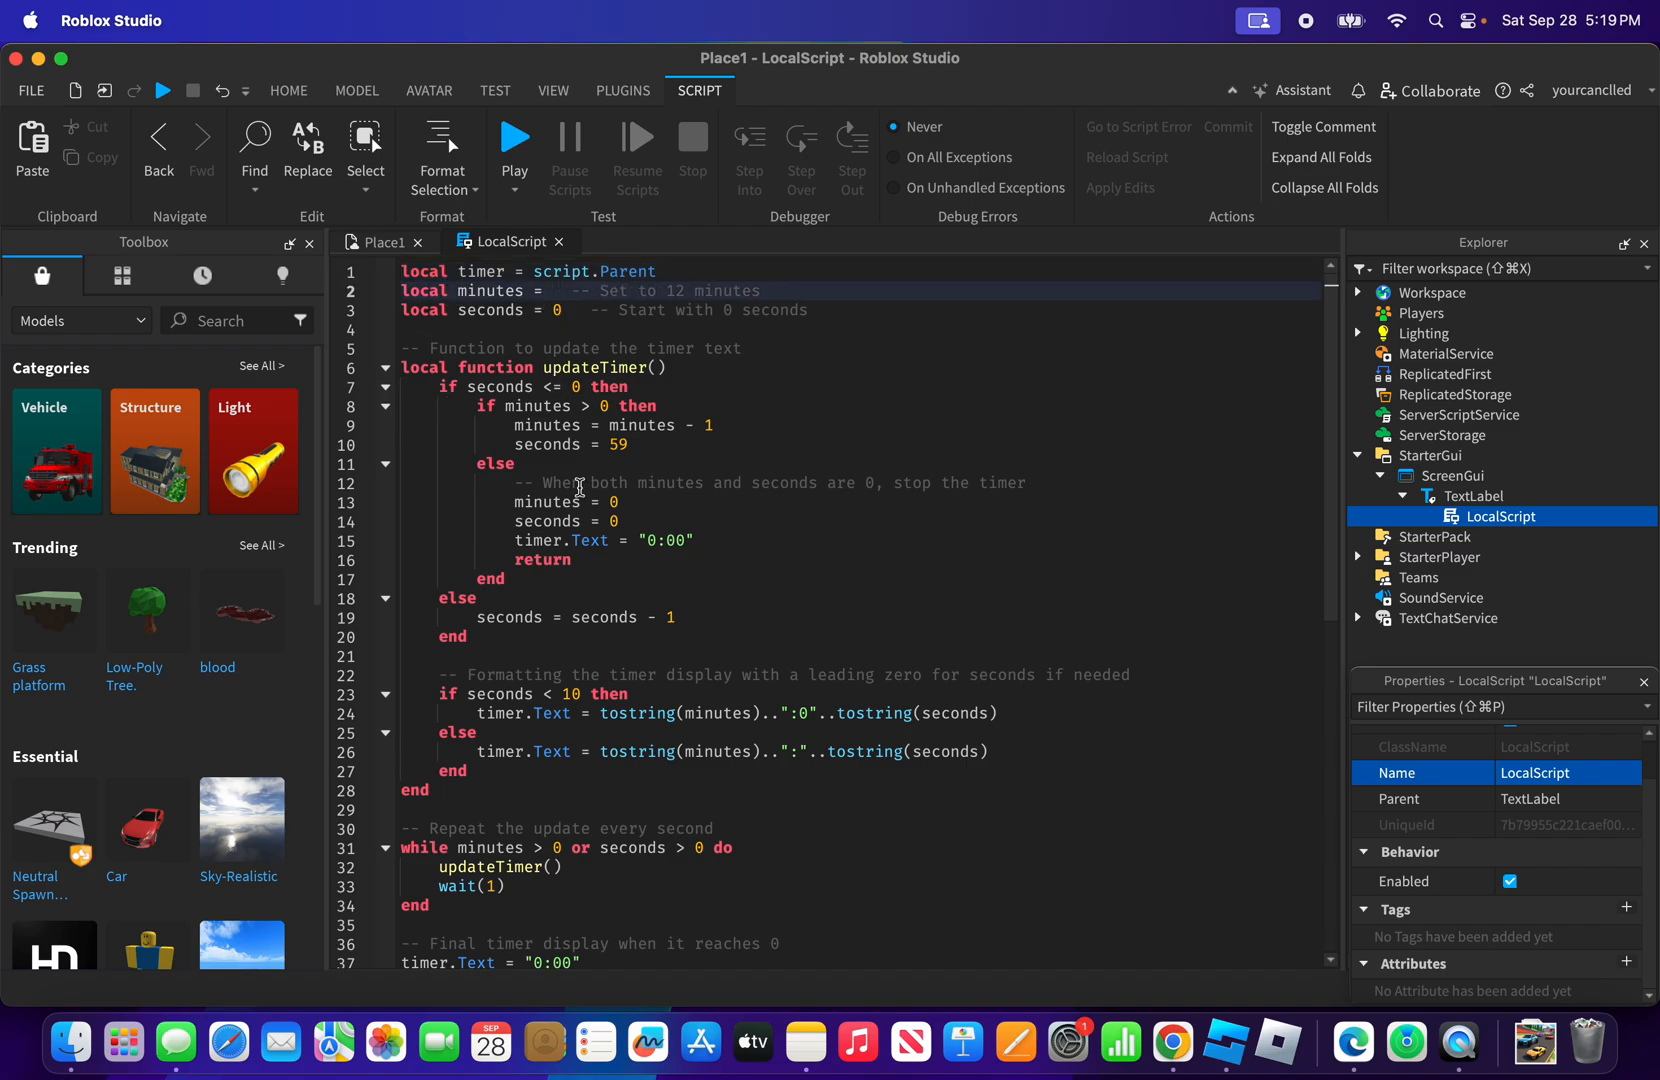
{"action": "type", "text": "12"}
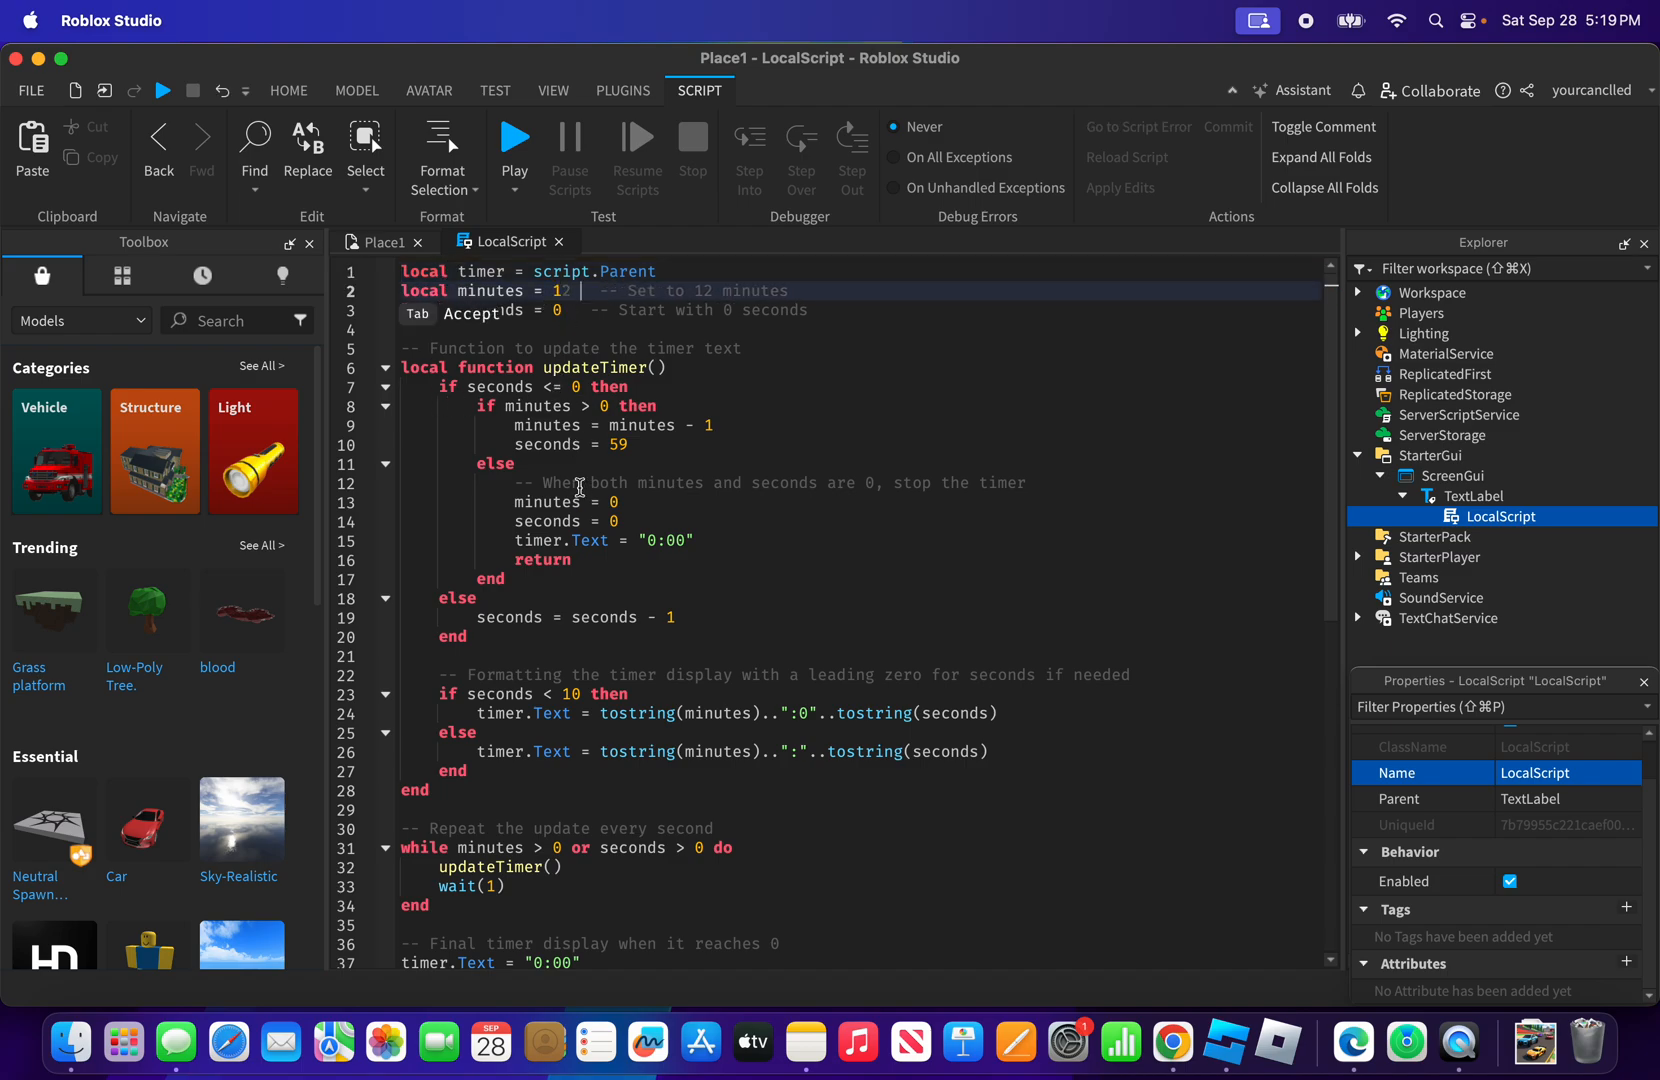
{"action": "type", "text": "2"}
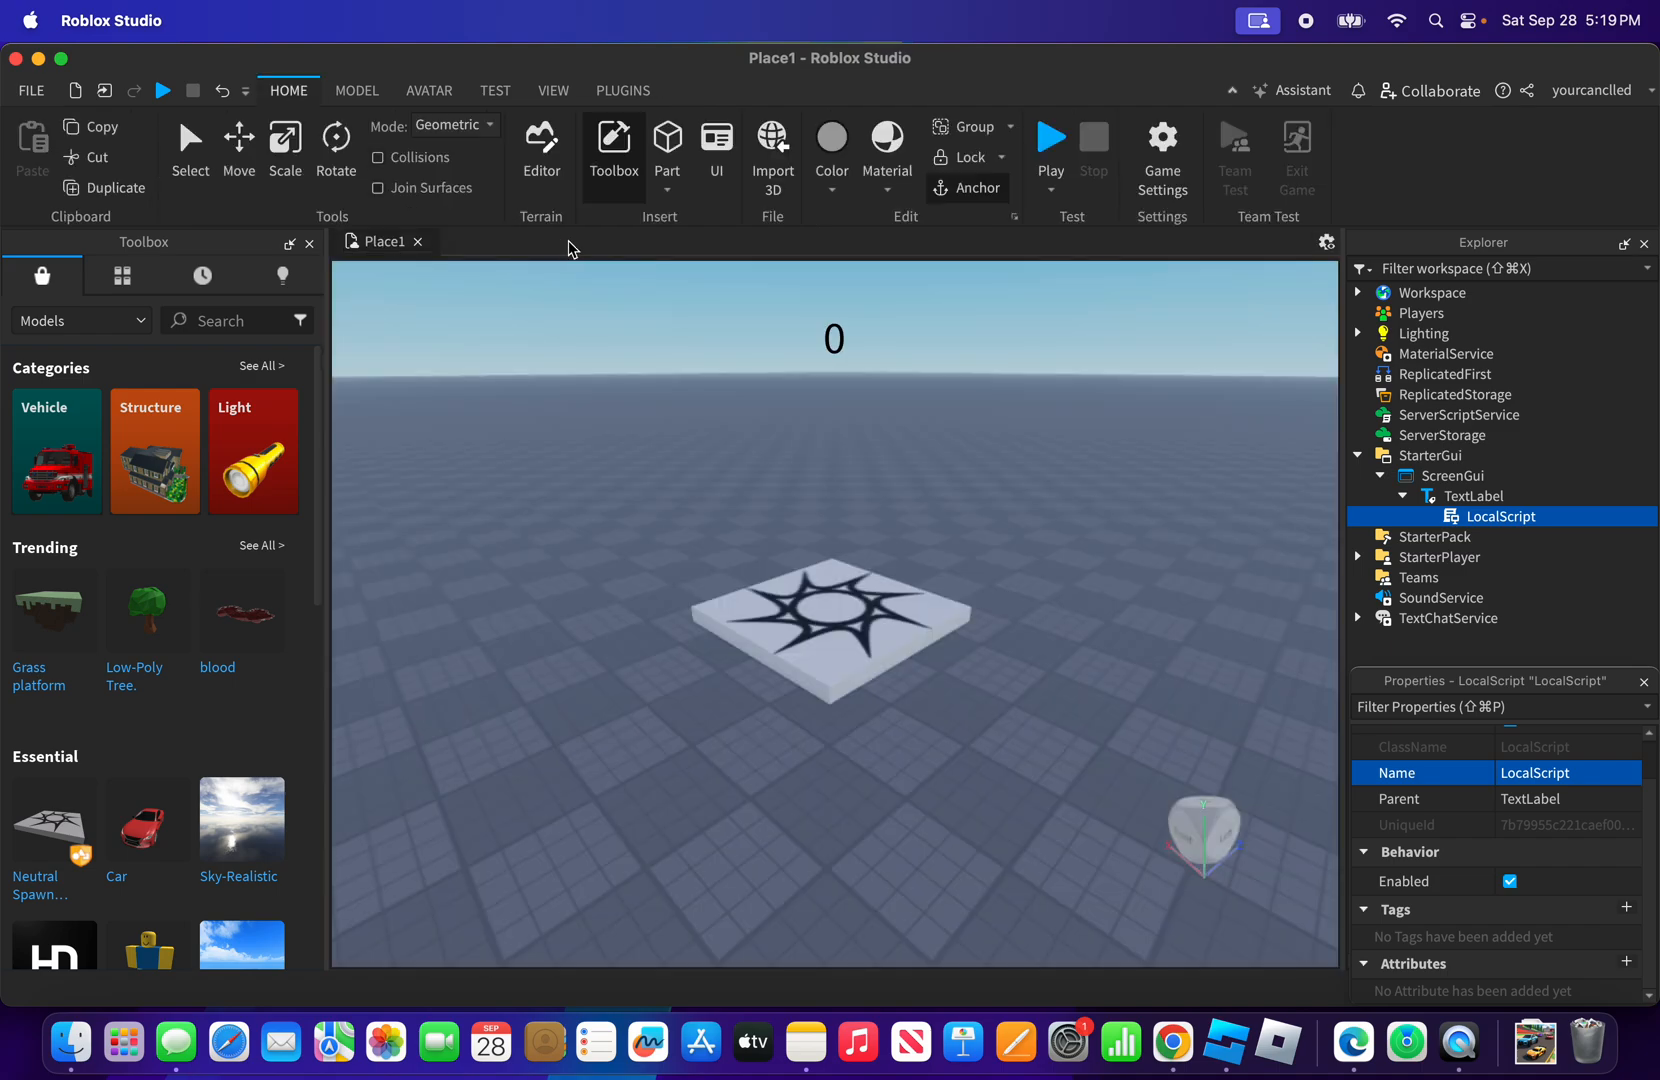
Collapse the TextLabel and StarterGui nodes and start a play test showing 11:59
{"action": "left_click", "coordinate": [1402, 476]}
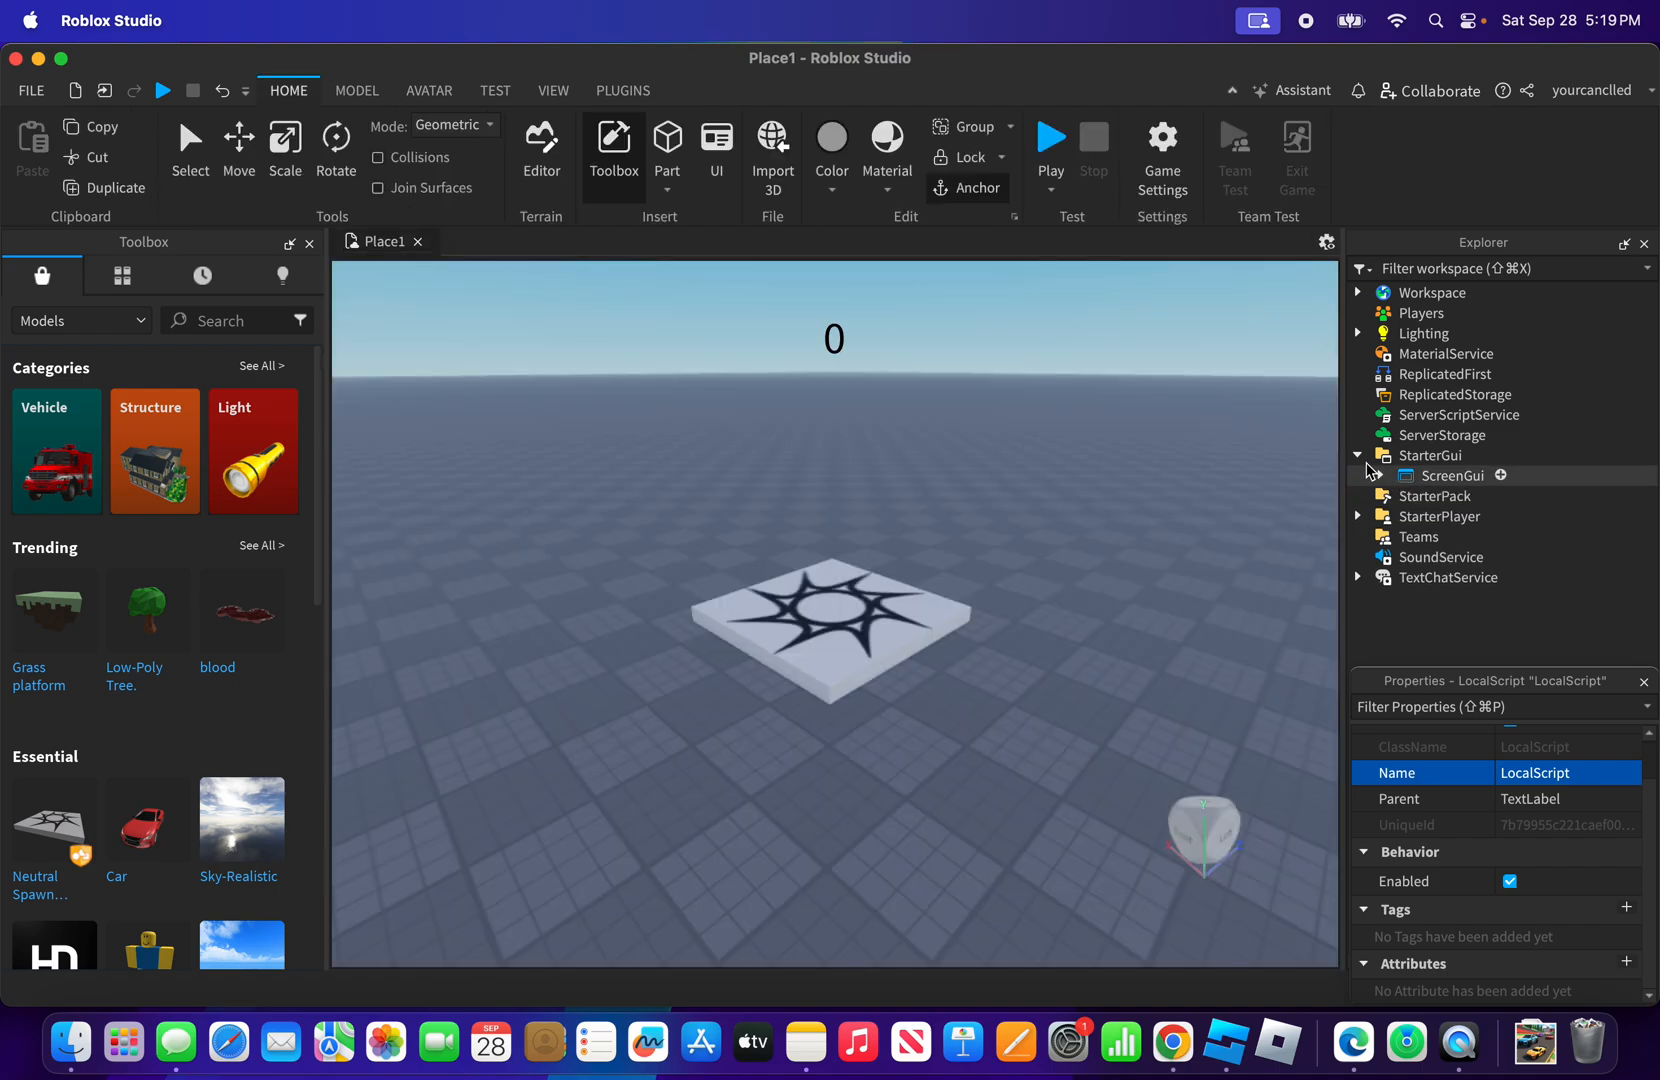
{"action": "left_click", "coordinate": [1358, 456]}
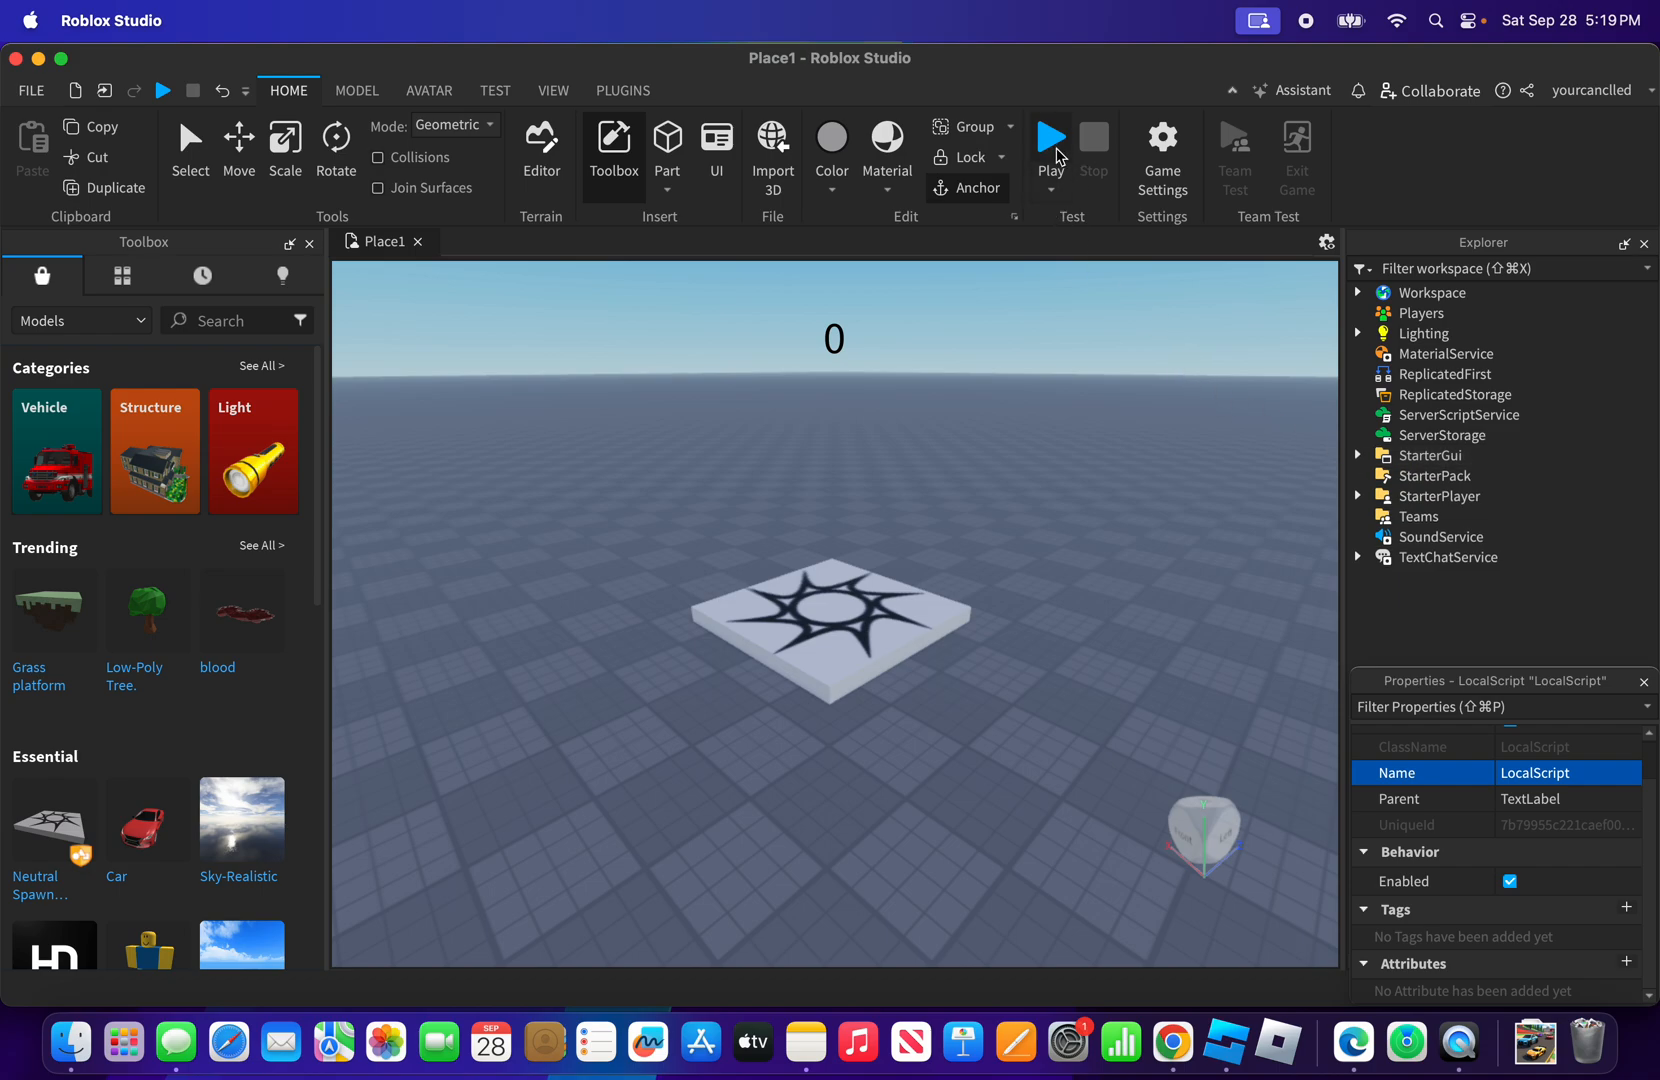
{"action": "left_click", "coordinate": [1050, 136]}
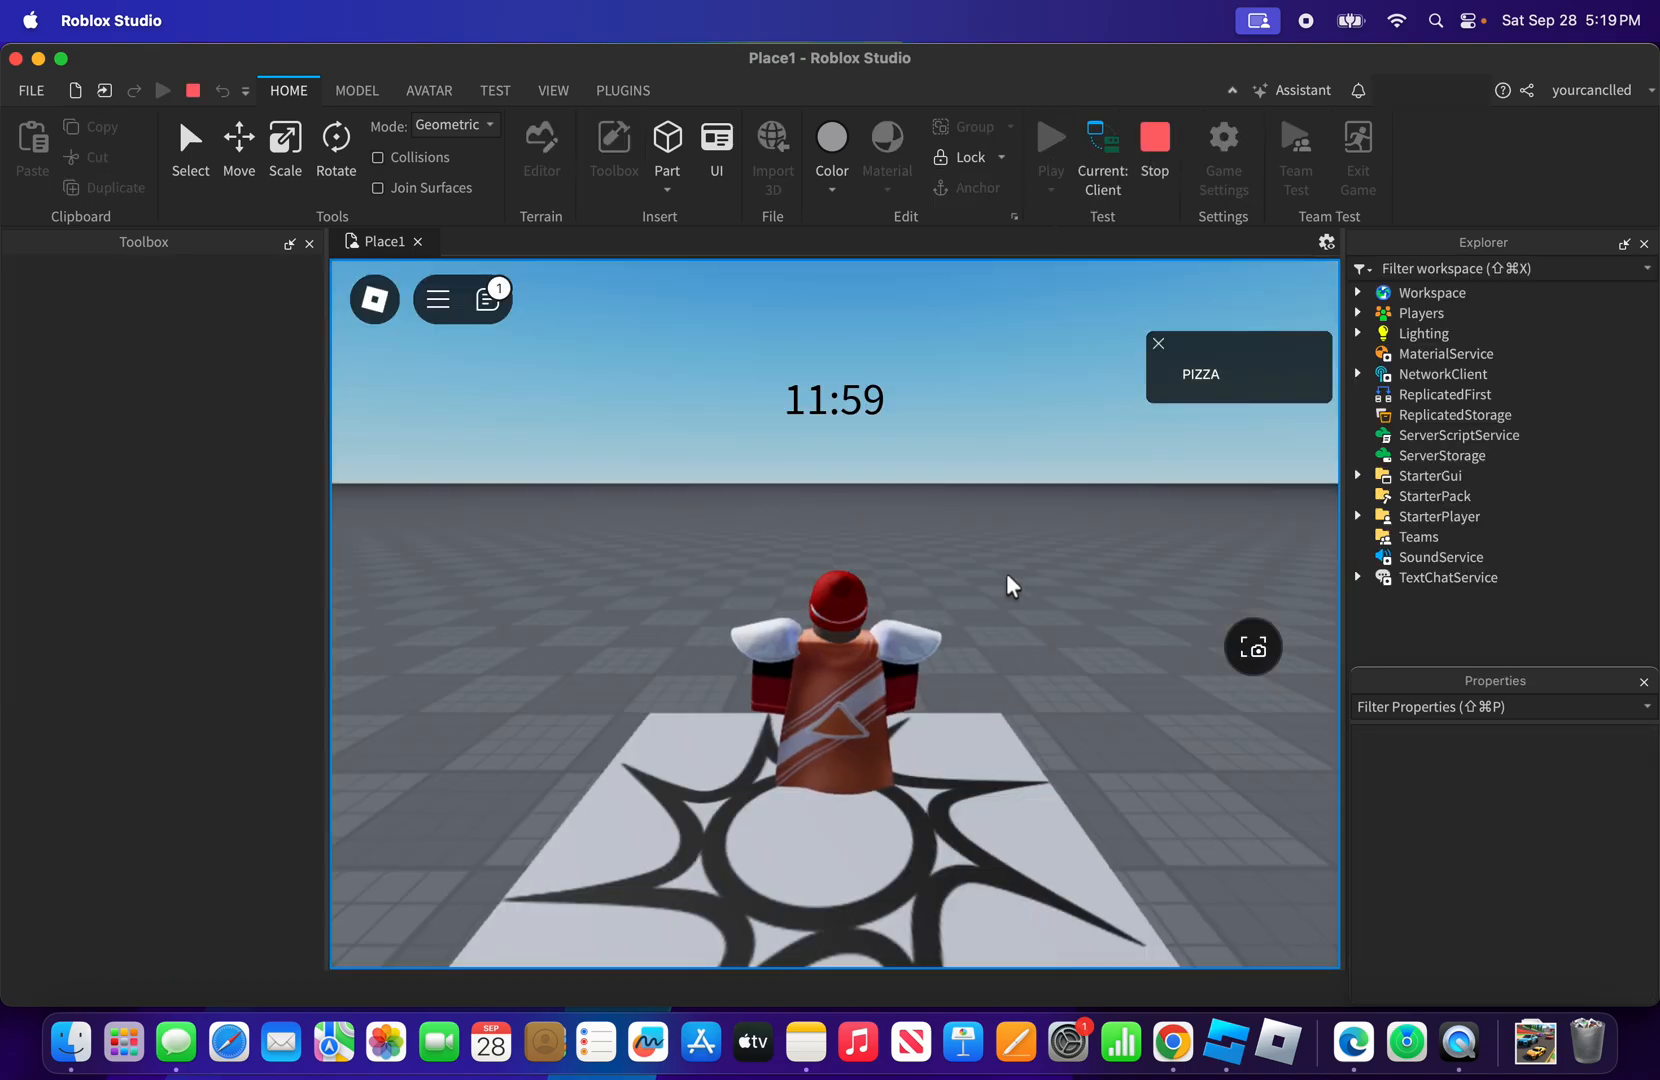